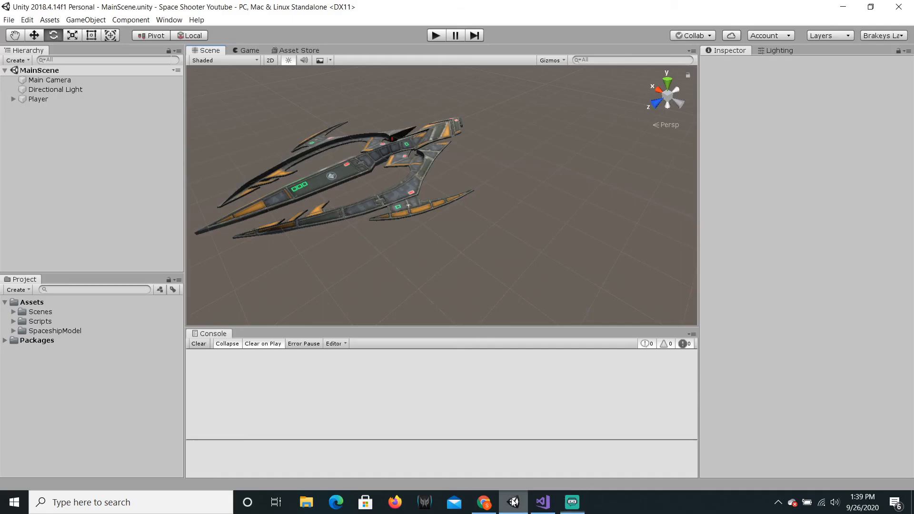
mouse_move(167, 231)
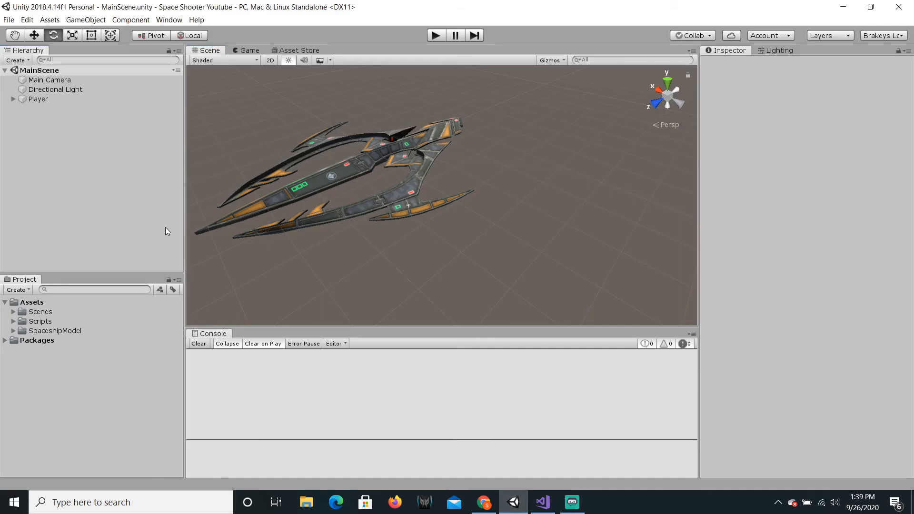
Step: Play the Space Shooter scene and steer the ship sideways in the Game view
scroll(down, 3)
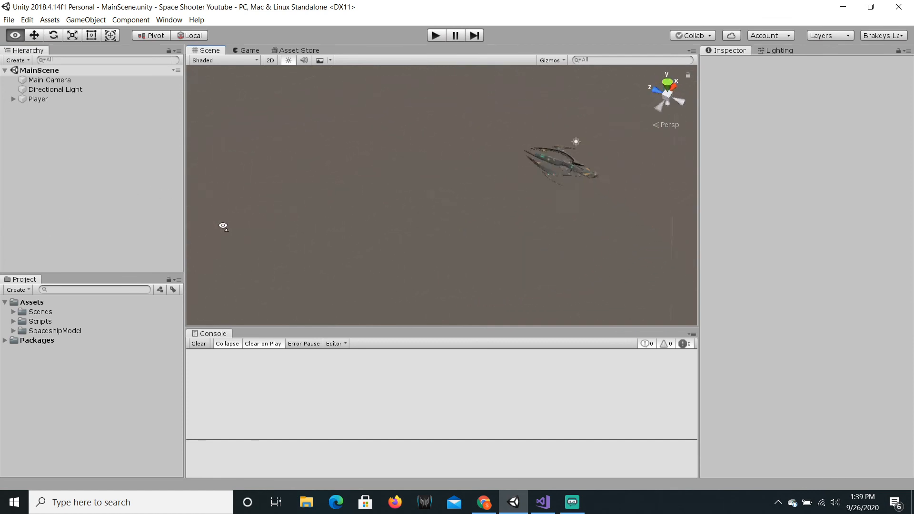
click(249, 49)
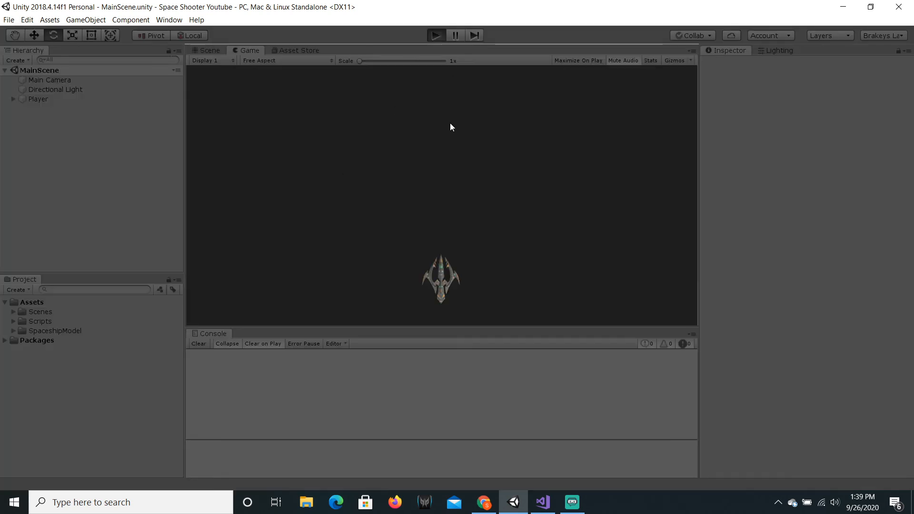
click(435, 35)
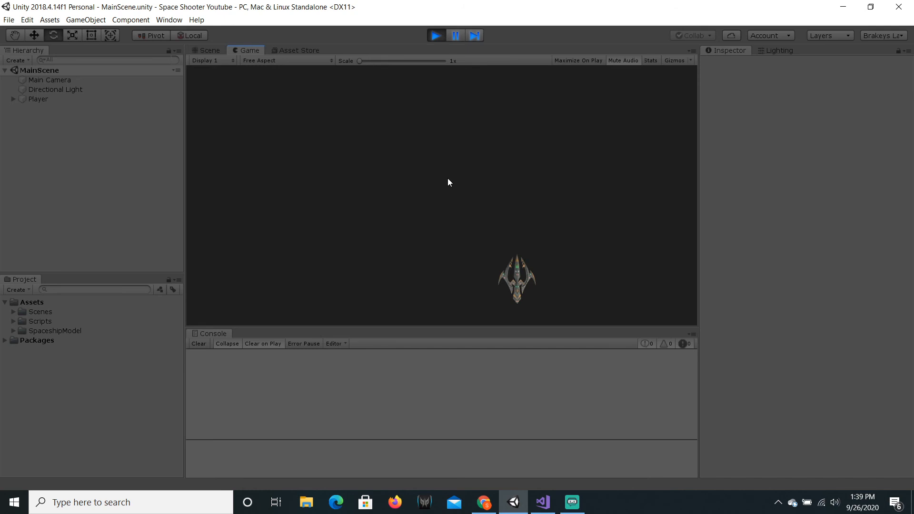
click(435, 34)
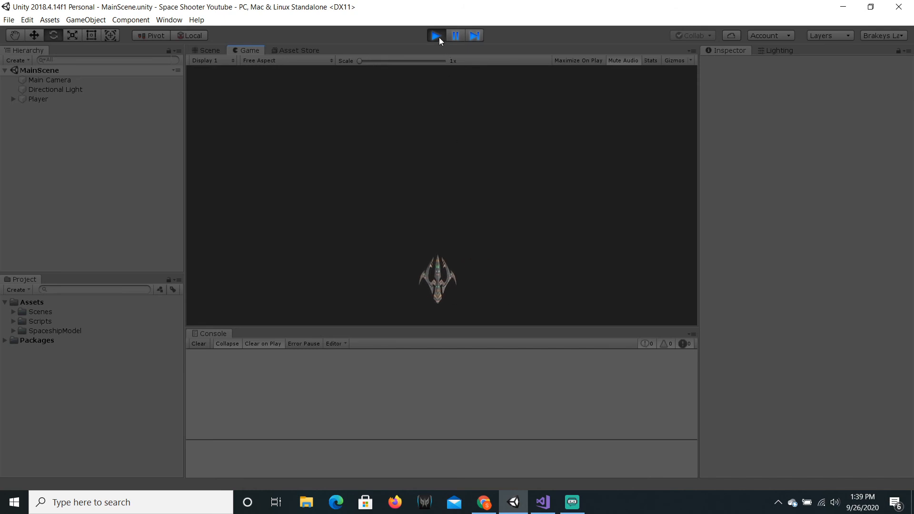
mouse_move(540, 502)
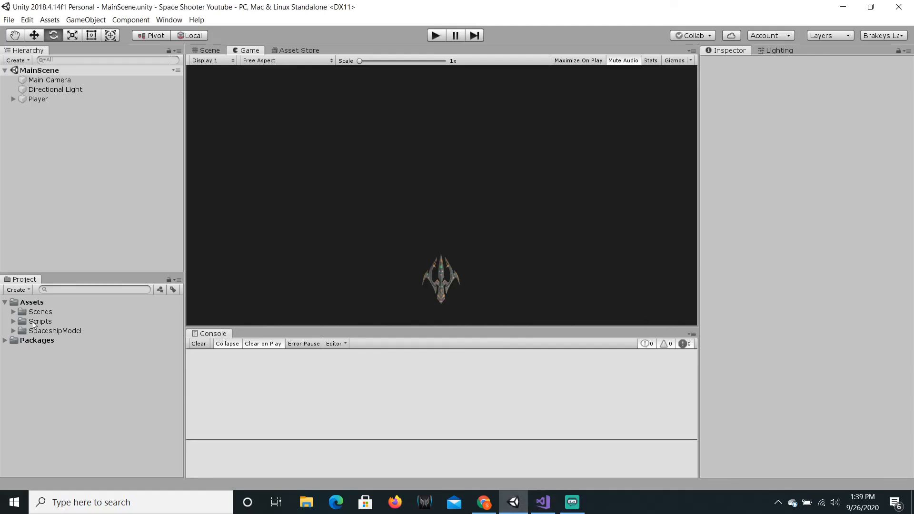
Step: Edit PlayerMovement.cs, trial a W/UpArrow block, and save with only left/right movement
click(13, 321)
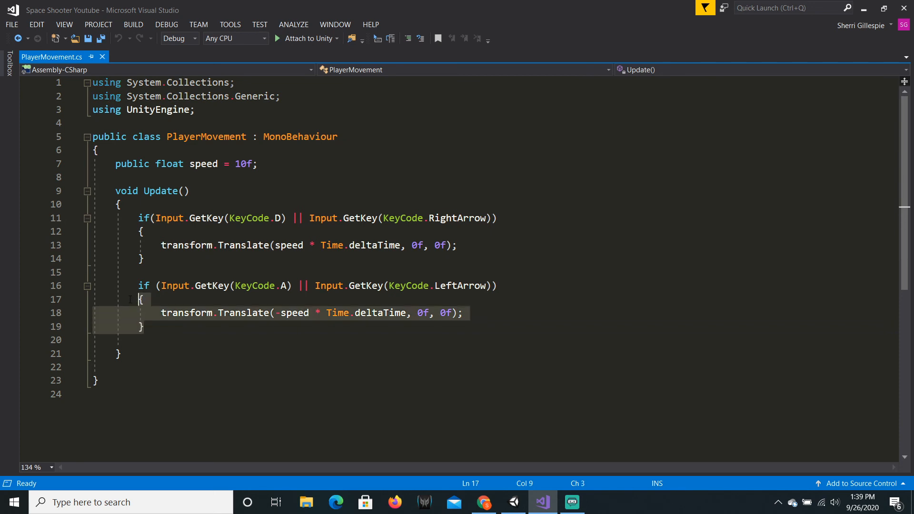
click(145, 327)
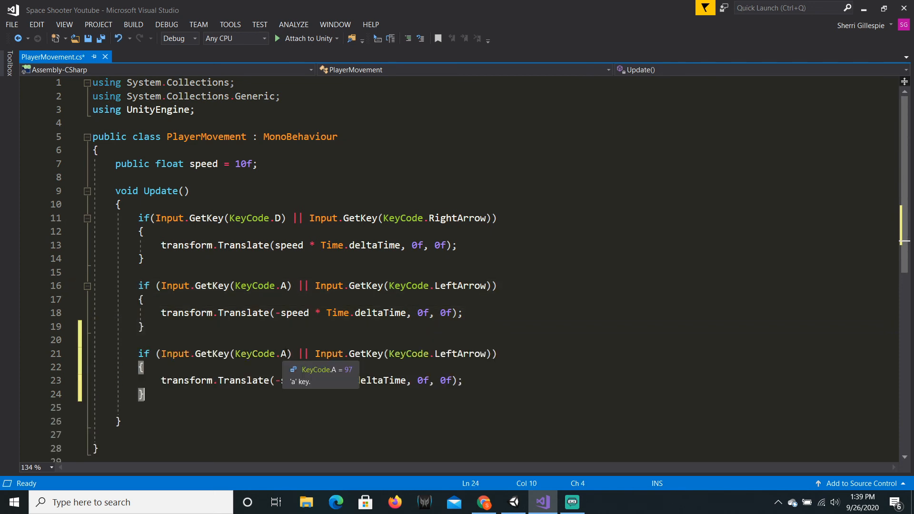
text(W)
click(312, 380)
text(0f)
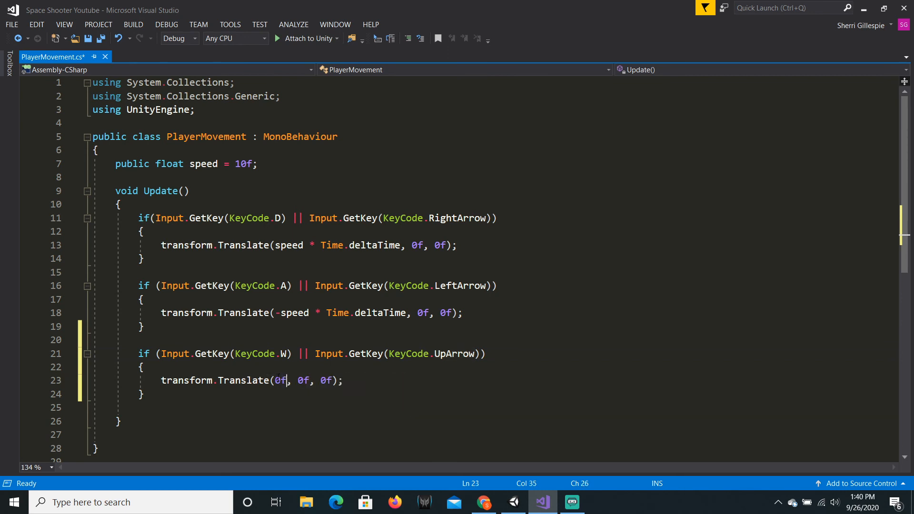
mouse_move(280, 380)
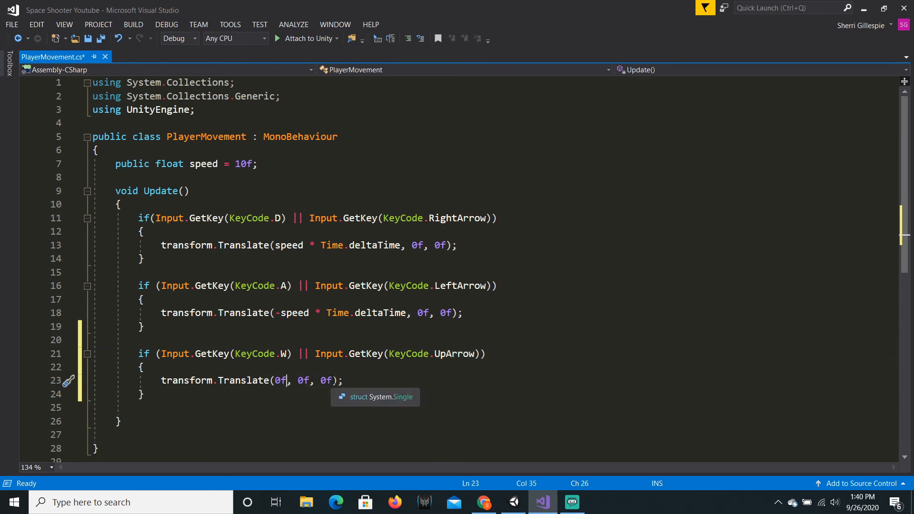
text(speed * Time)
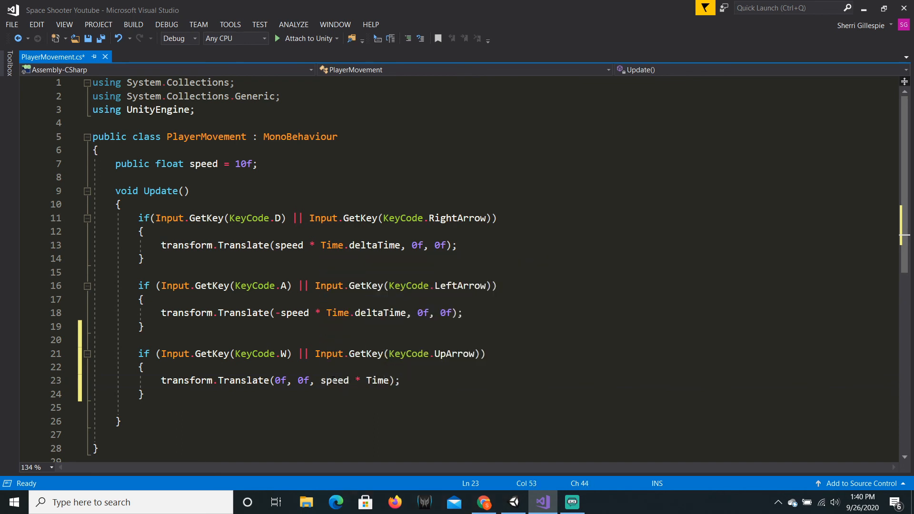
text(.deltaTime)
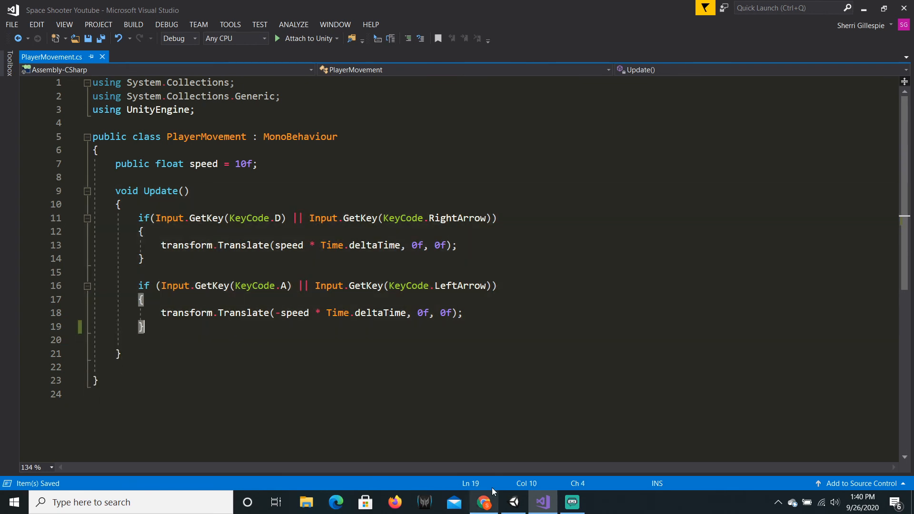
click(512, 502)
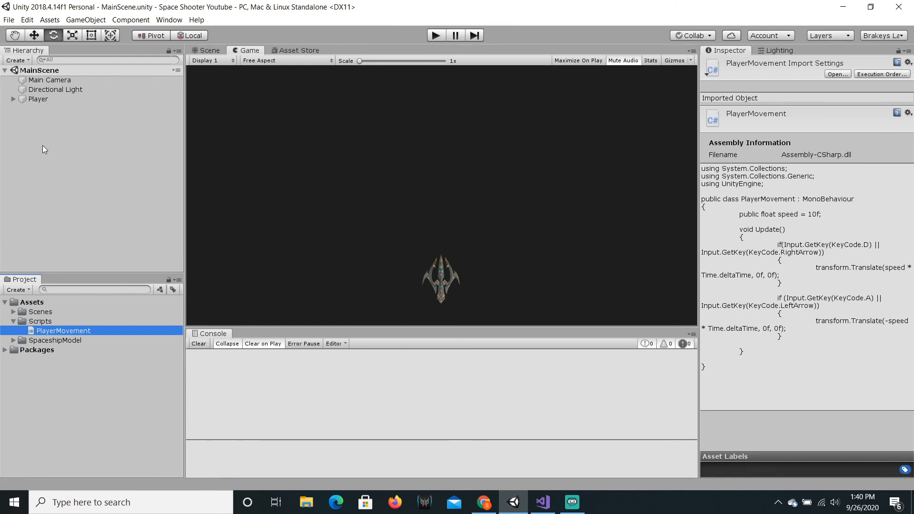
Step: Add a Mesh Collider to Player, set to Convex with the Default mesh
click(38, 99)
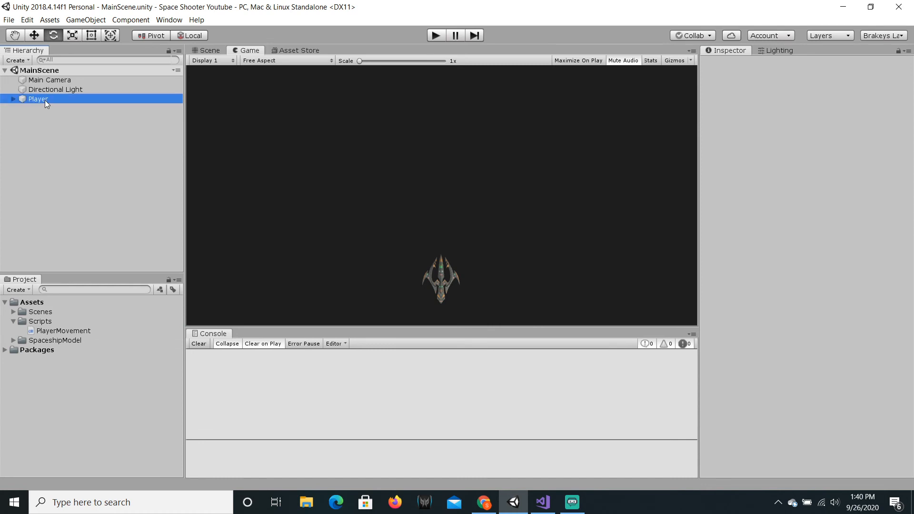
click(37, 98)
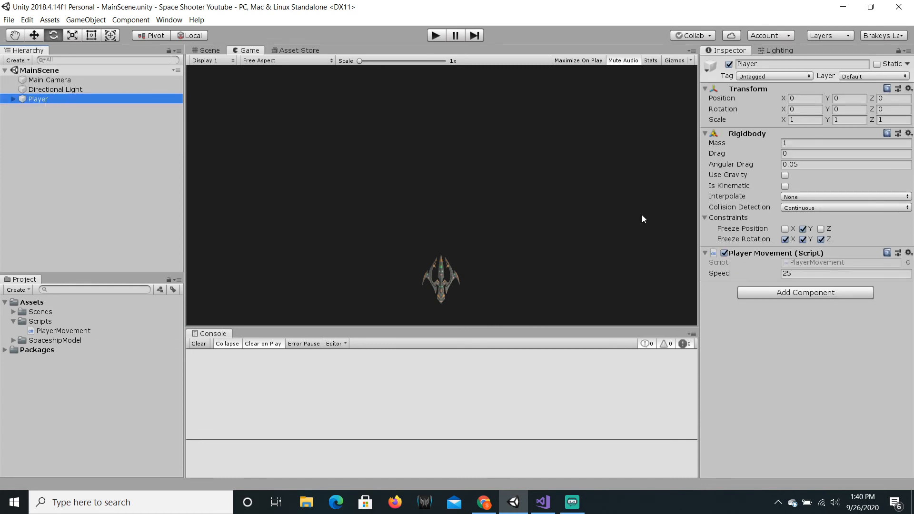
mouse_move(425, 142)
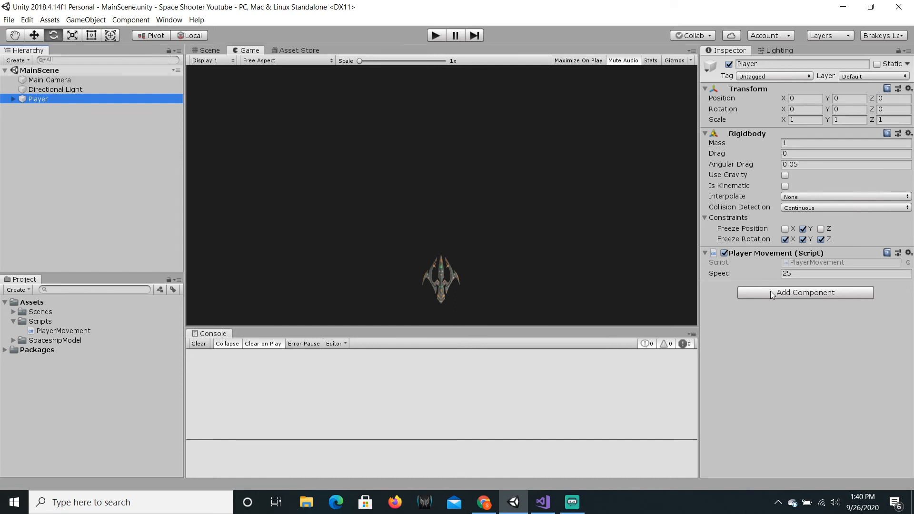
mouse_move(220, 168)
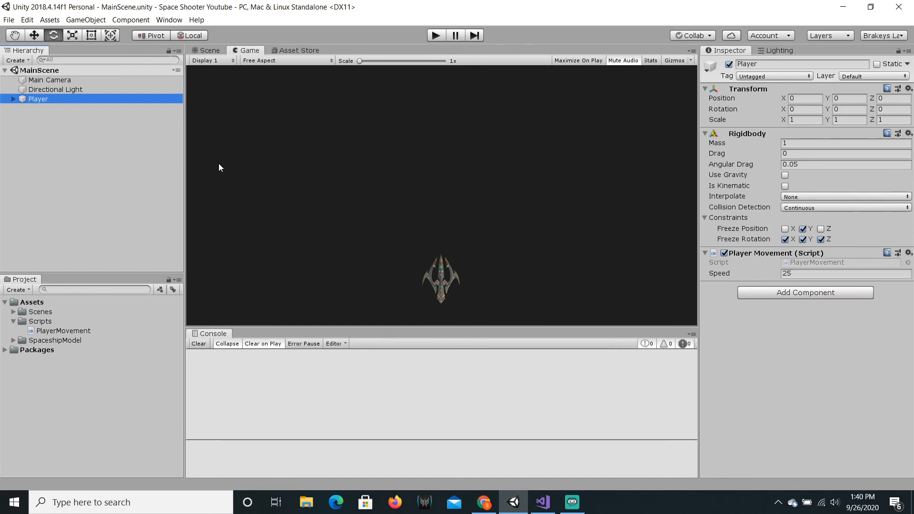
click(804, 291)
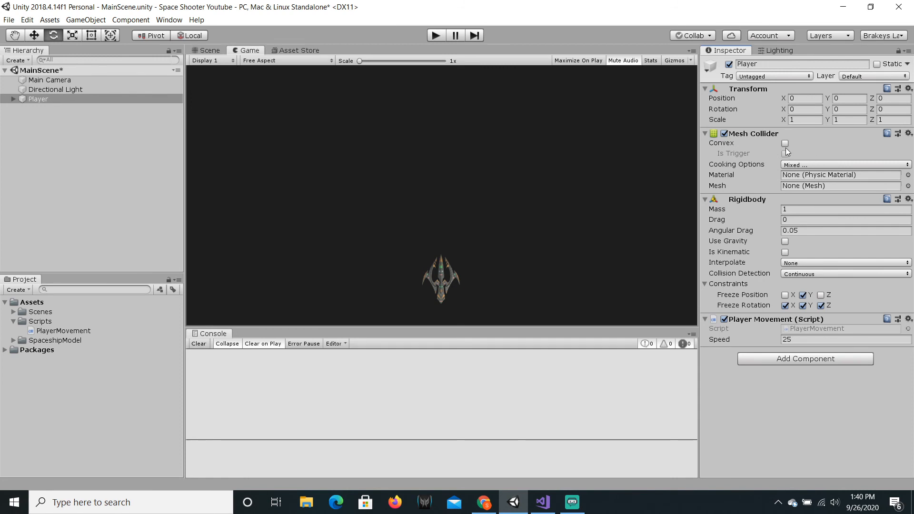
click(784, 143)
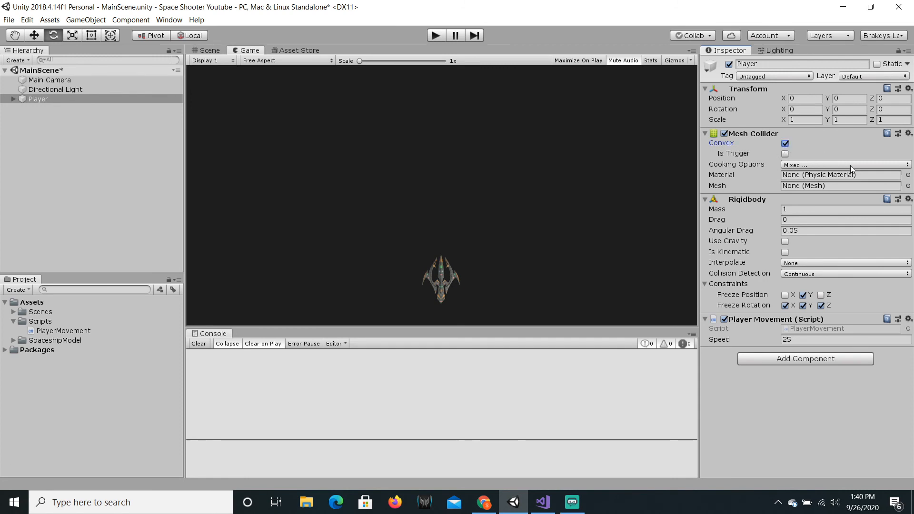
mouse_move(908, 186)
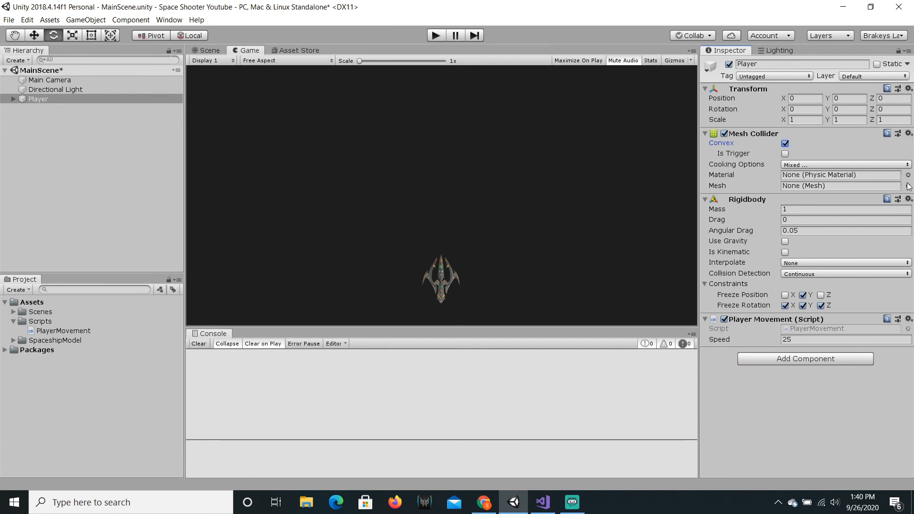
click(907, 185)
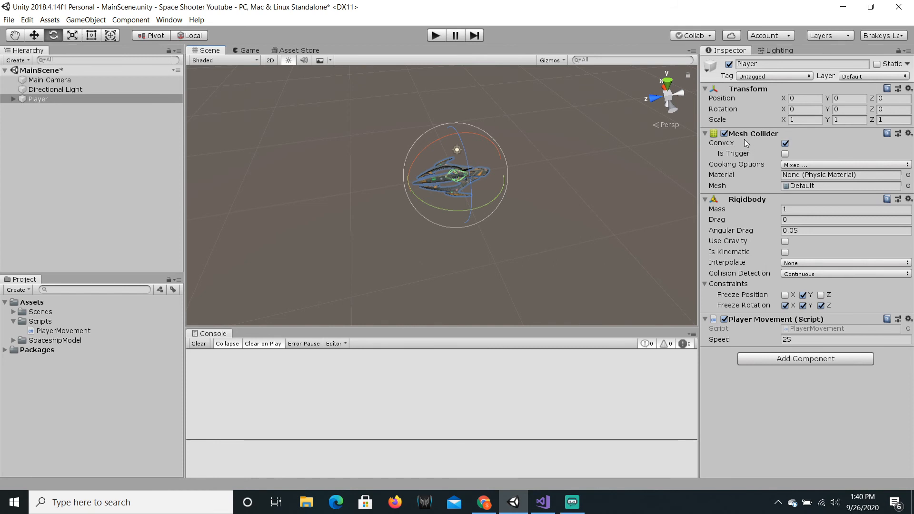
click(907, 133)
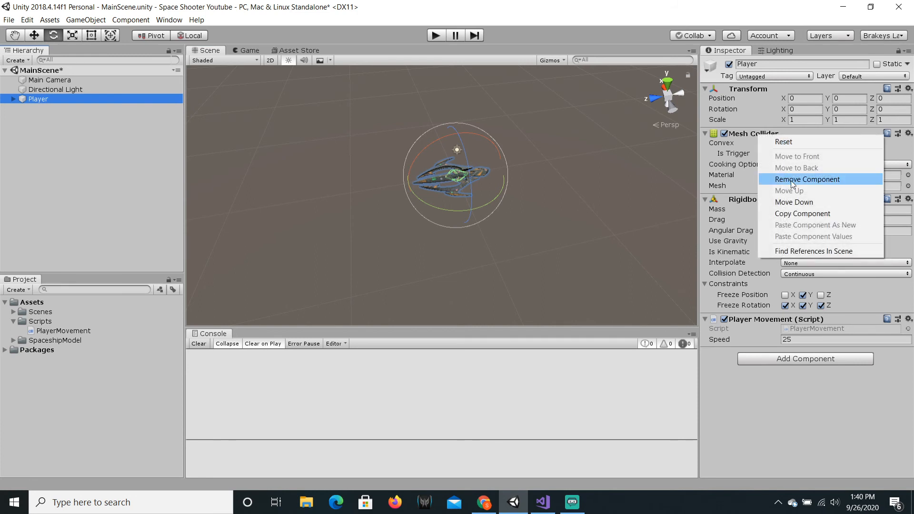
click(807, 179)
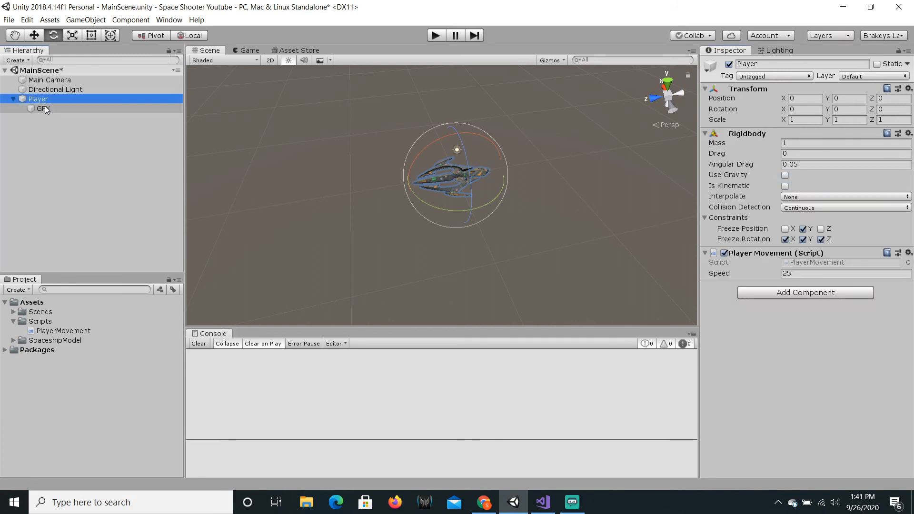
click(44, 108)
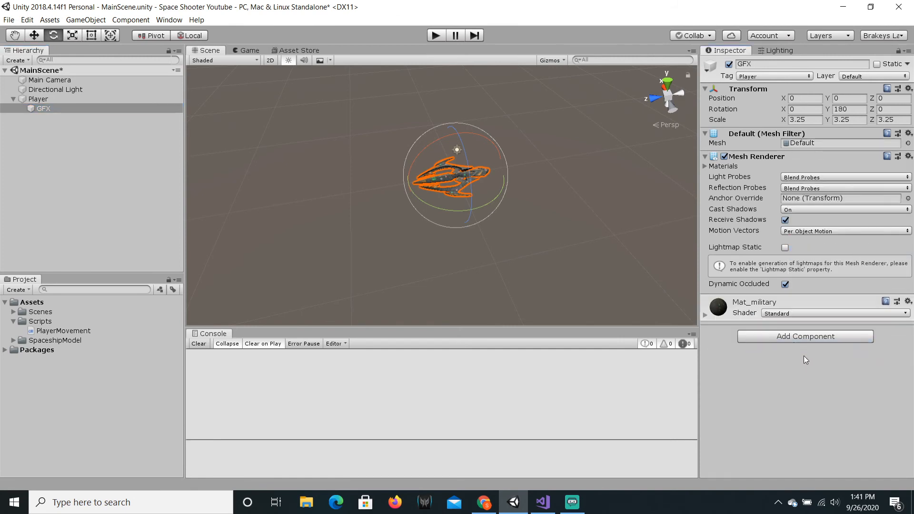
click(804, 336)
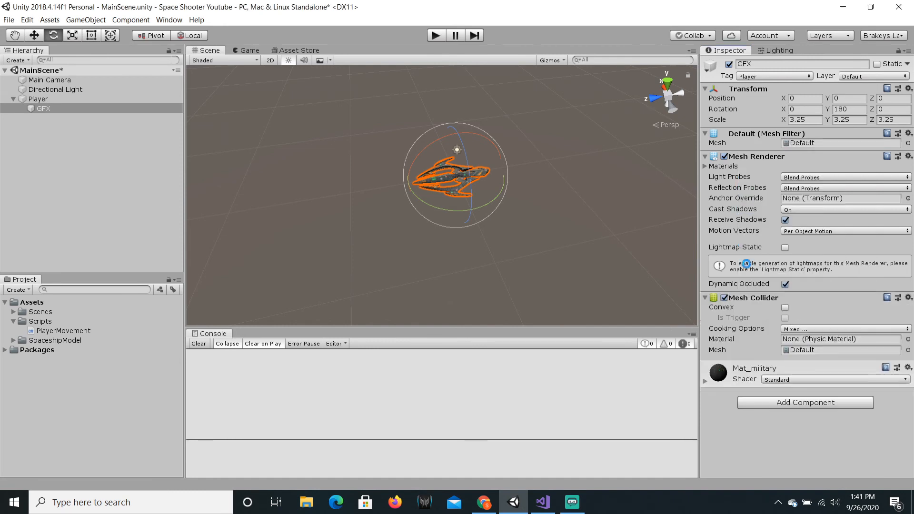
click(785, 307)
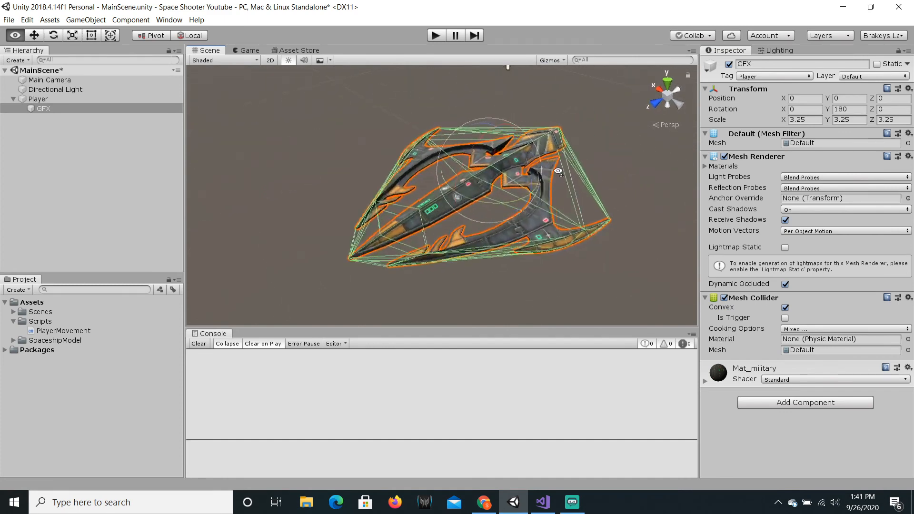
click(39, 99)
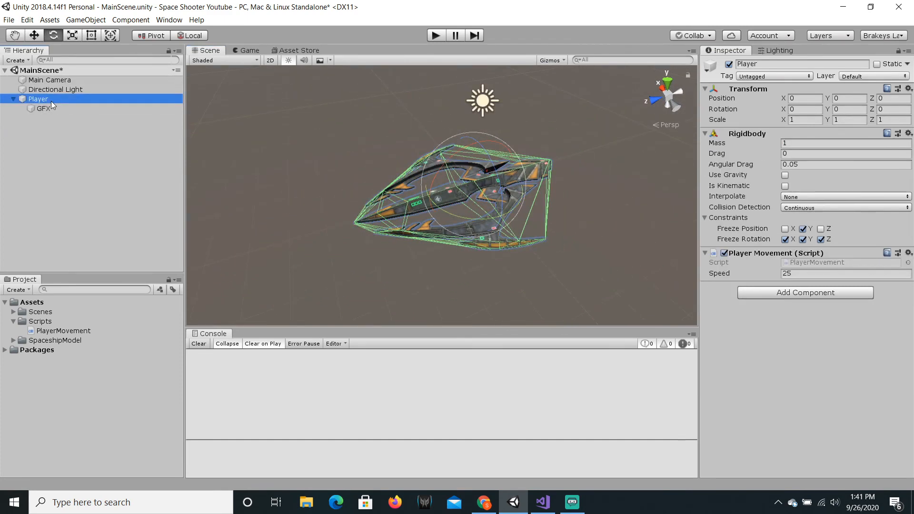
click(774, 76)
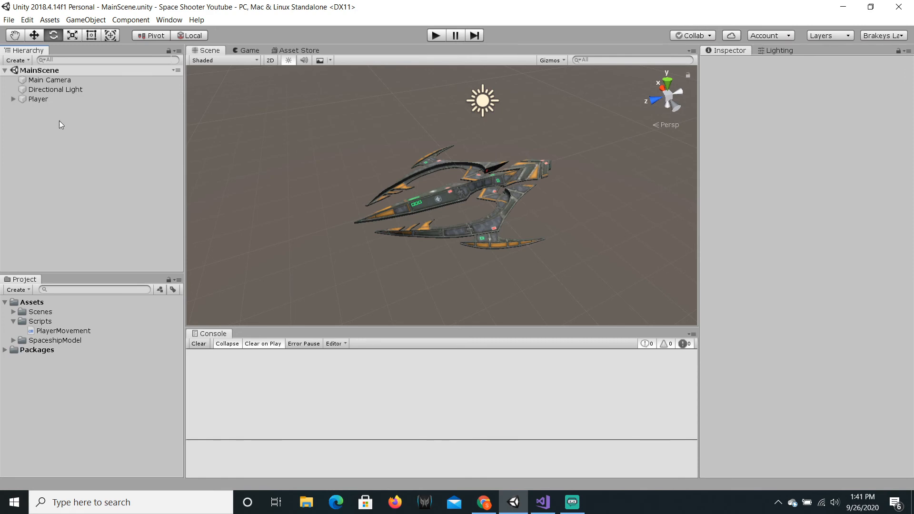
click(39, 98)
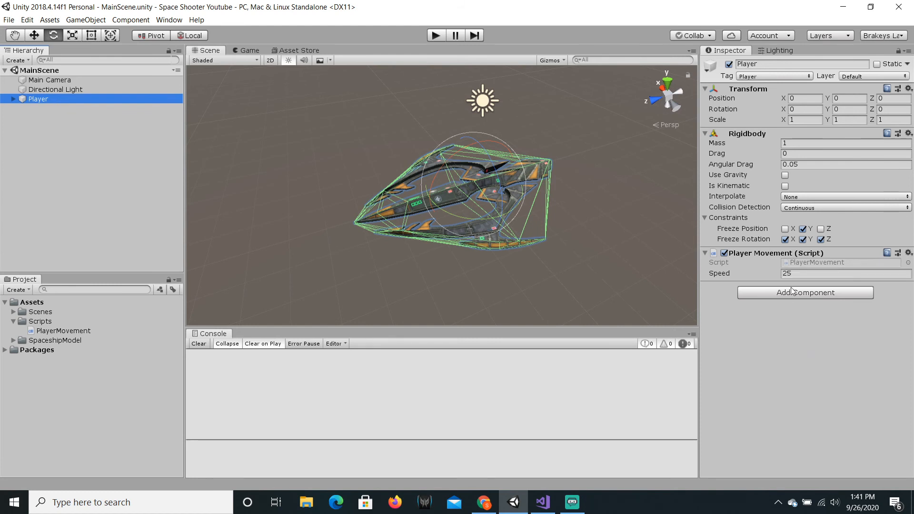
mouse_move(2, 126)
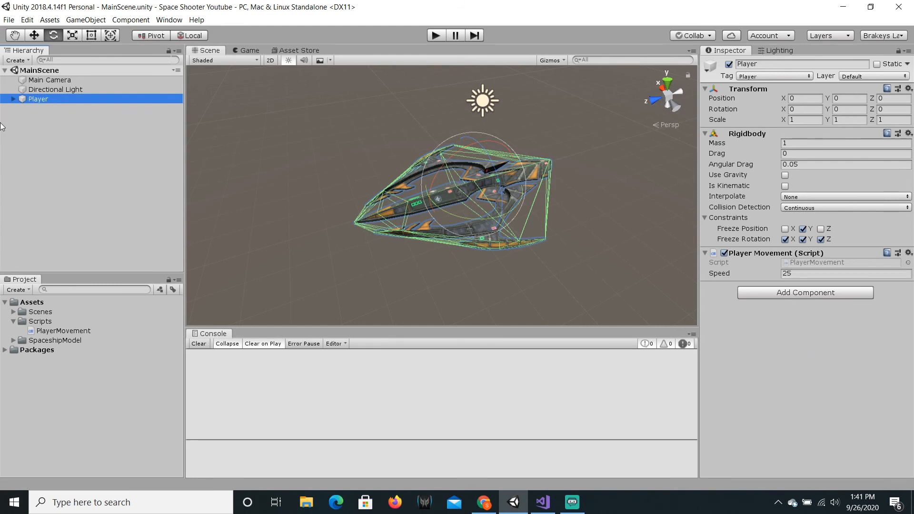
mouse_move(88, 223)
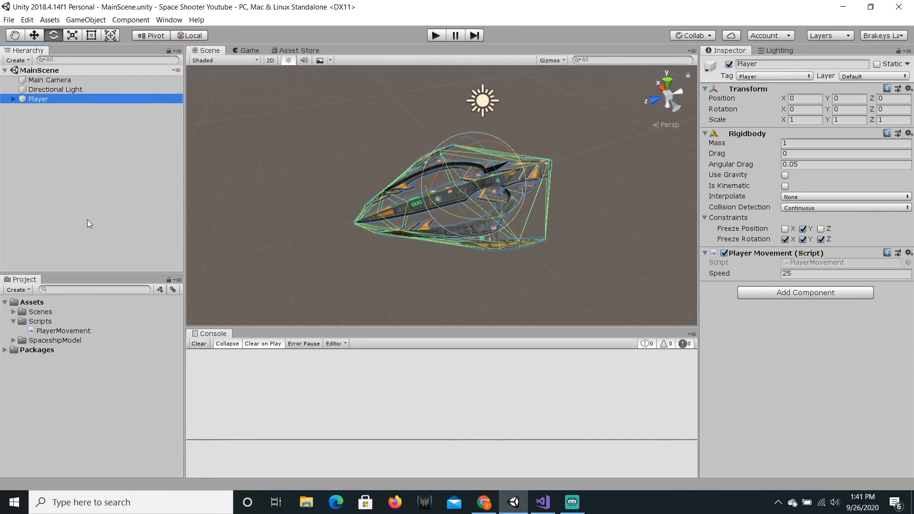
Step: Create a 3D cube from the Hierarchy context menu and rename it Bullet
click(75, 169)
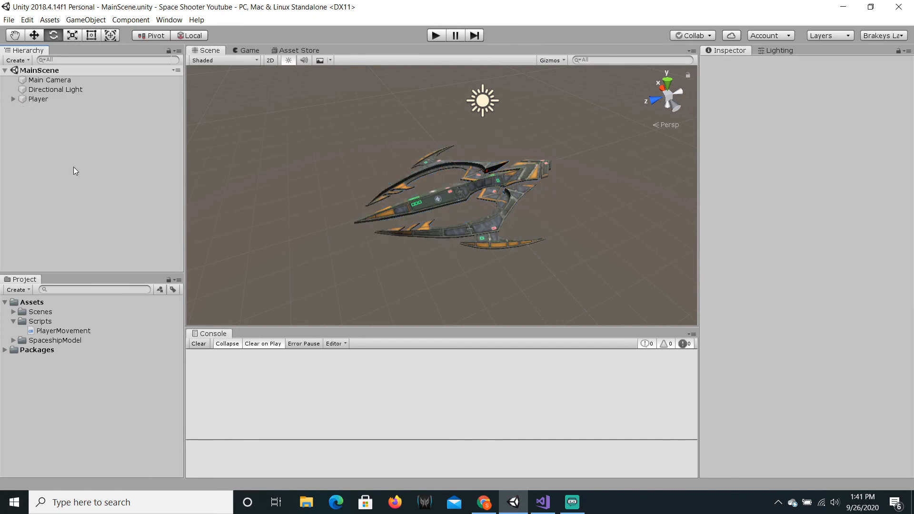
right_click(75, 170)
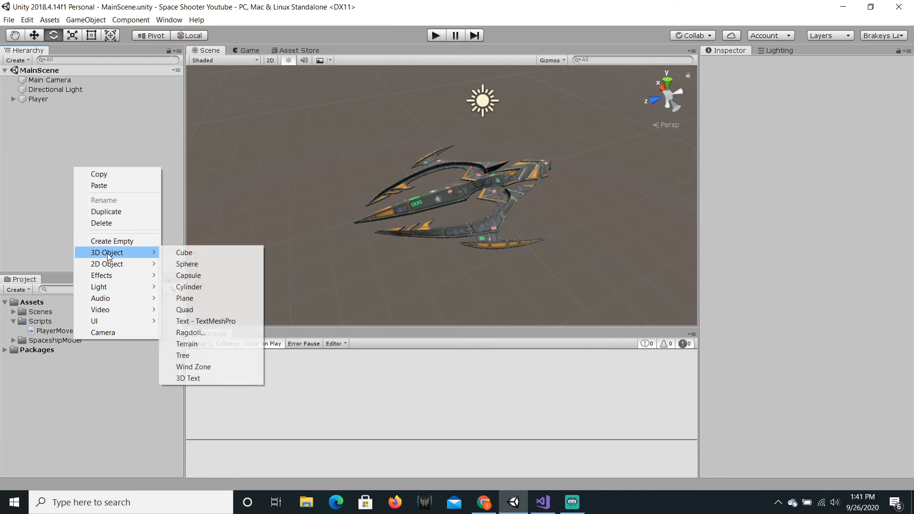
click(184, 252)
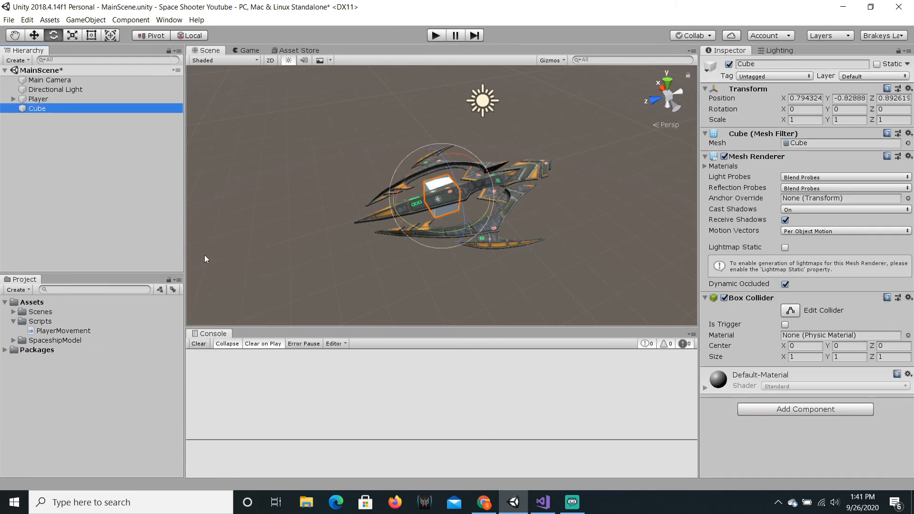
right_click(747, 89)
text(Bullet)
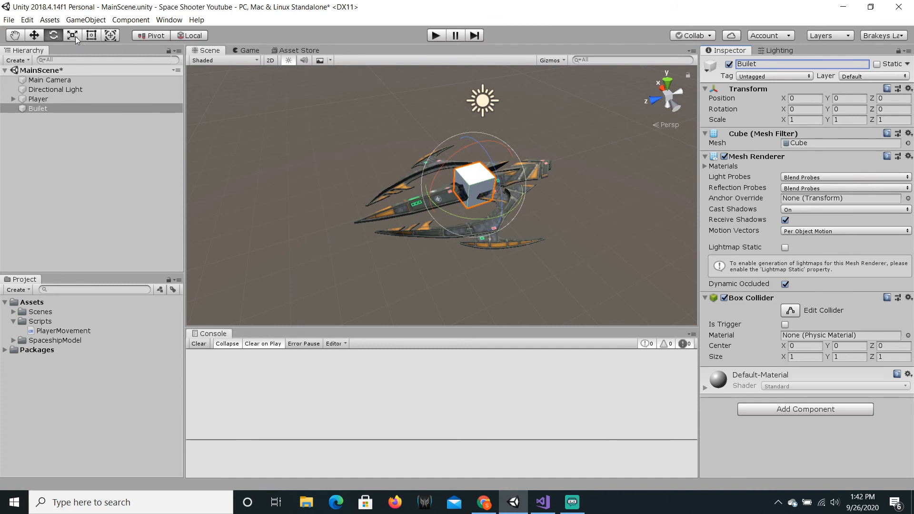
Step: Move Bullet ahead of the ship and scale it thin and long, previewing in Game view
click(34, 35)
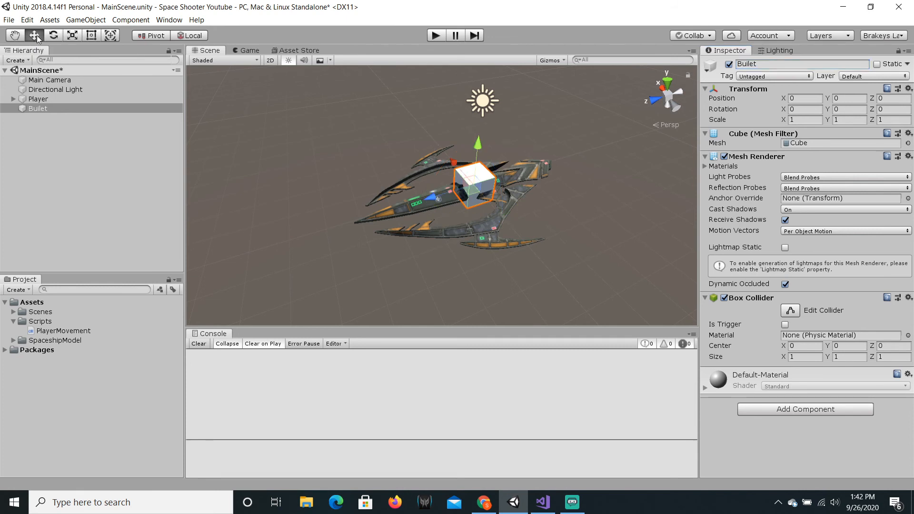
mouse_move(433, 174)
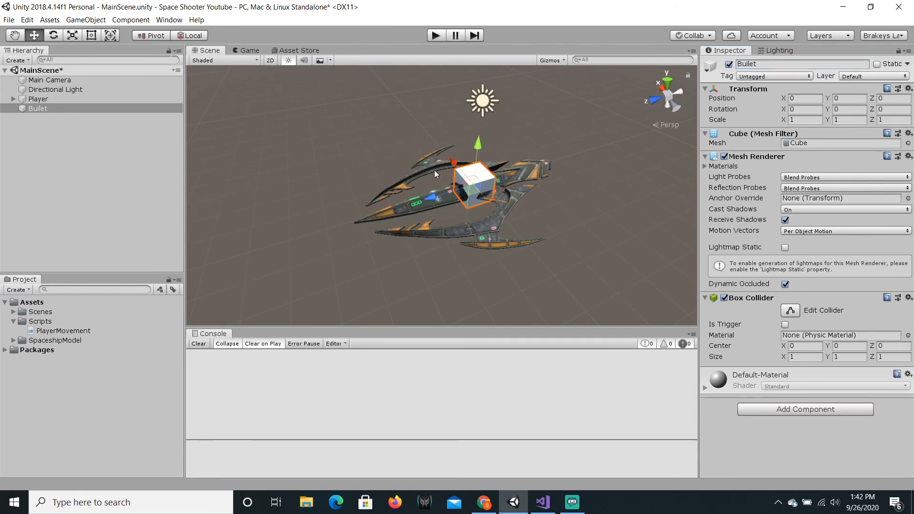
mouse_move(441, 192)
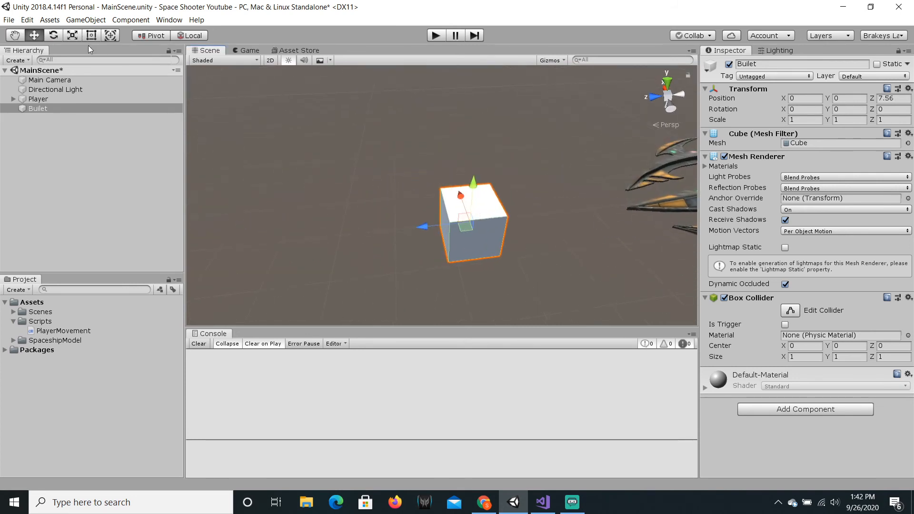
mouse_move(72, 36)
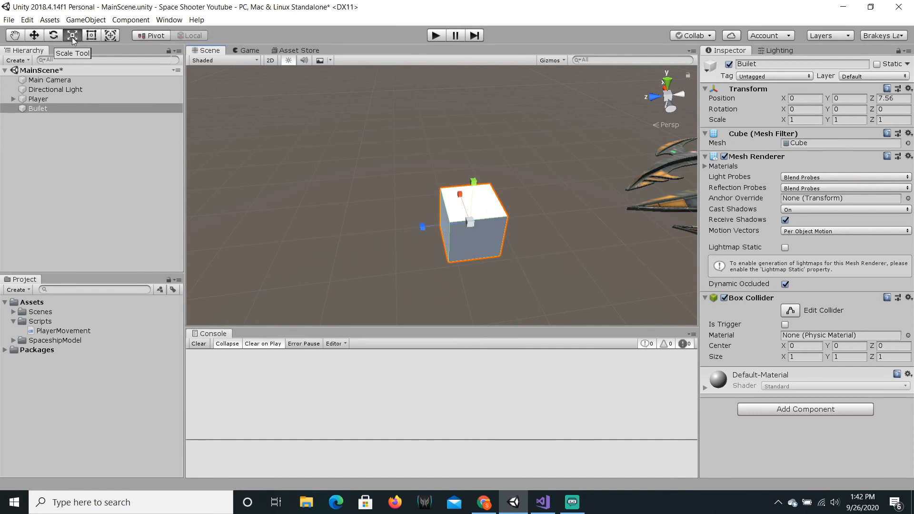
mouse_move(356, 169)
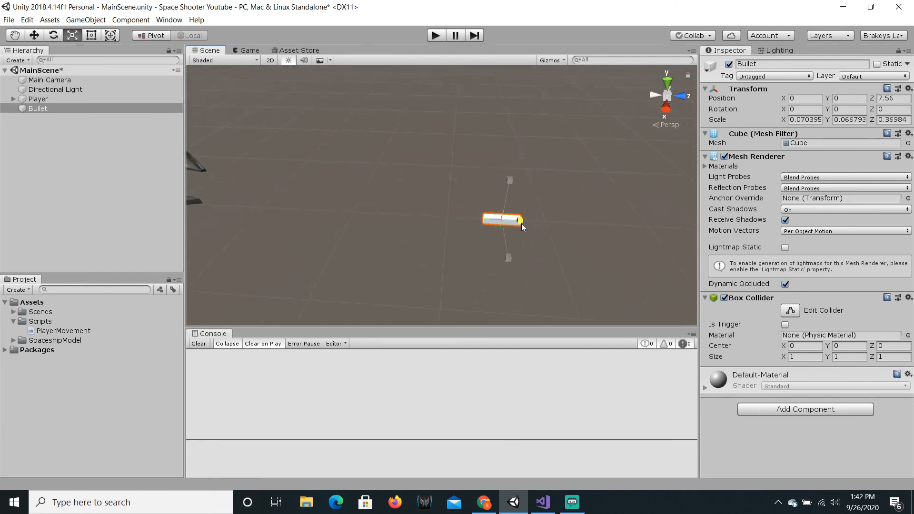
click(249, 50)
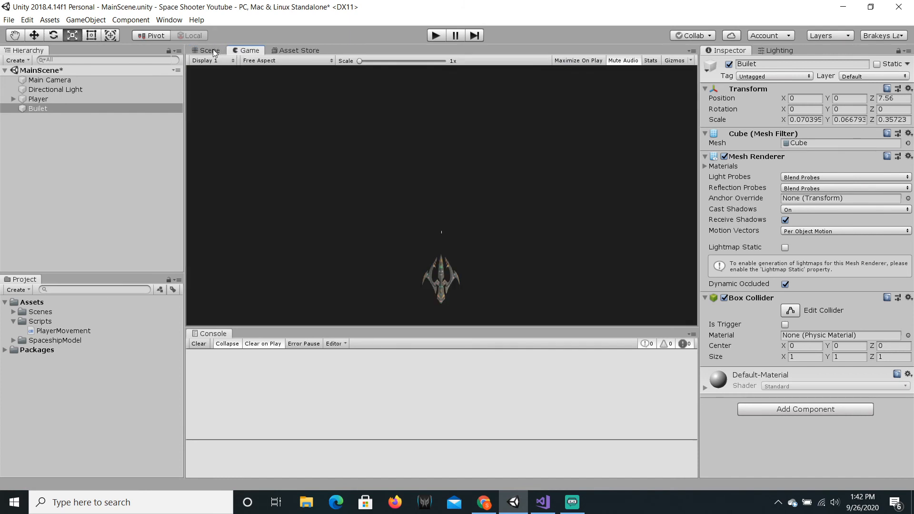
click(208, 50)
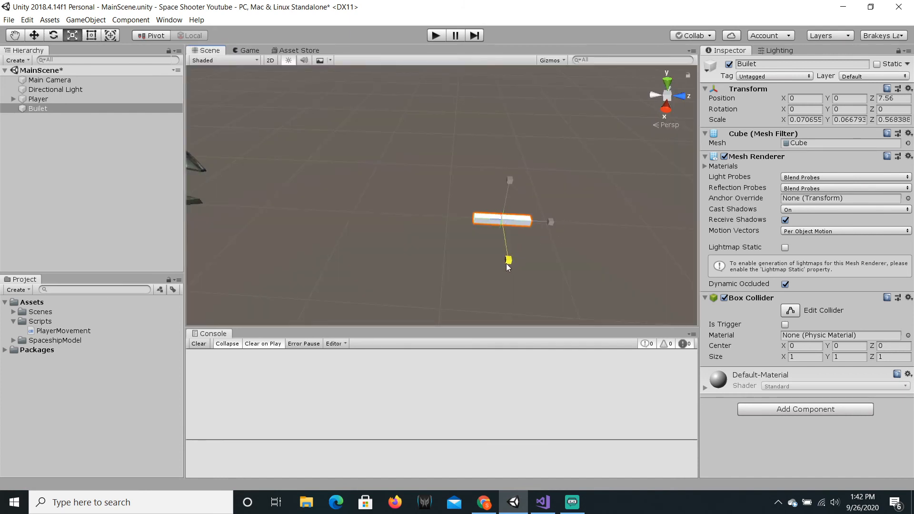
click(249, 50)
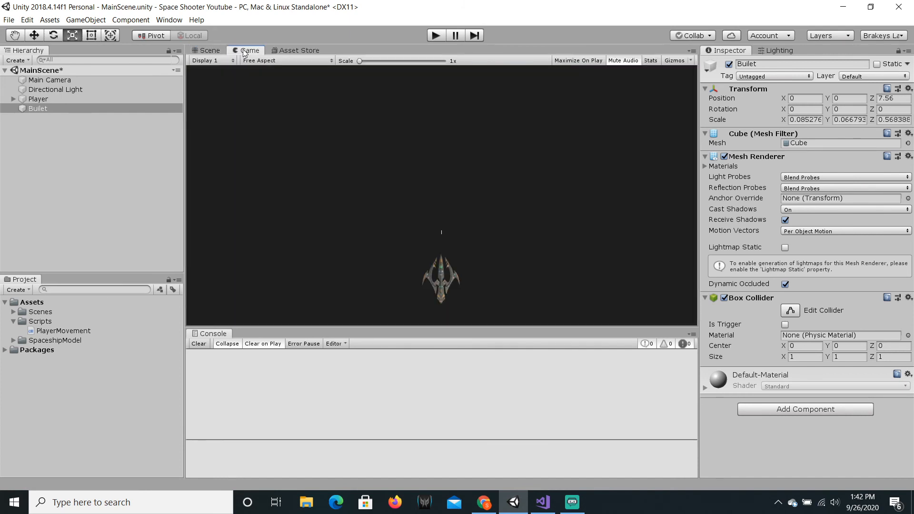
click(208, 50)
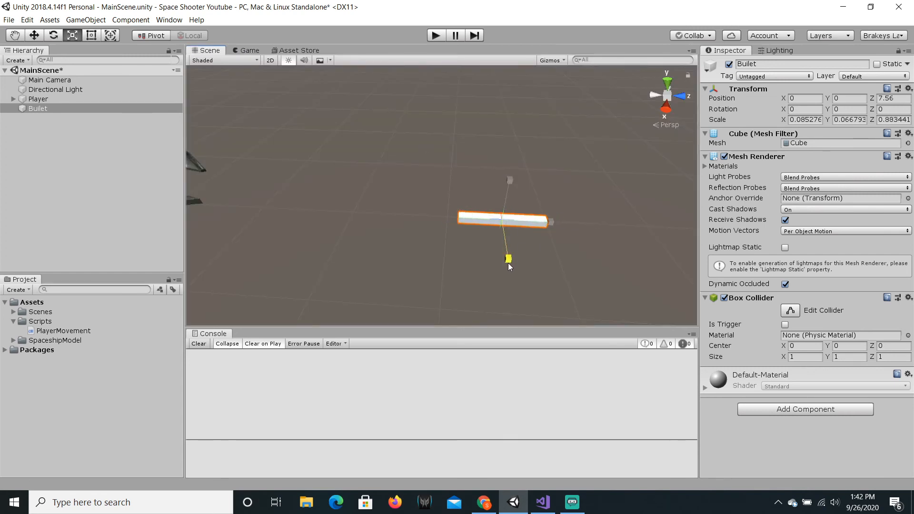
click(249, 50)
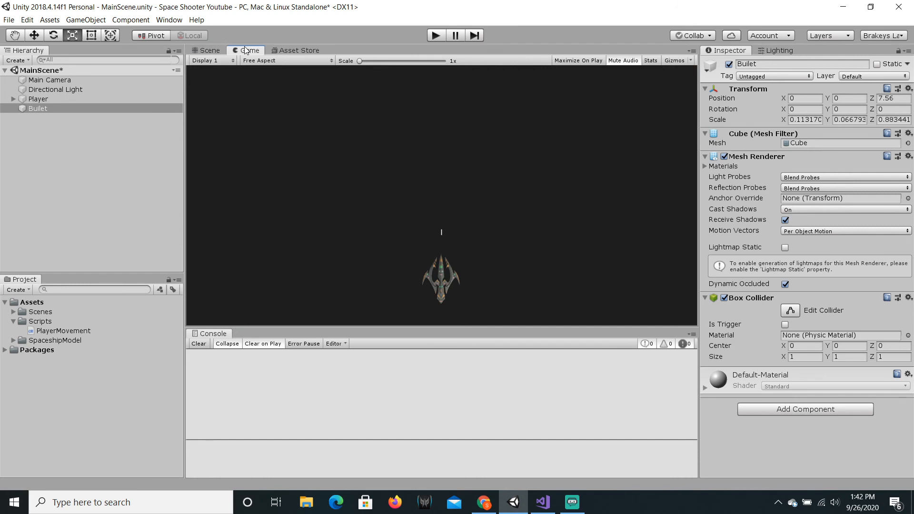
click(208, 50)
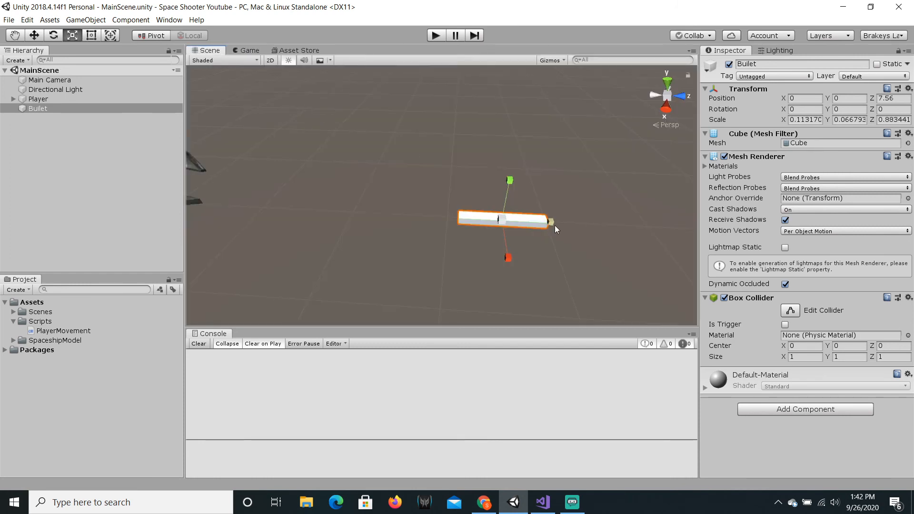
click(248, 50)
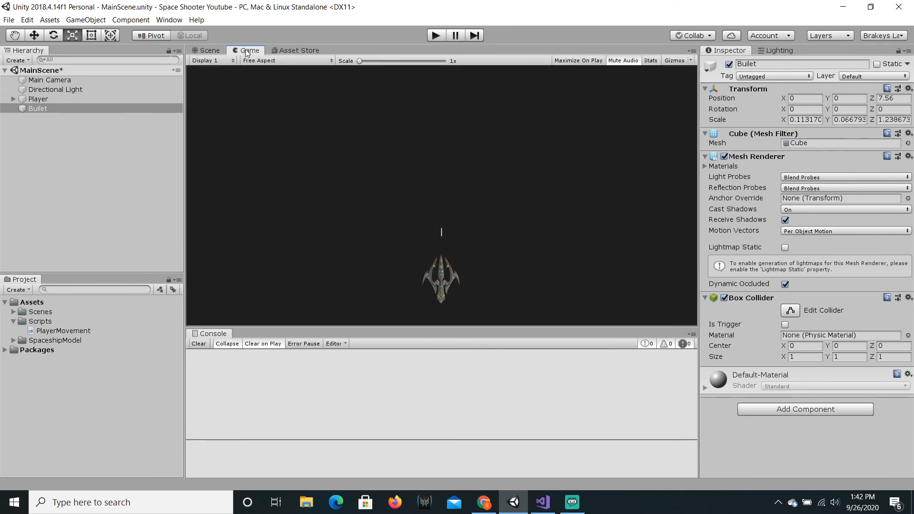
click(208, 50)
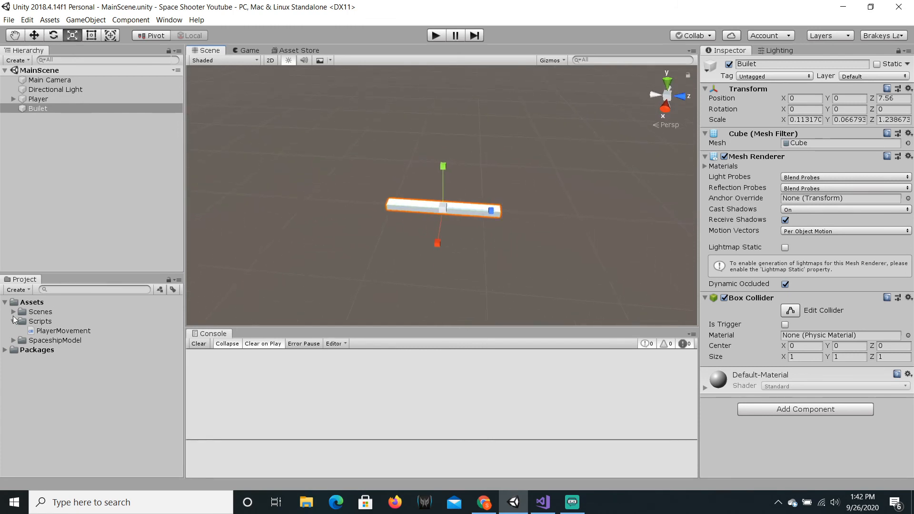
Step: Create a Materials folder in Assets containing a new material named Bullet
click(13, 321)
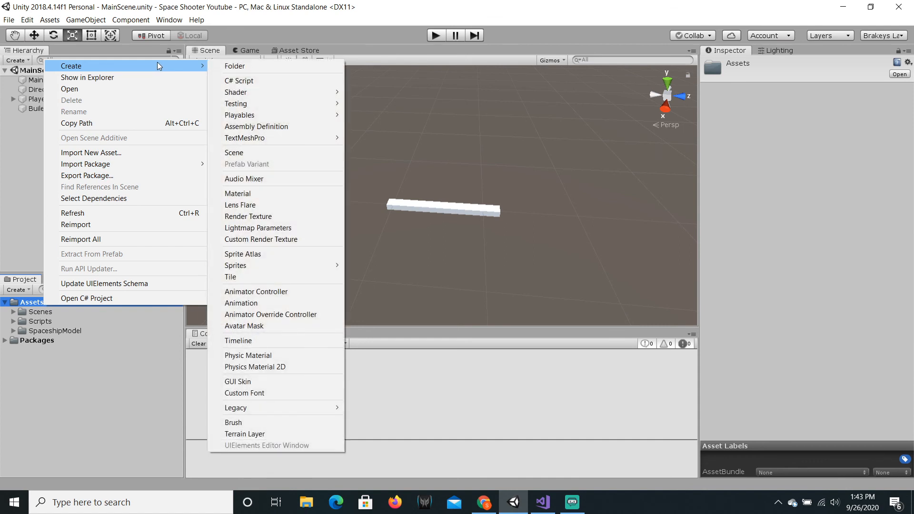
mouse_move(234, 66)
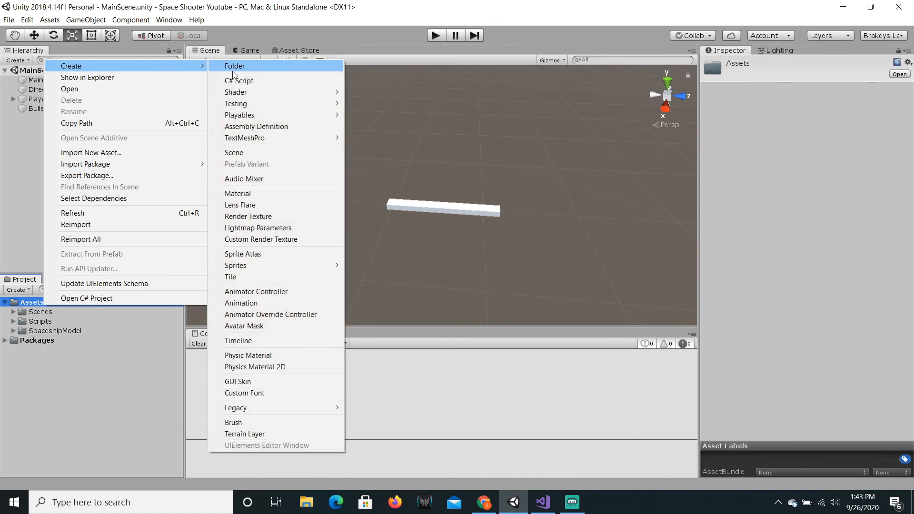
click(234, 66)
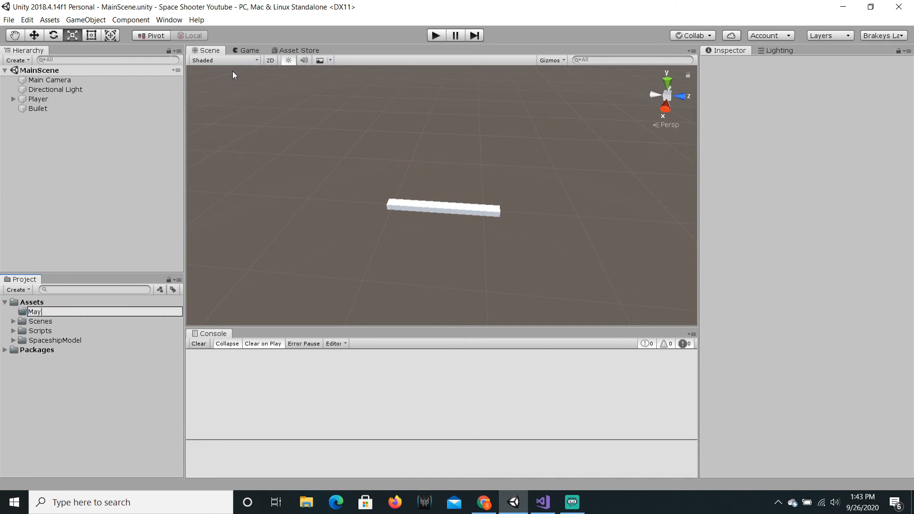
text(Materials)
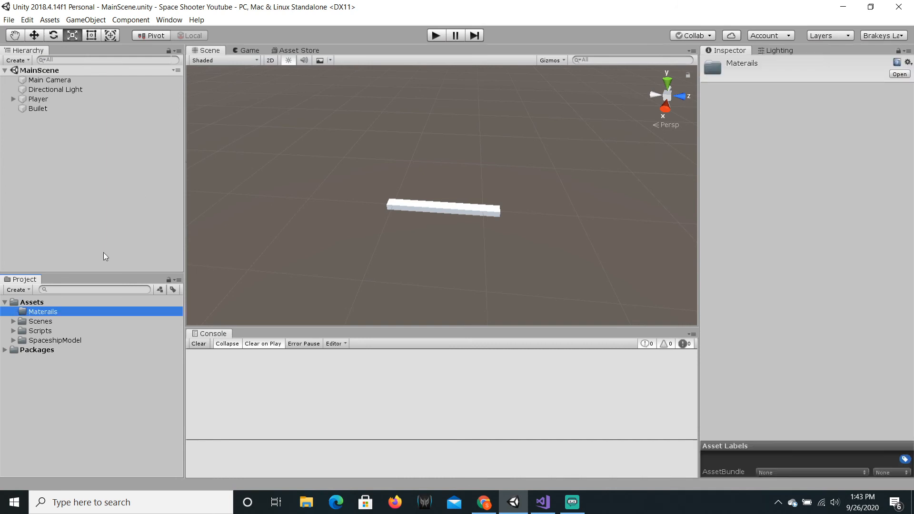
mouse_move(70, 313)
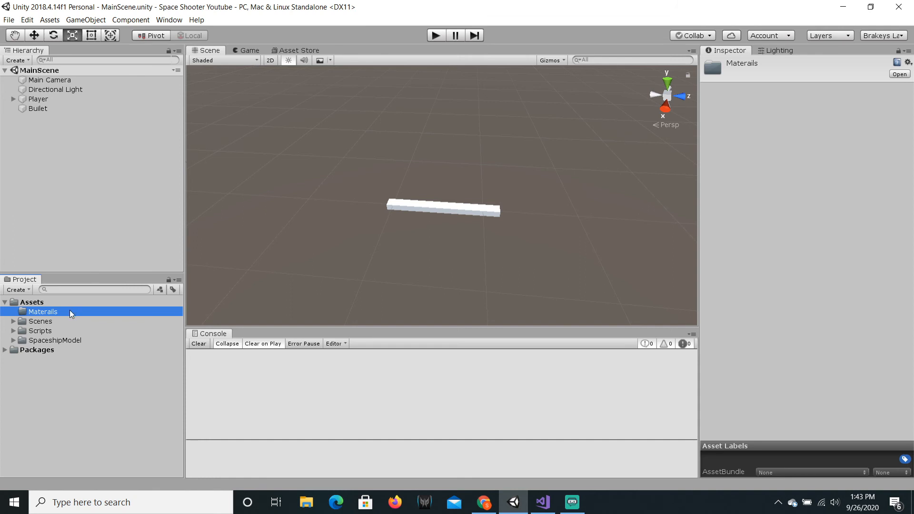
right_click(42, 311)
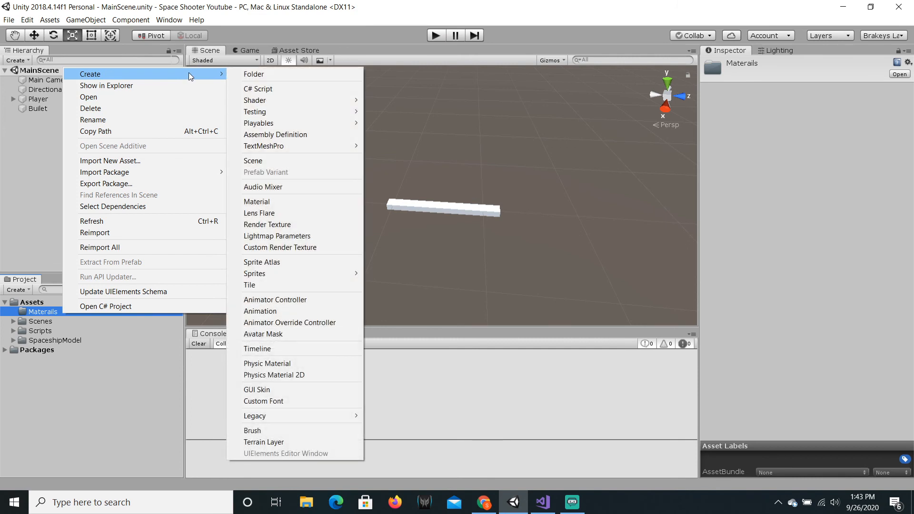
mouse_move(294, 181)
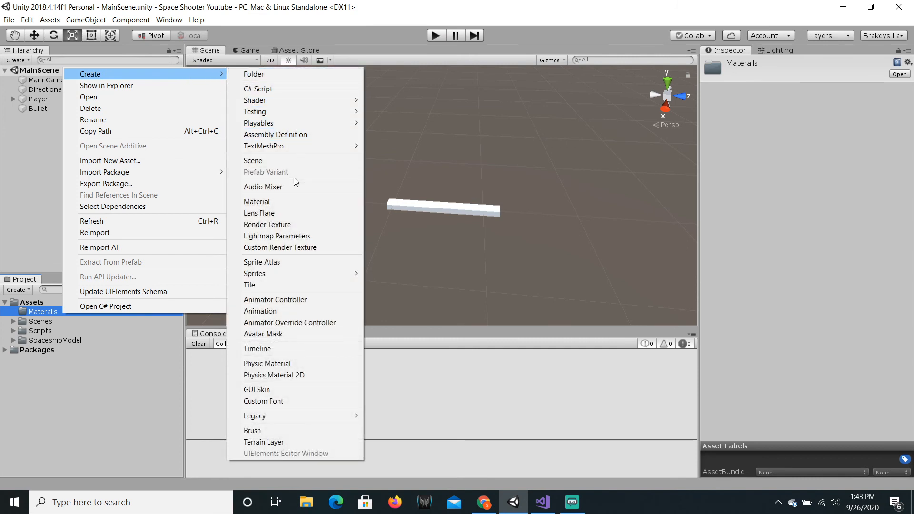
click(257, 201)
text(Bullet)
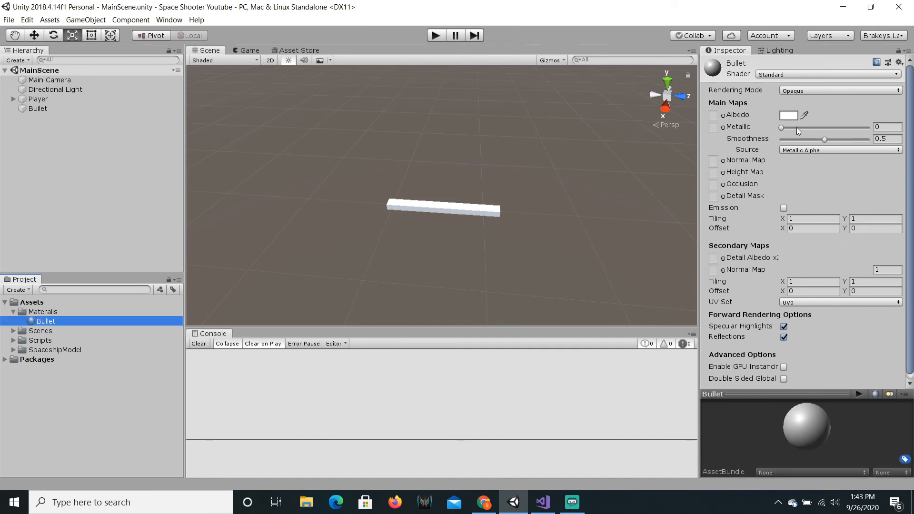
mouse_move(786, 241)
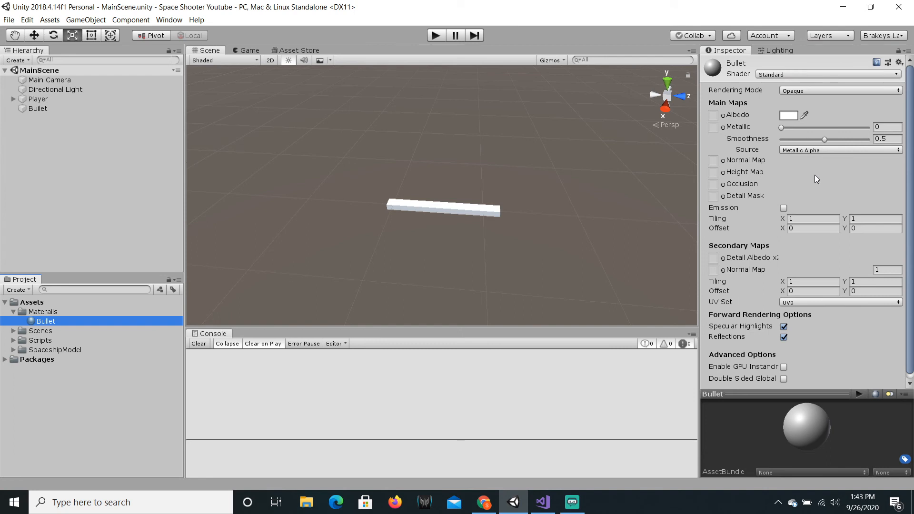
mouse_move(775, 109)
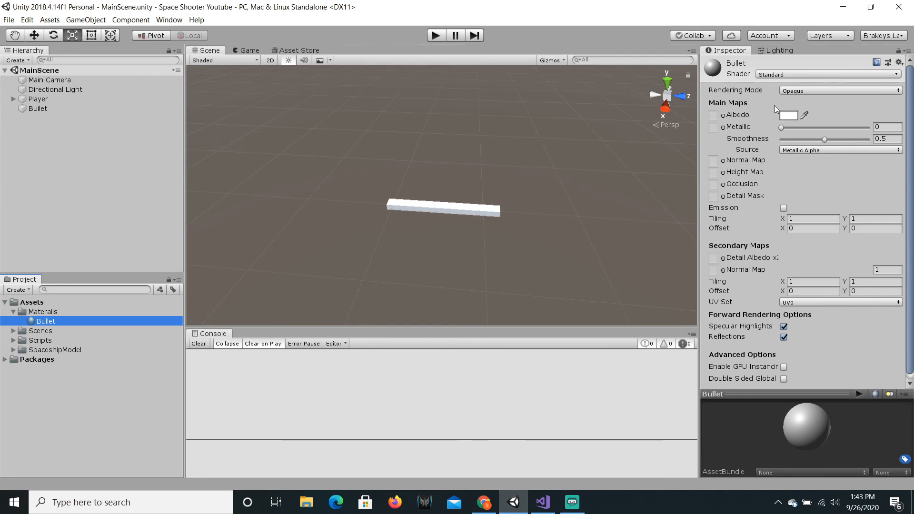
mouse_move(791, 118)
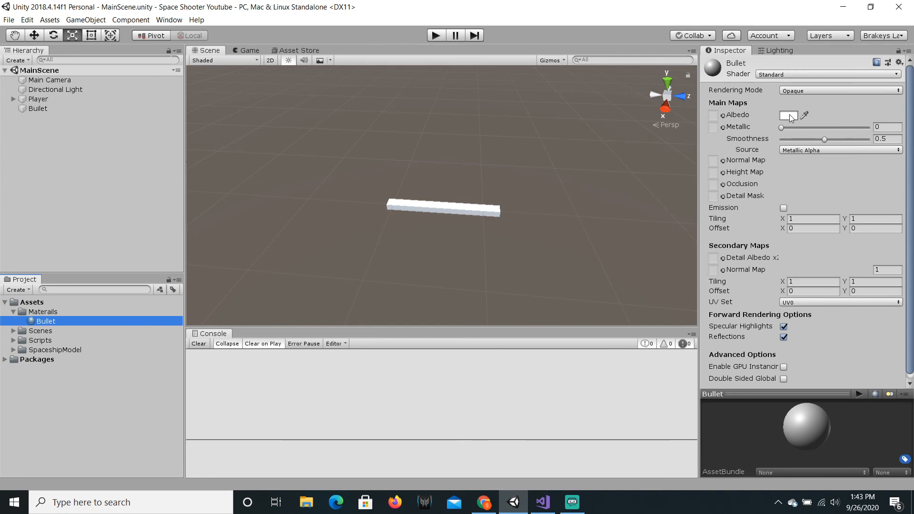
Step: Set the Bullet material's Albedo colour to pure red (FF0000) and view the Game tab
click(787, 115)
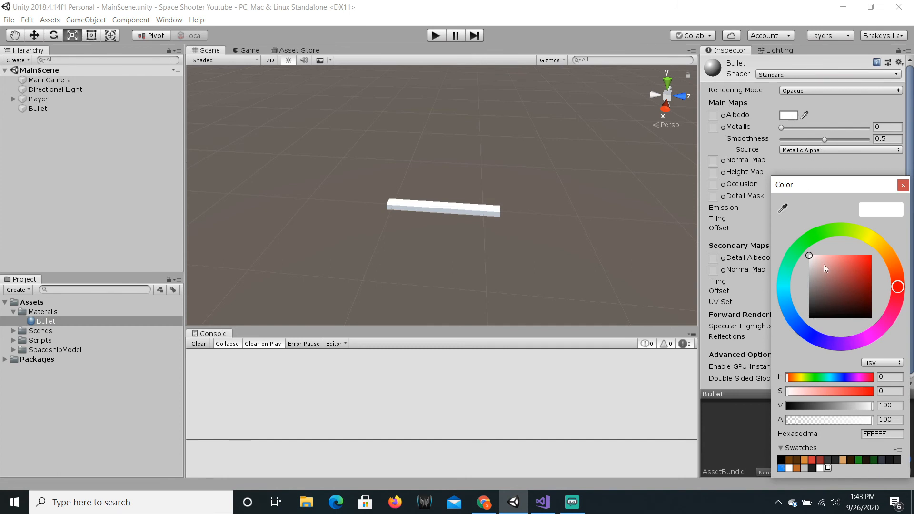
click(843, 271)
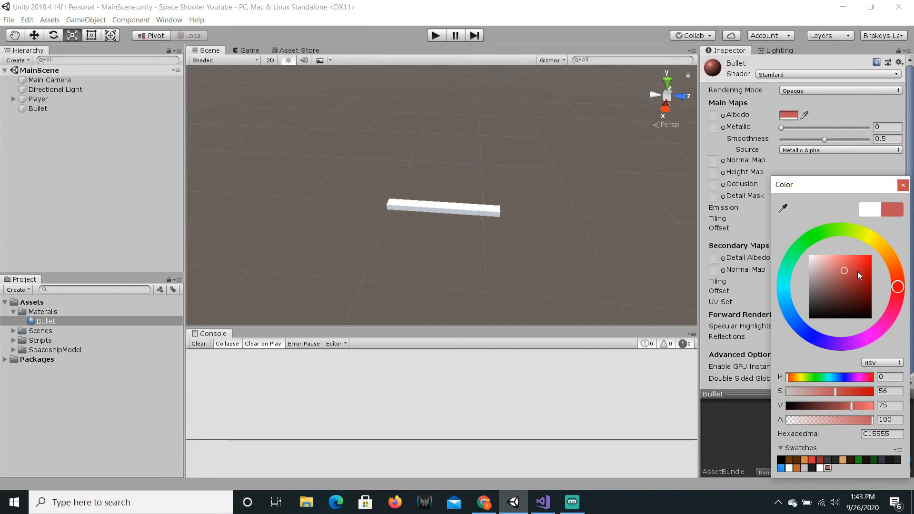
click(872, 256)
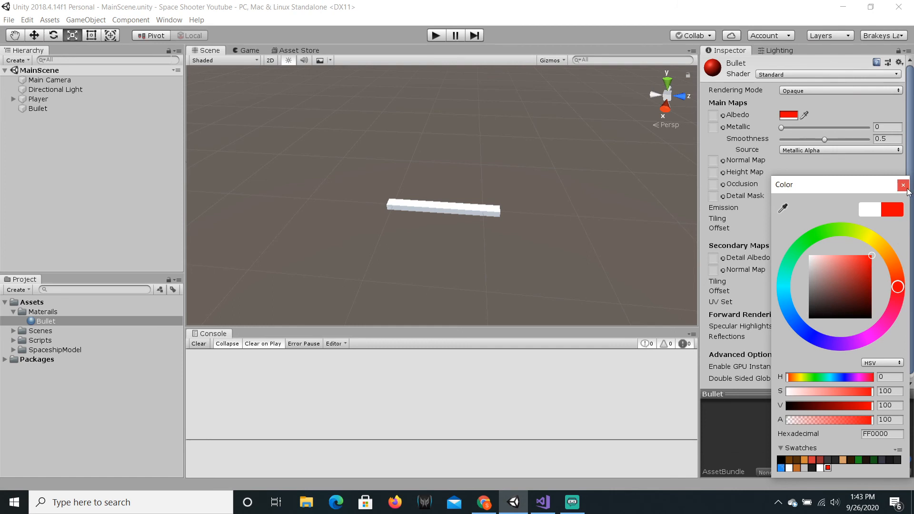
click(904, 185)
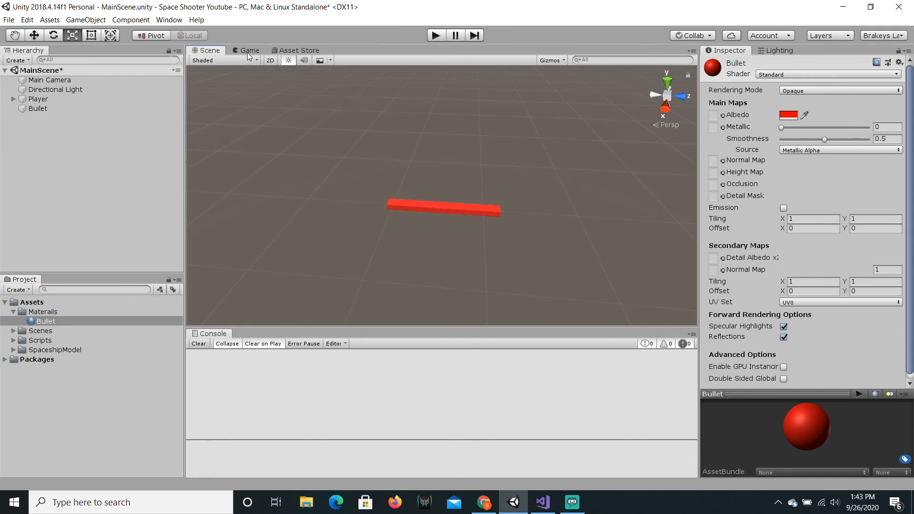
click(249, 50)
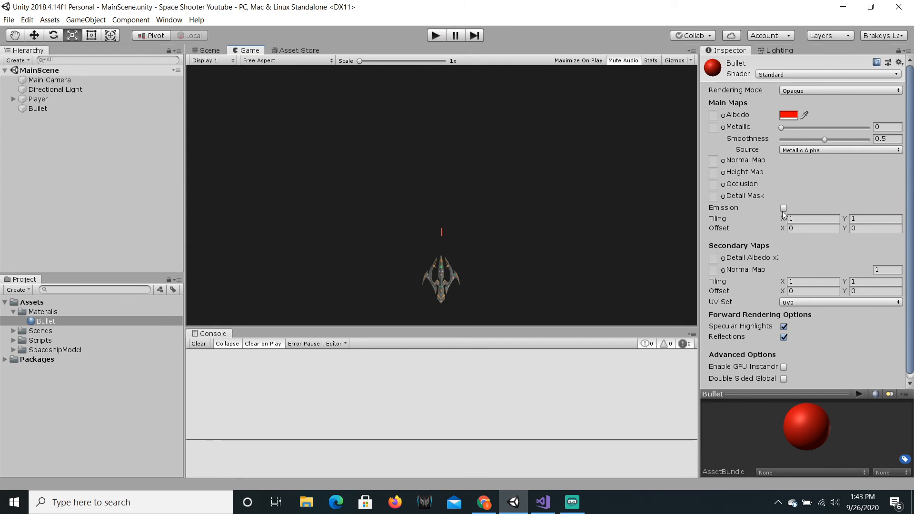
Step: Enable emission on the Bullet material with a pure red (FF0000) emission colour
click(783, 208)
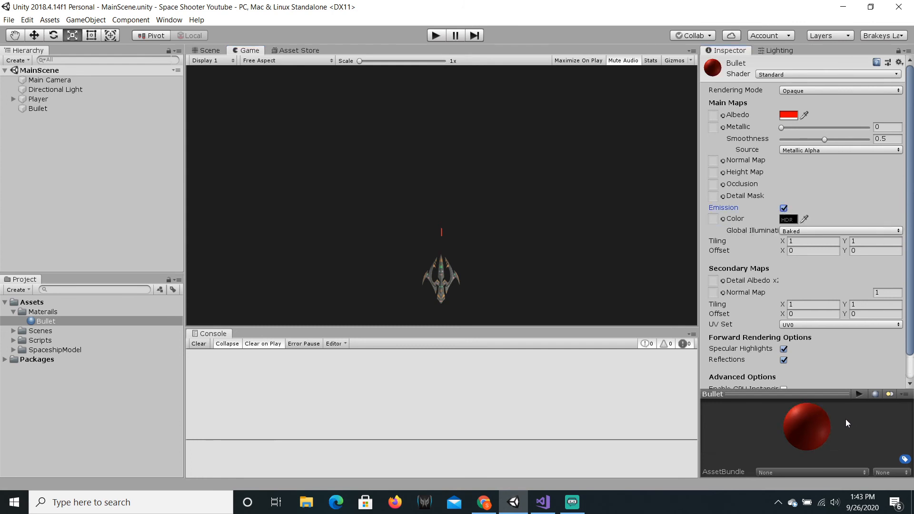
mouse_move(866, 418)
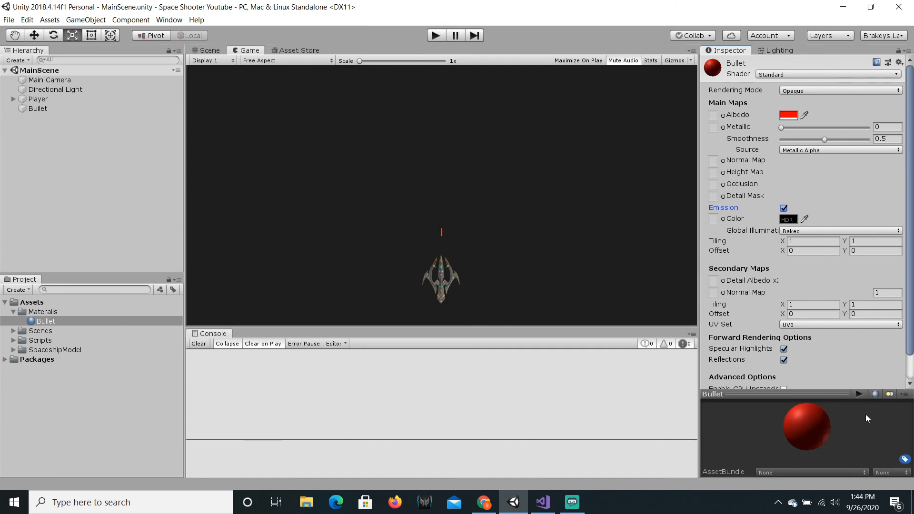
click(784, 219)
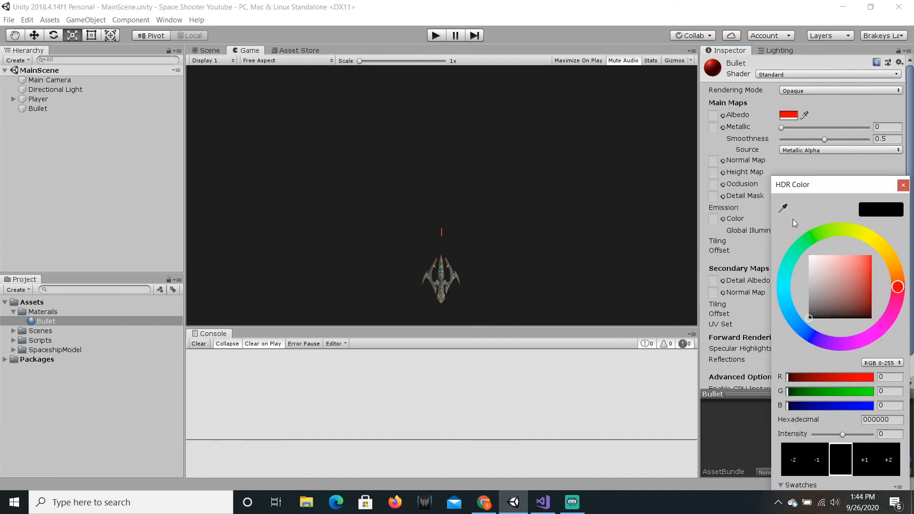
click(851, 287)
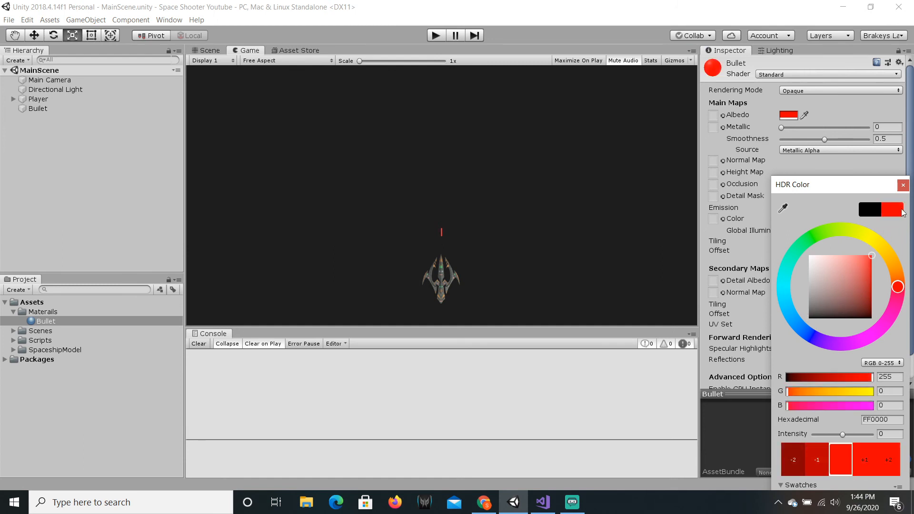
click(903, 185)
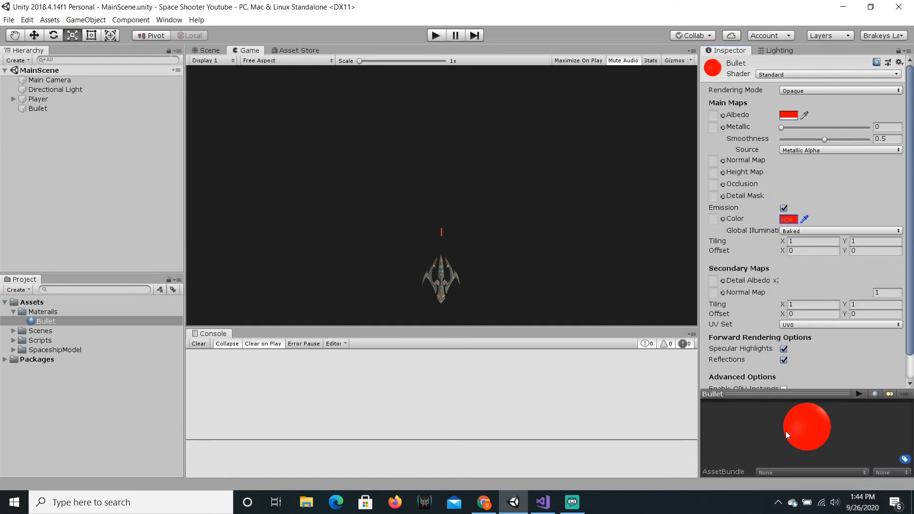
mouse_move(841, 453)
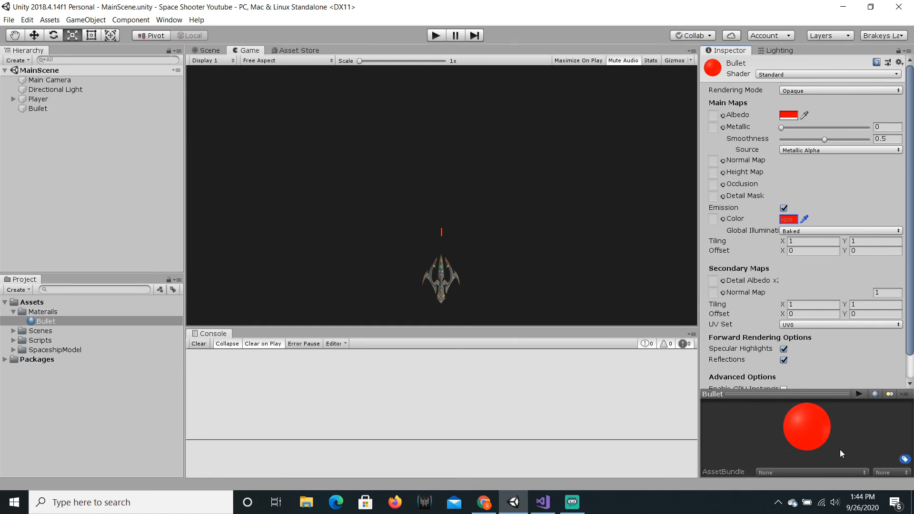
mouse_move(835, 429)
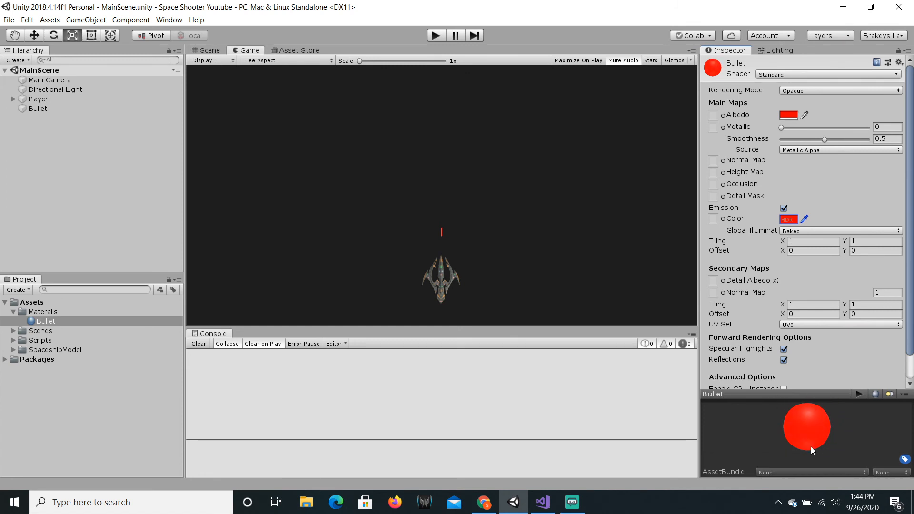
mouse_move(275, 226)
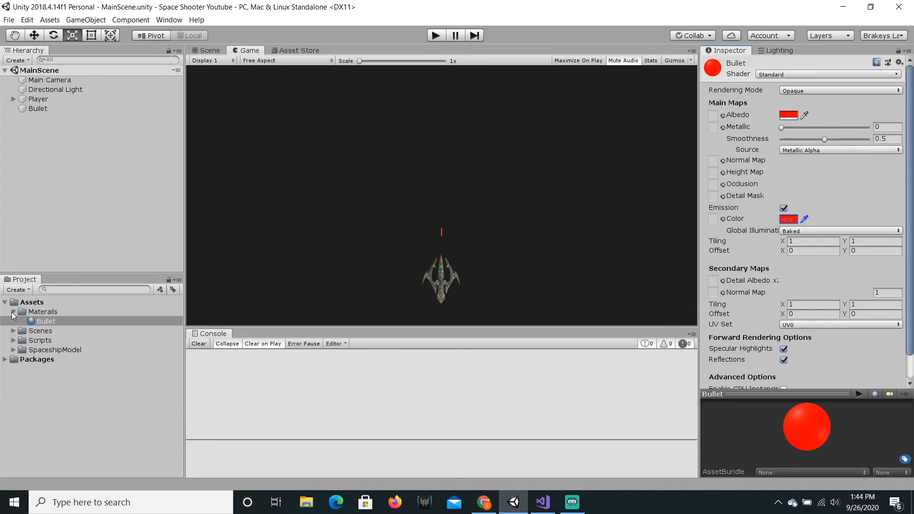
Step: Add a Rigidbody to Bullet: no gravity, frozen rotation and X/Y position, Continuous collision
click(38, 108)
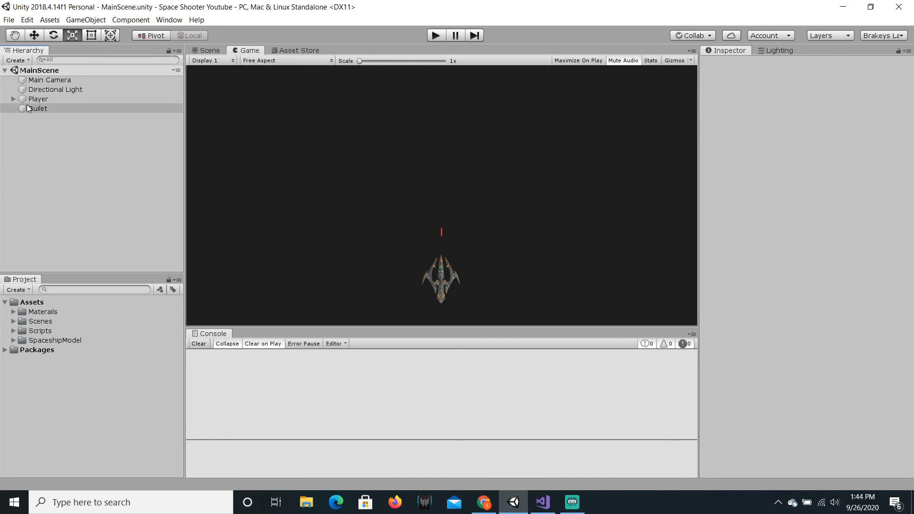
click(37, 109)
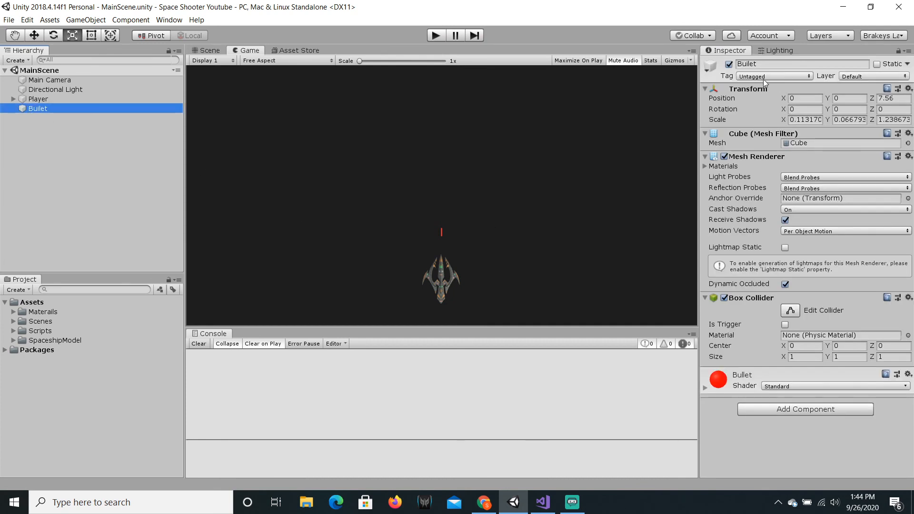
double_click(801, 63)
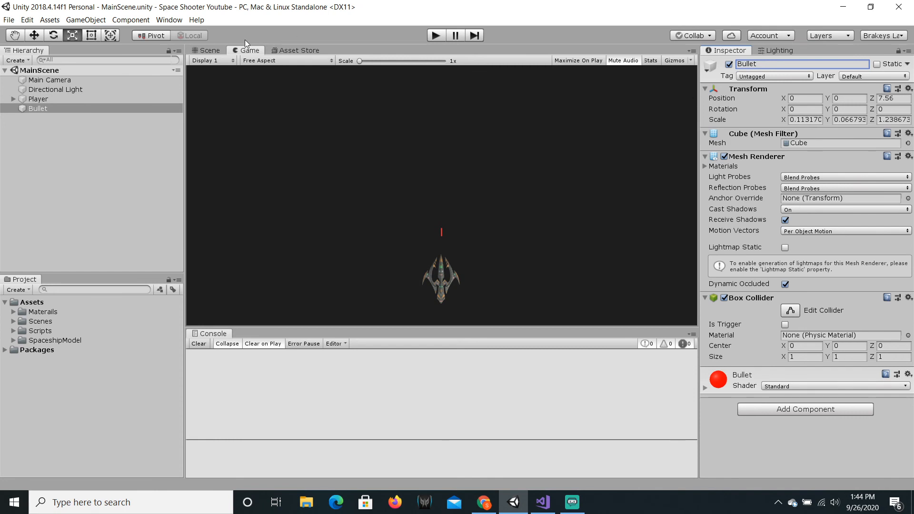
click(208, 50)
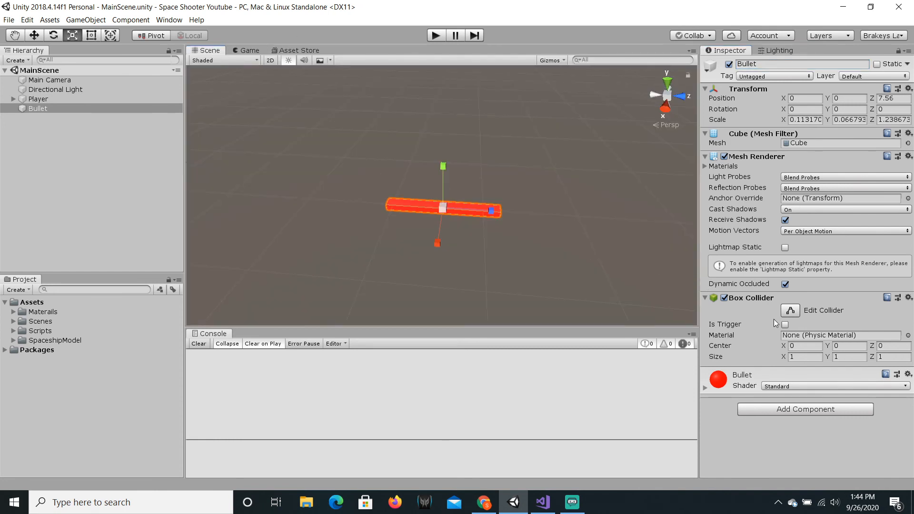
click(804, 409)
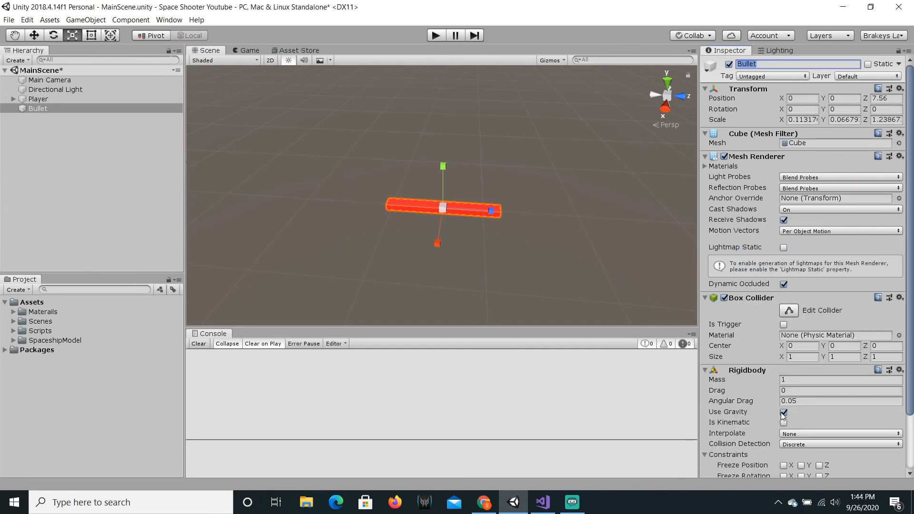
scroll(down, 3)
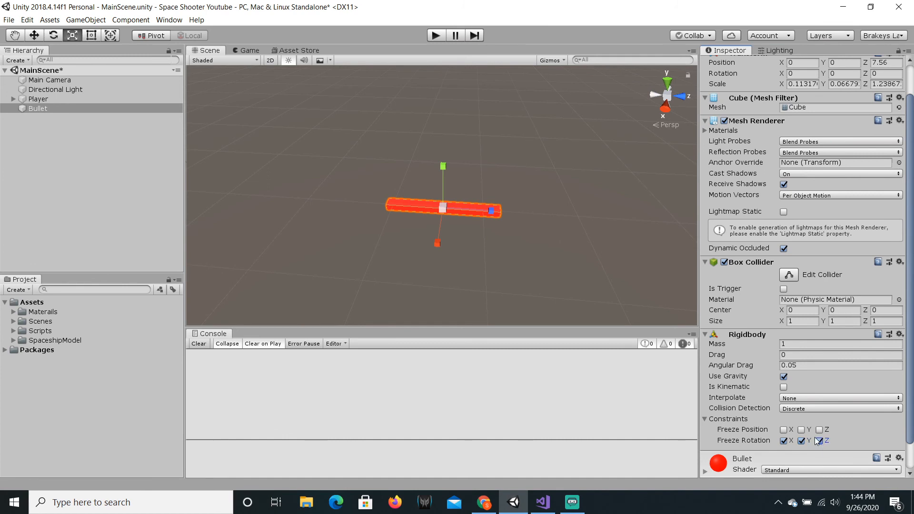
click(784, 429)
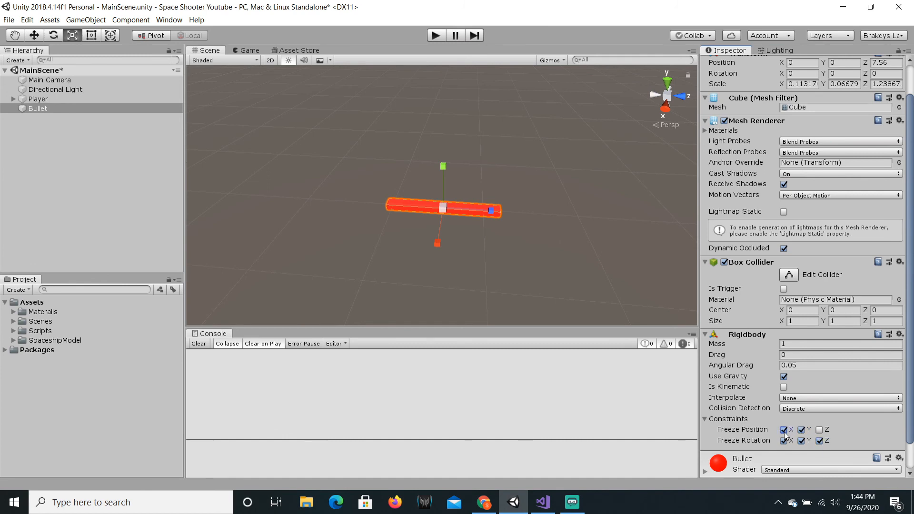
mouse_move(788, 410)
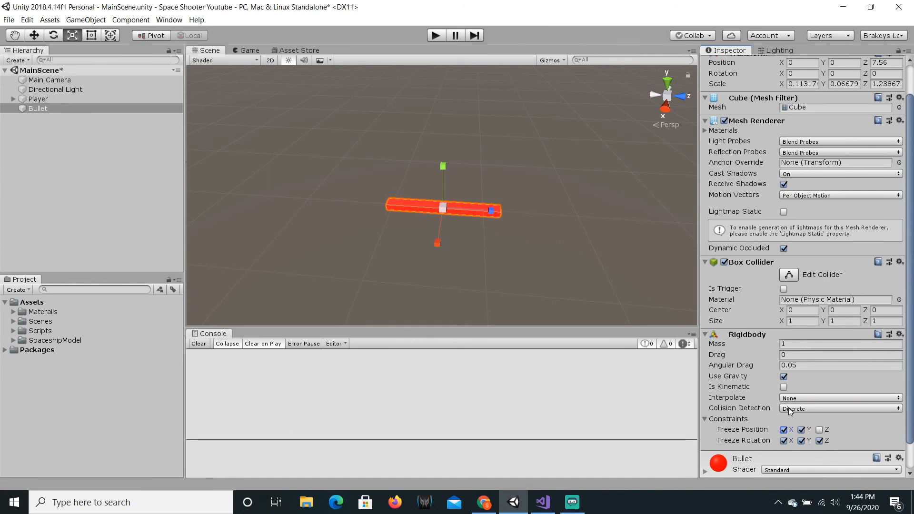
click(839, 408)
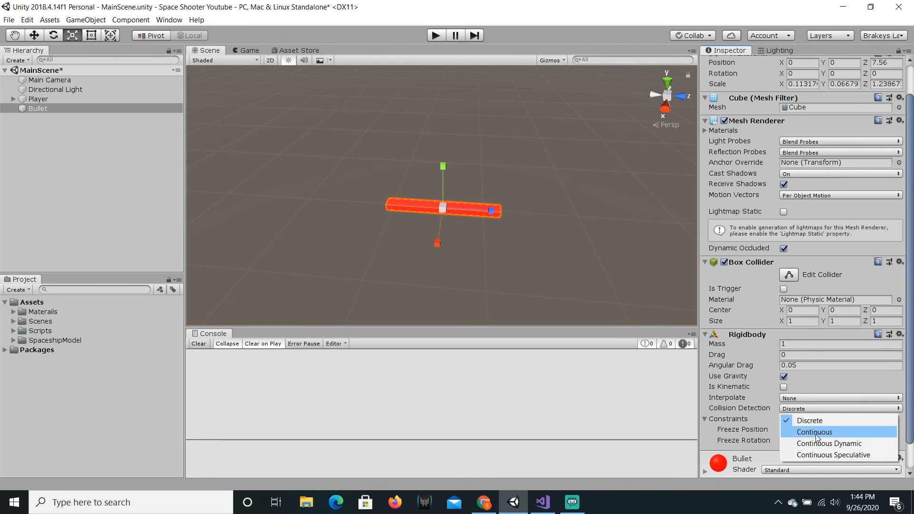
click(814, 432)
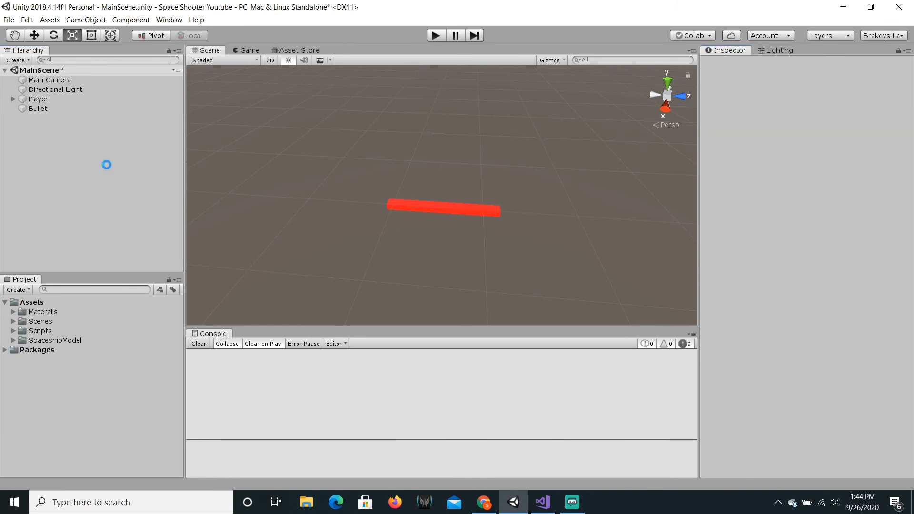
click(37, 109)
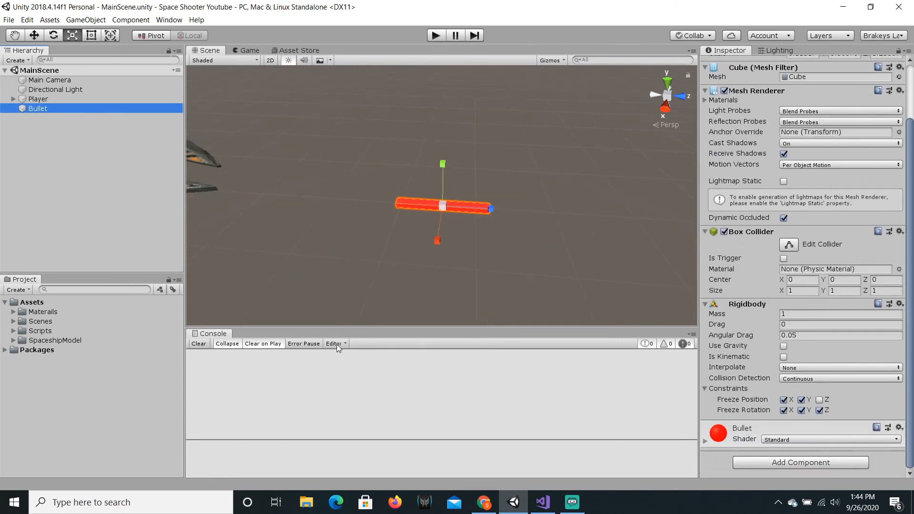
Step: Create a C# script named Bullet inside the Scripts folder
click(39, 330)
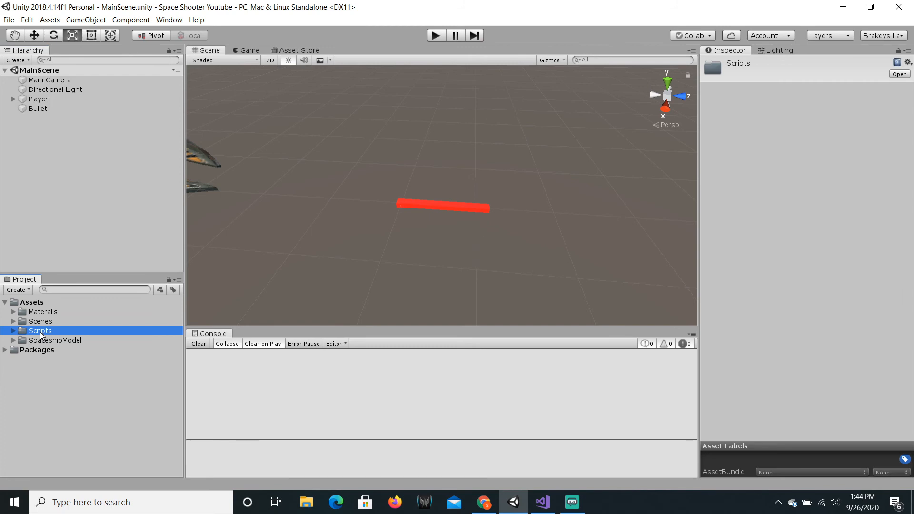
right_click(39, 331)
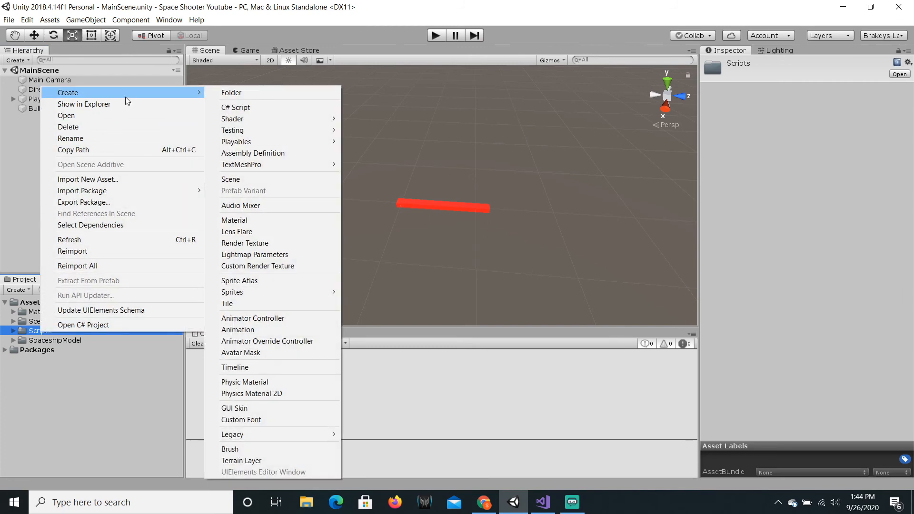
click(236, 107)
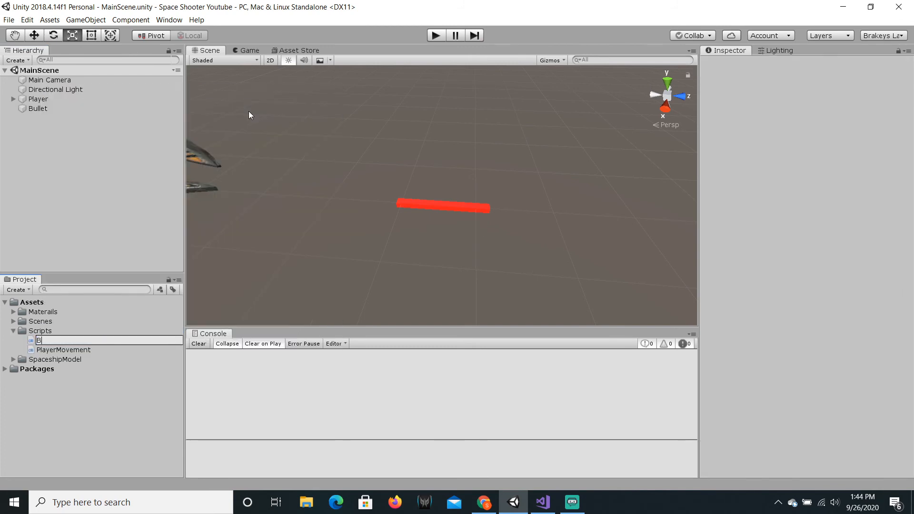
text(Bullet)
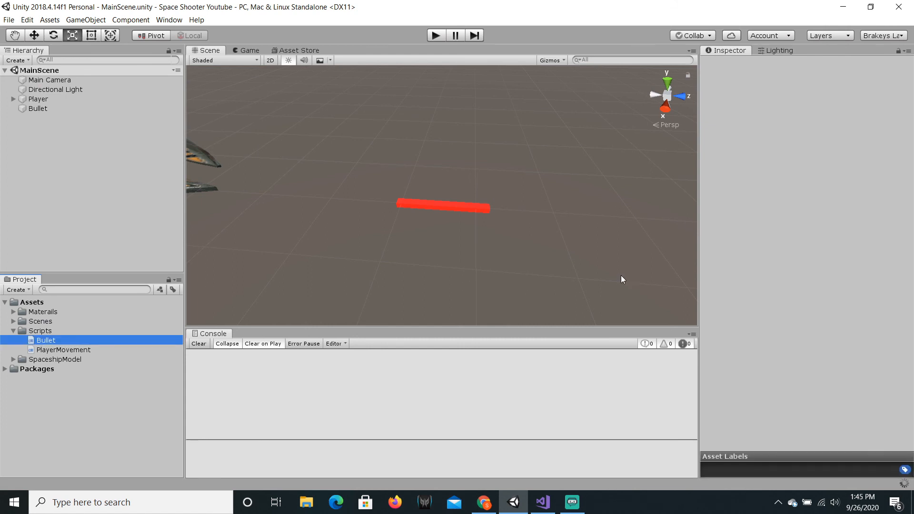
Step: Select the Bullet object and add the Bullet script as a component
click(46, 340)
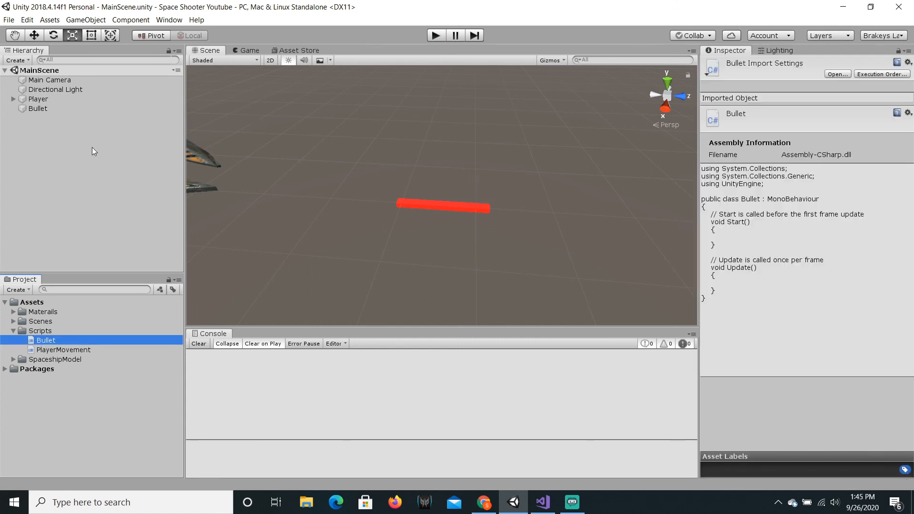
click(39, 109)
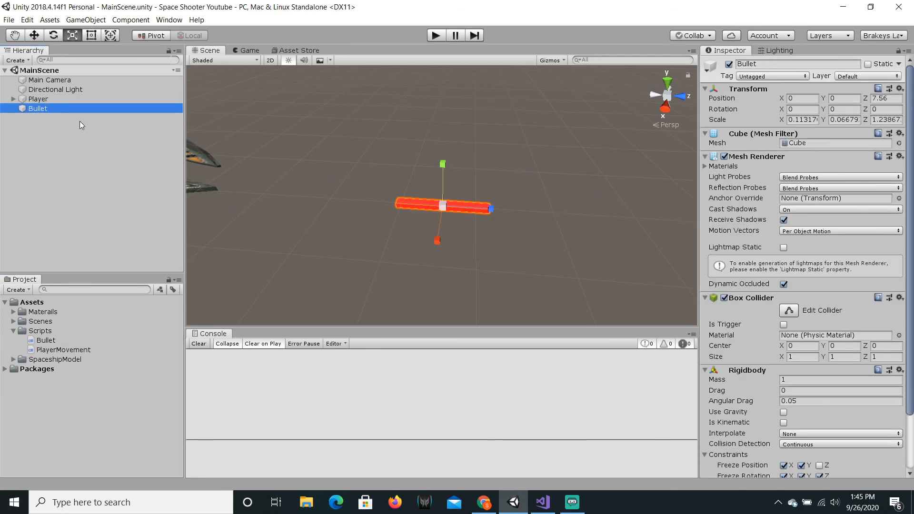
scroll(down, 3)
text(Bull)
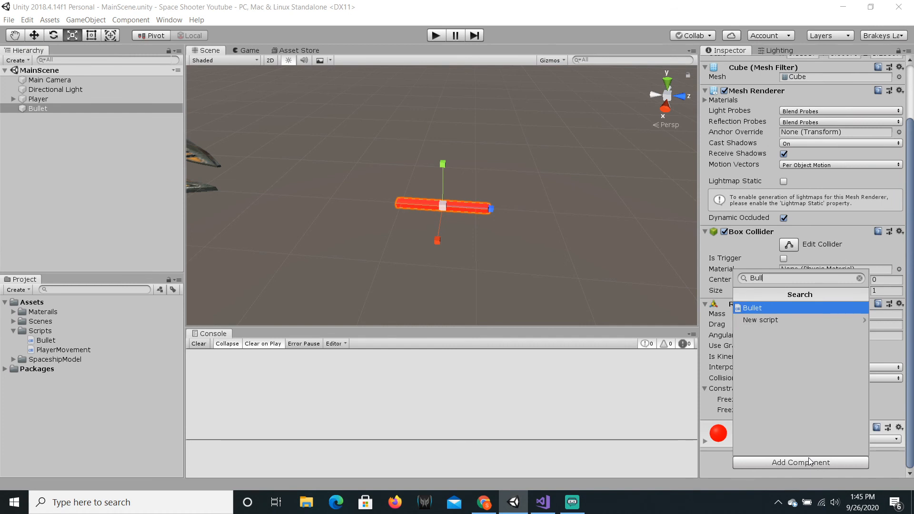
click(750, 308)
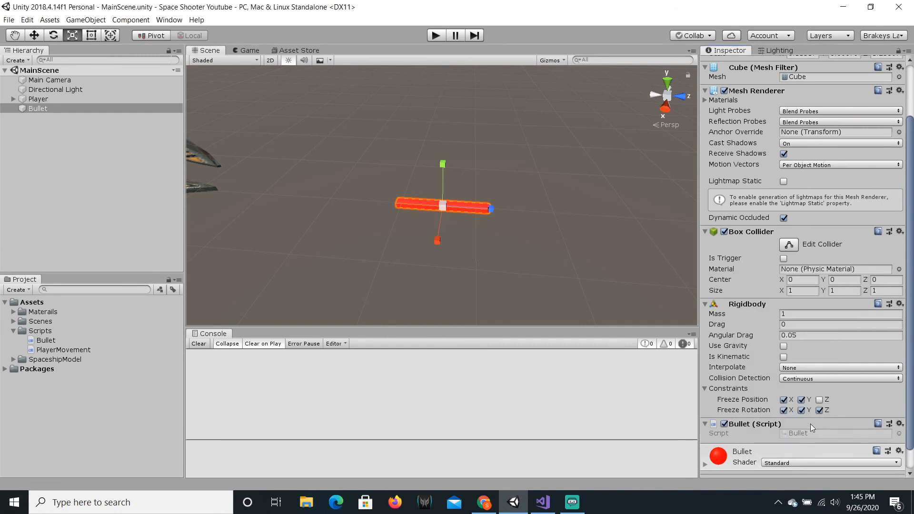
mouse_move(806, 434)
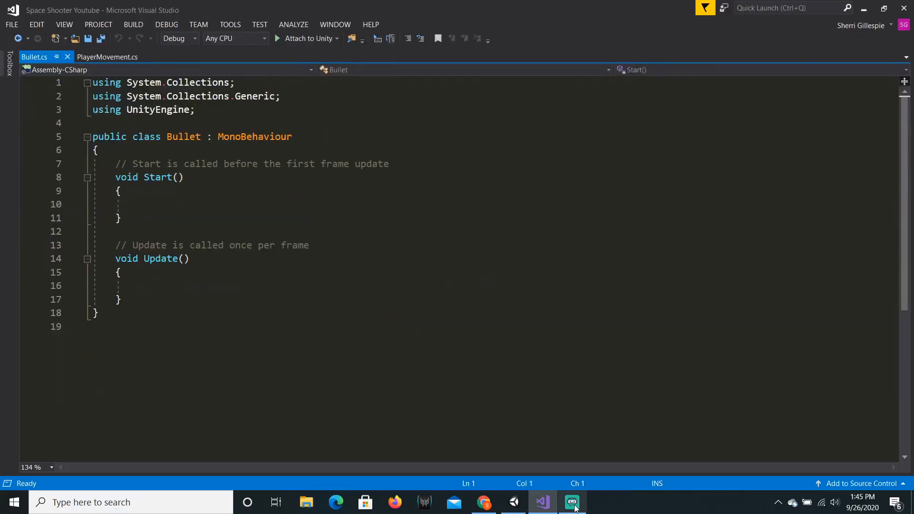
Step: In Bullet.cs, replace the Start/Update templates with 'public float speed = 85f;'
click(512, 501)
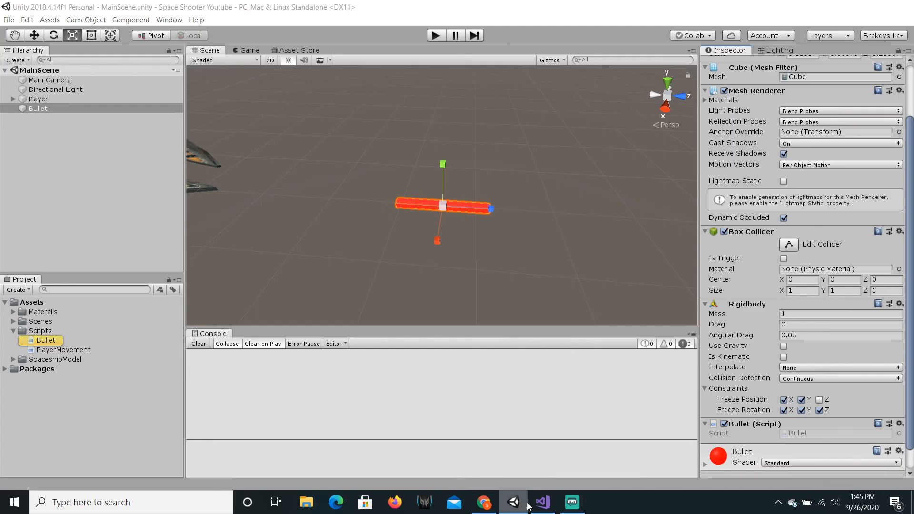
click(541, 502)
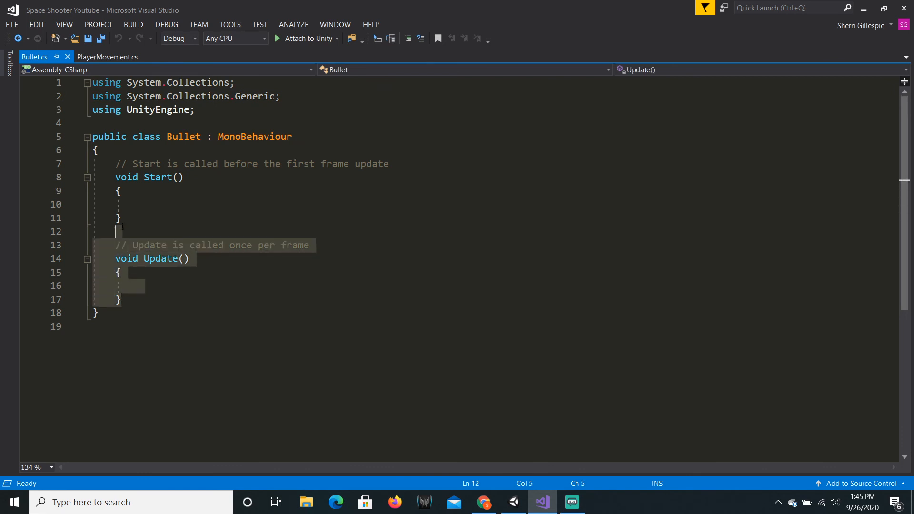
key(Delete)
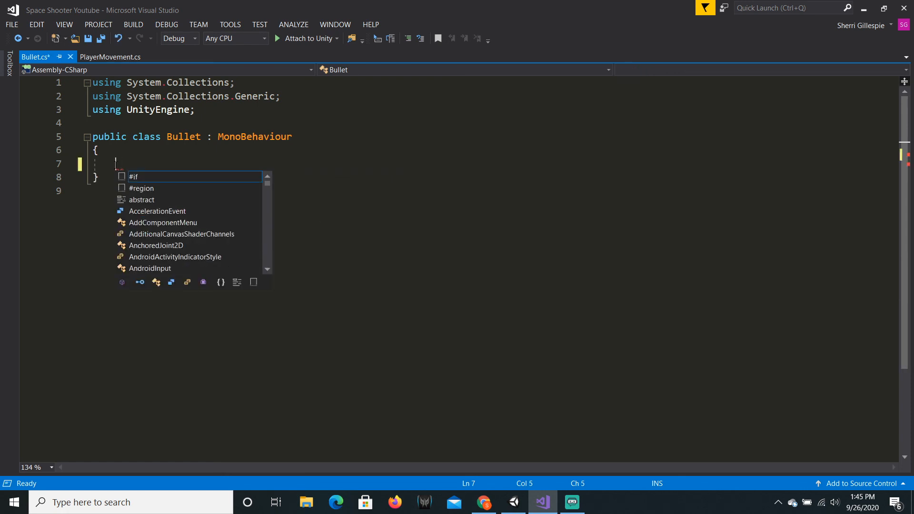
text(public float spe)
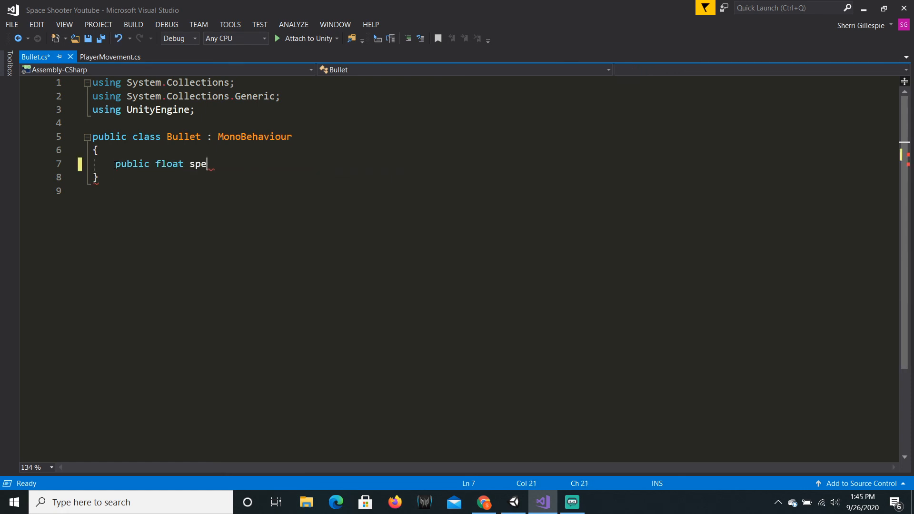
text(ed = 50)
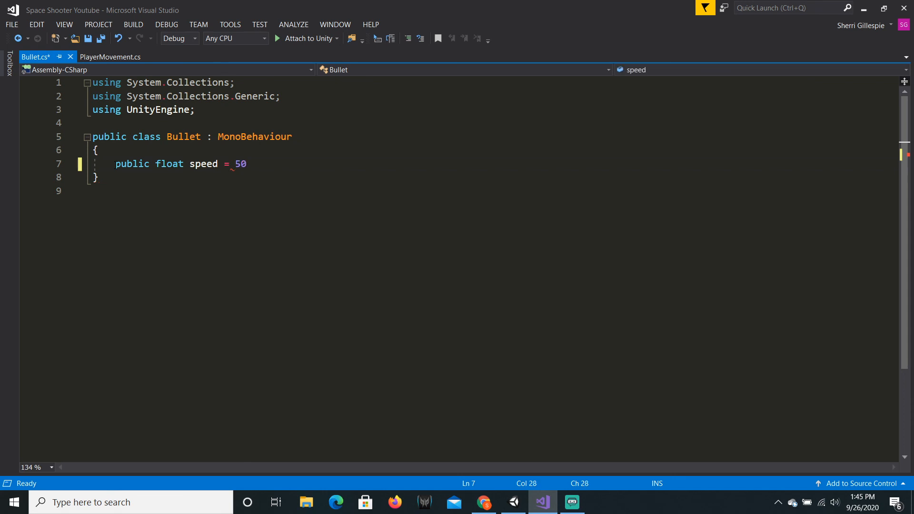
text(85)
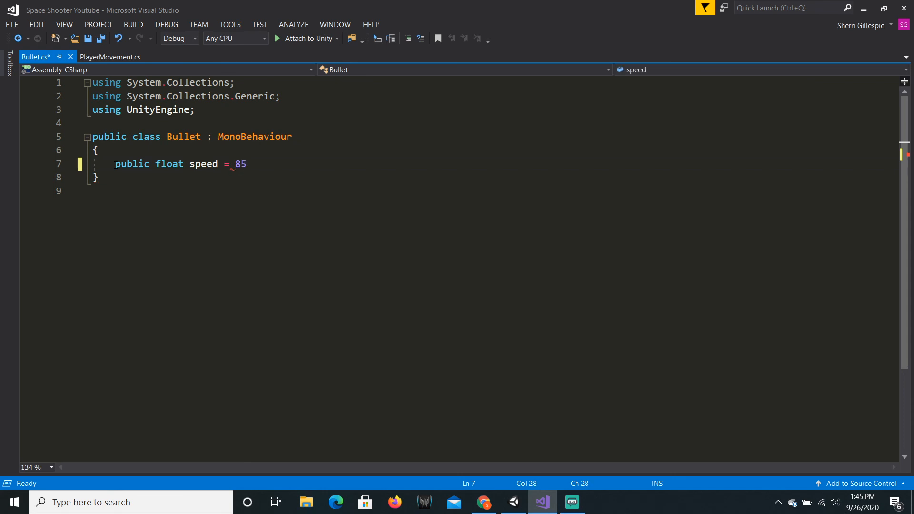
text(f;)
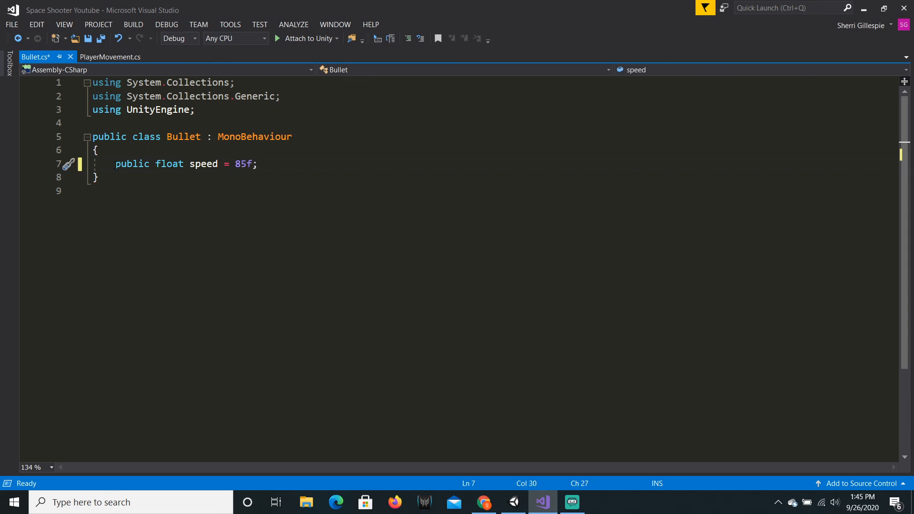
key(enter)
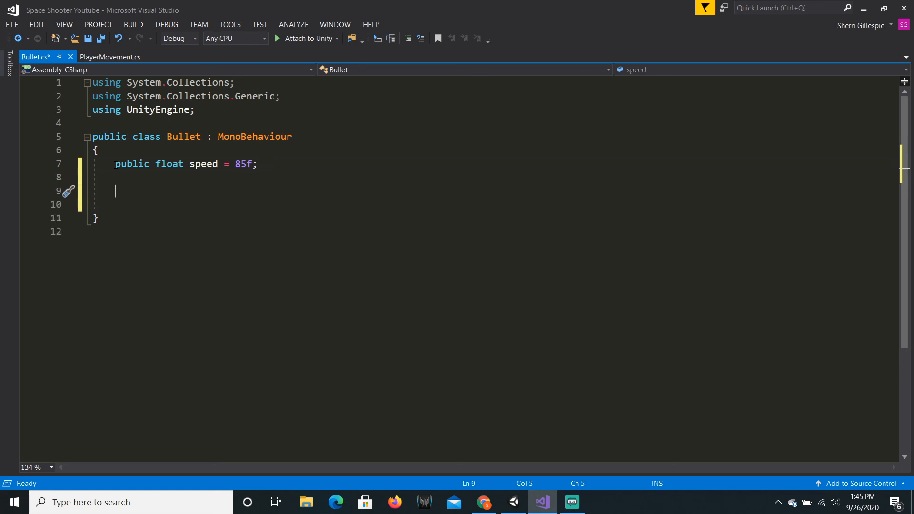
Step: Add an Update calling transform.Translate(0f, 0f, speed * Time.deltaTime) and save
text(private void Update())
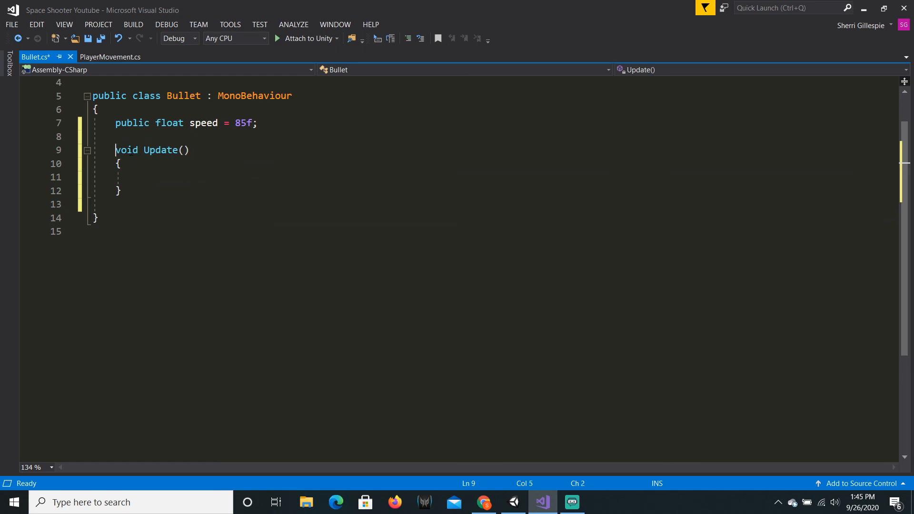
key(ctrl+s)
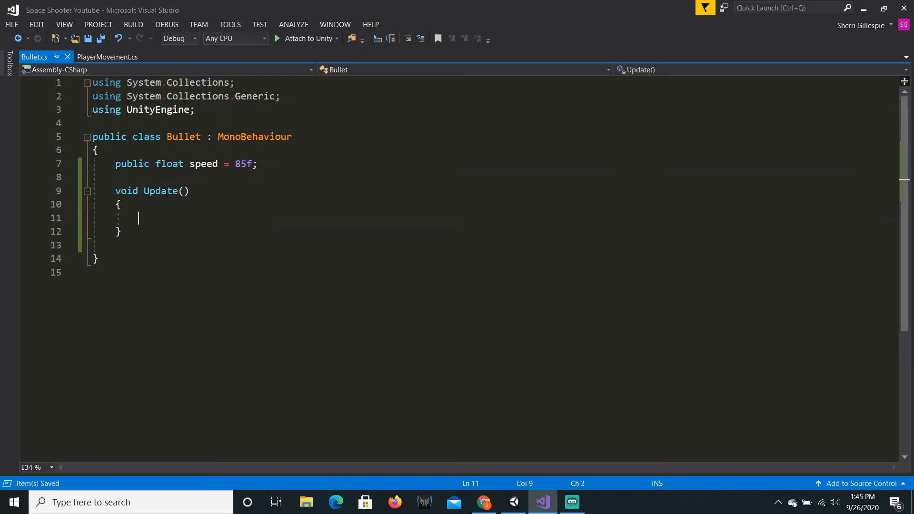
text(transform.Translate()
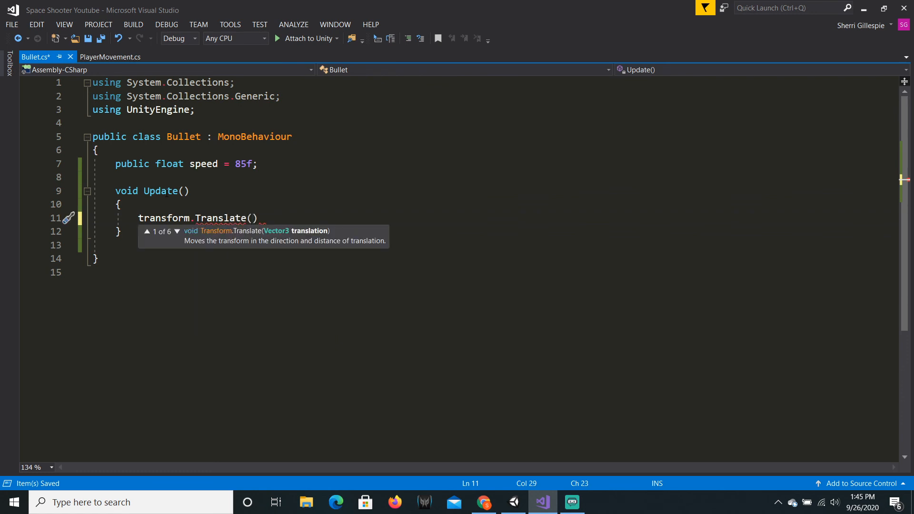
text(0f, 0f,)
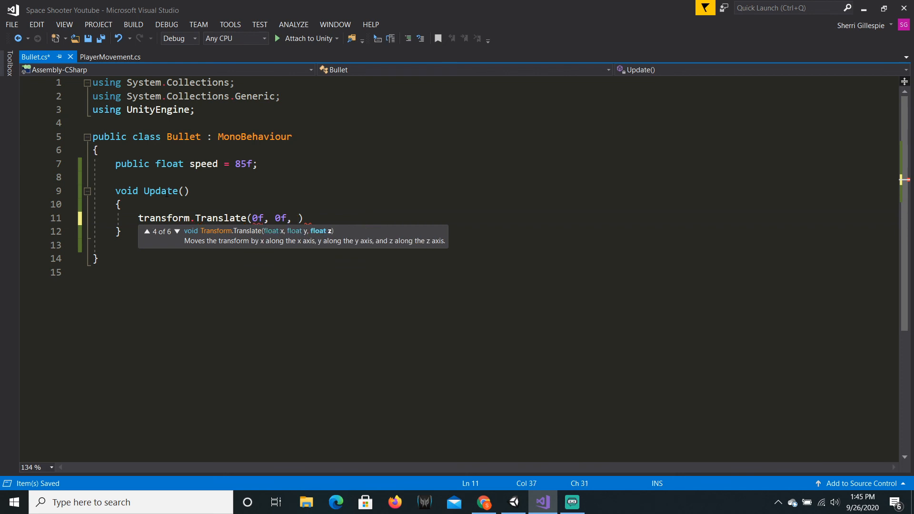
text(speed *)
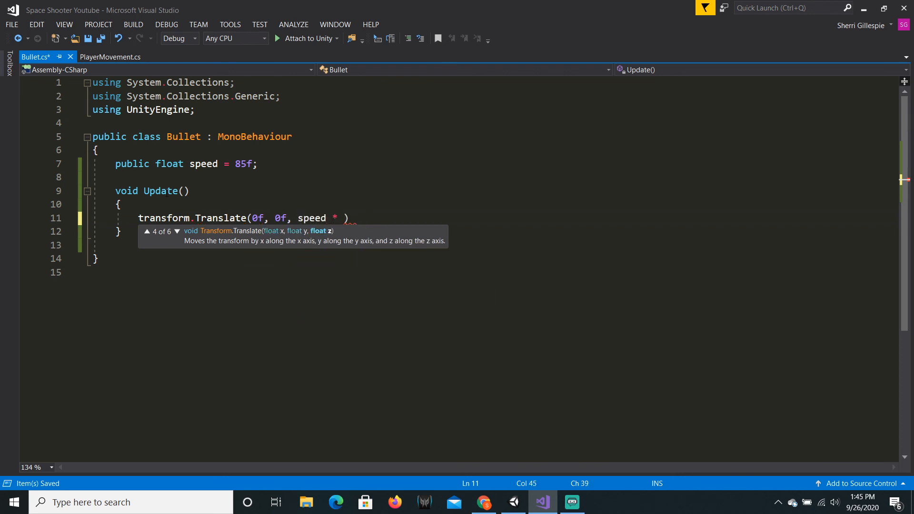
text(Time.deltaTime)
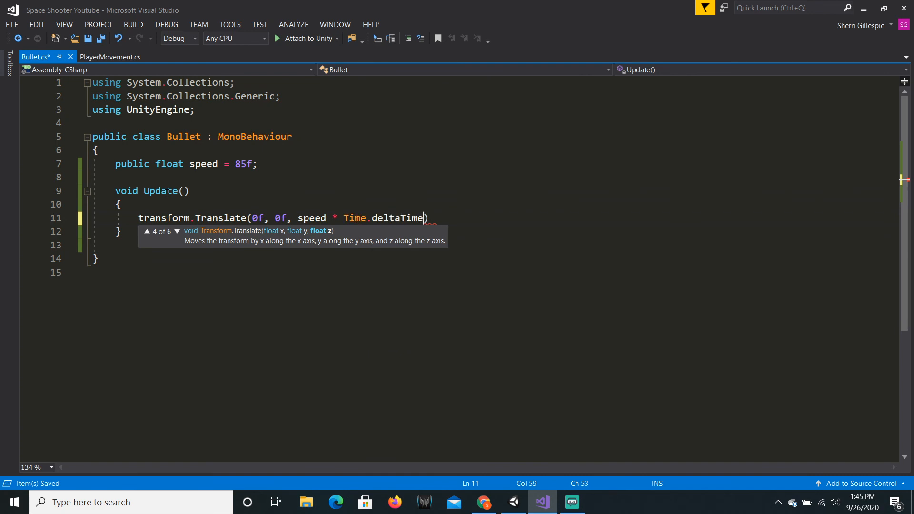
text();)
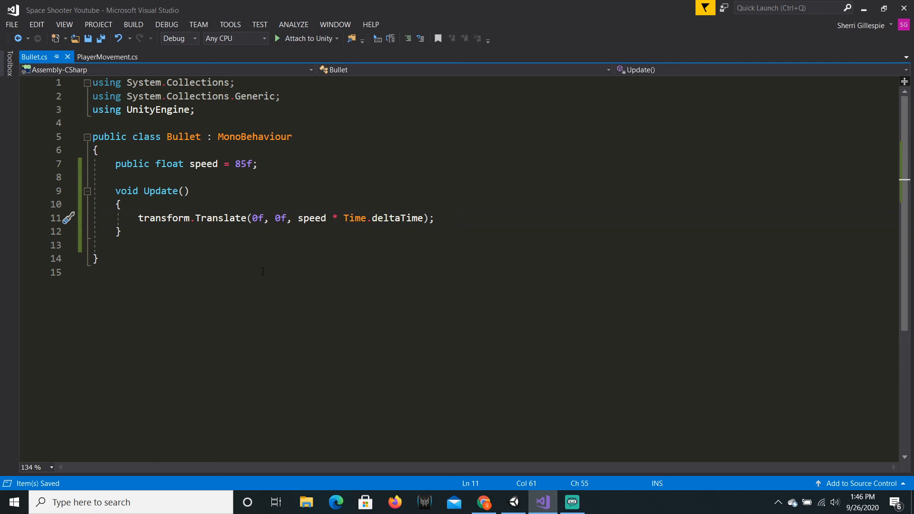
click(106, 56)
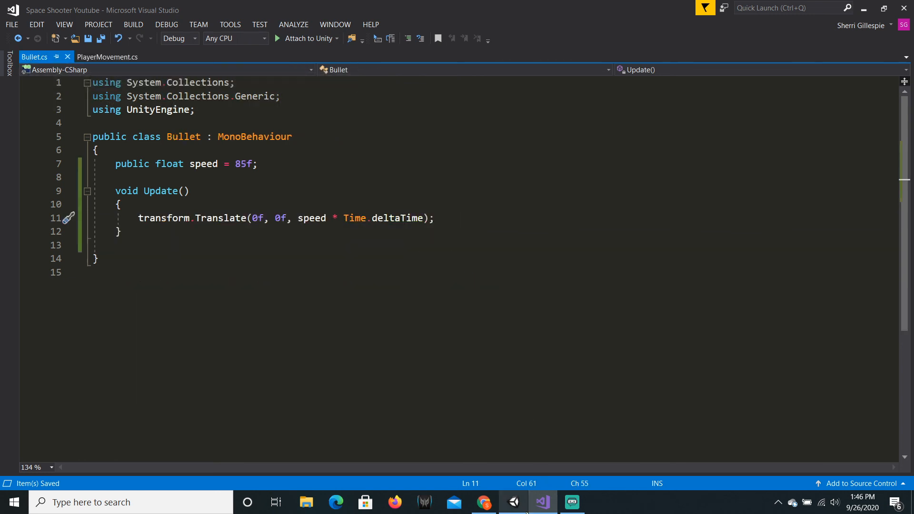
Step: Test the scene with Play, then set the Bullet script's Speed to 100
click(512, 501)
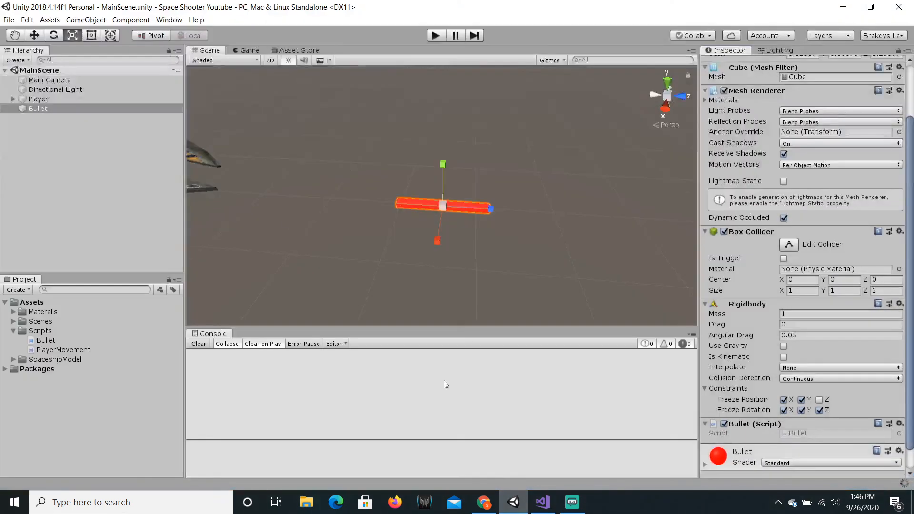
mouse_move(406, 216)
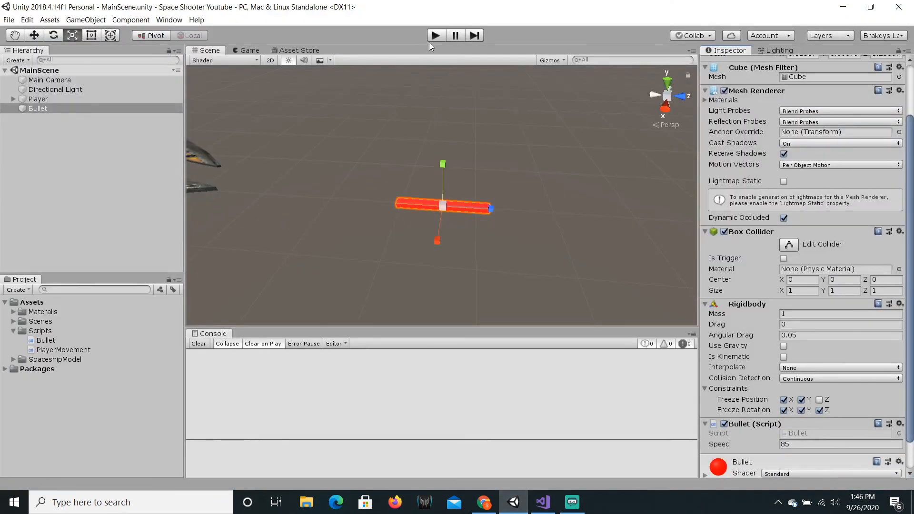
click(435, 34)
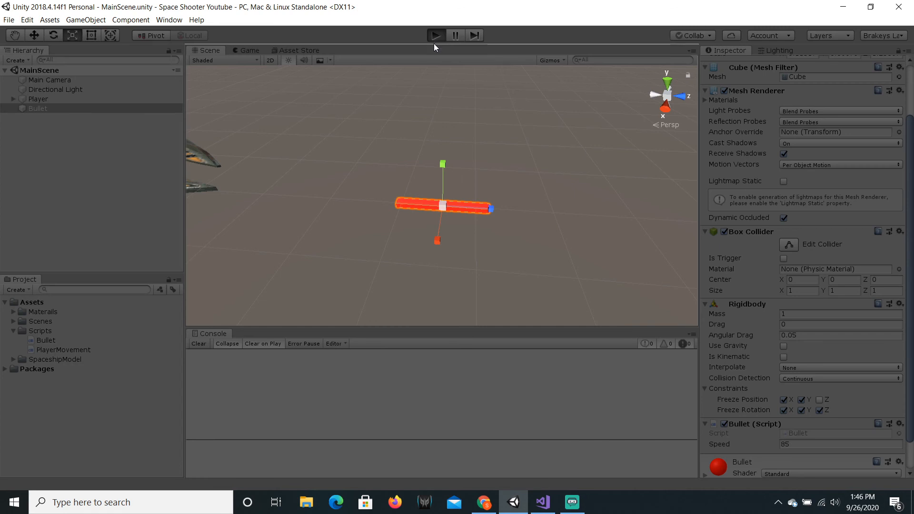
click(435, 35)
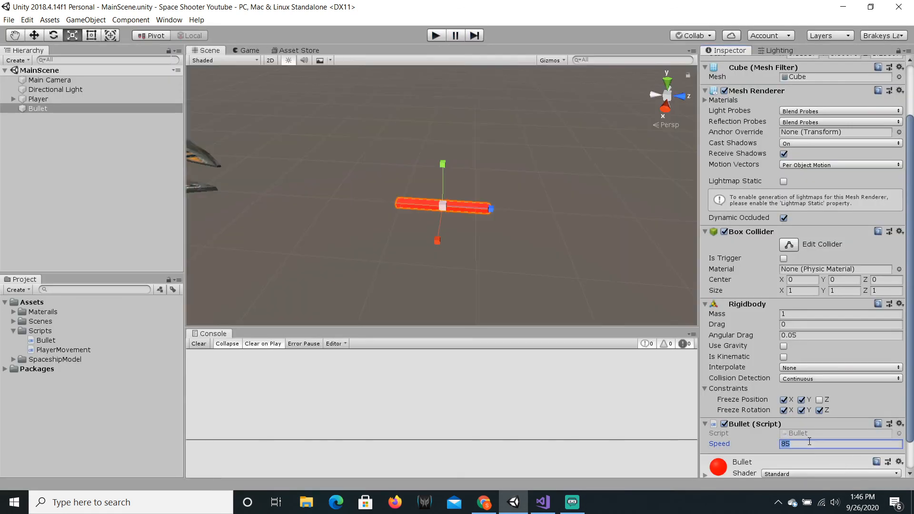
text(100)
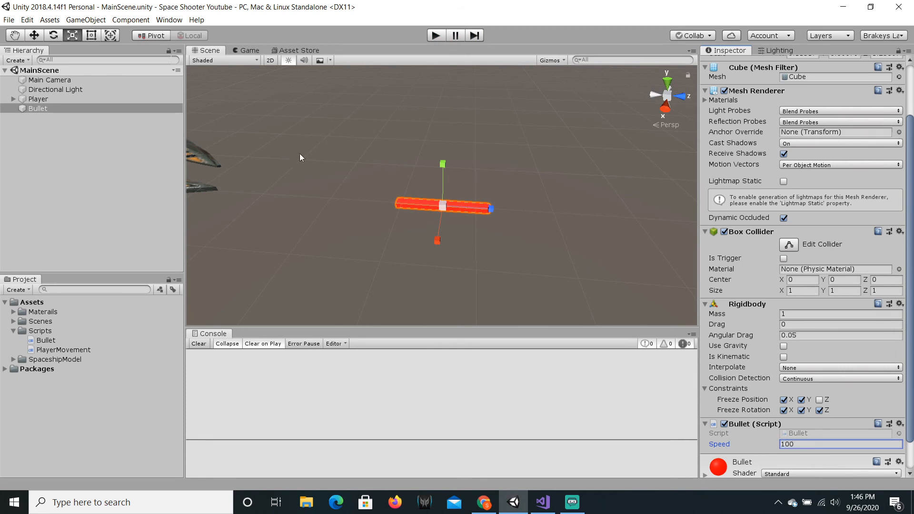
click(13, 330)
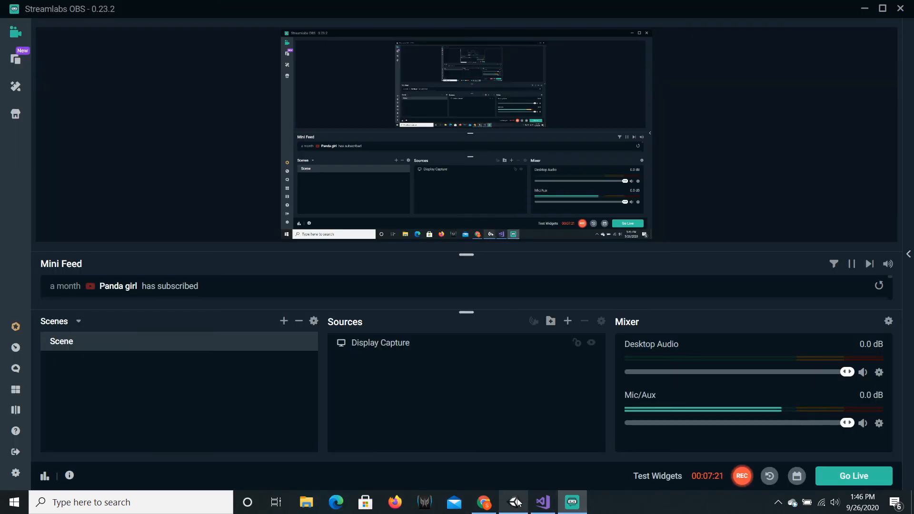
Step: Create a folder named Prefabs in Assets and select the Bullet object
click(512, 502)
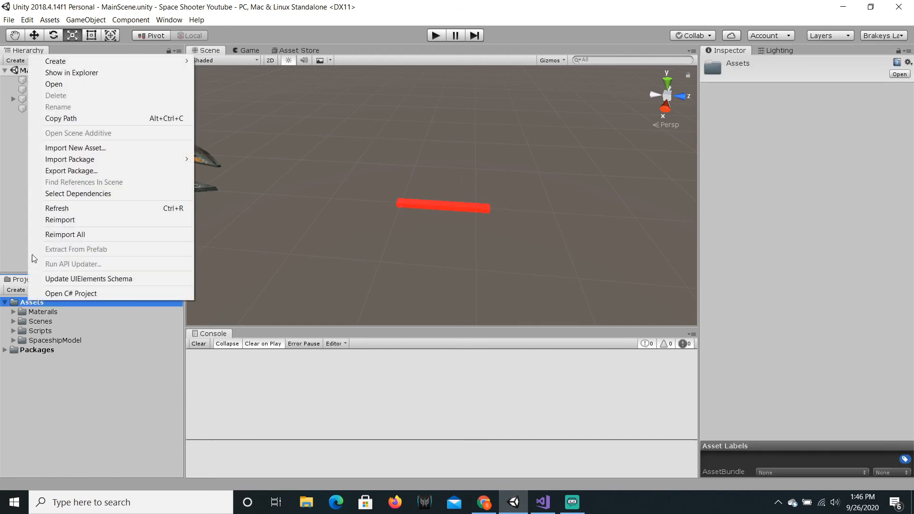
click(55, 60)
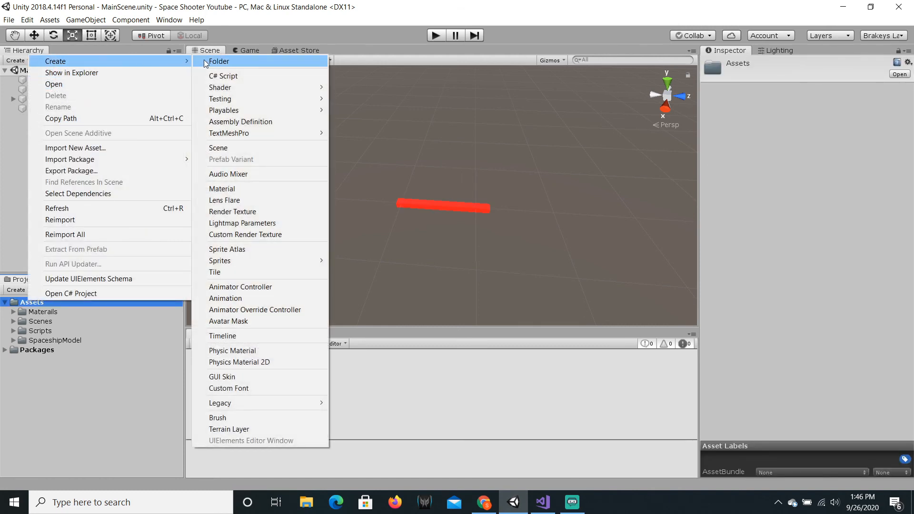
click(218, 60)
text(Prefabs)
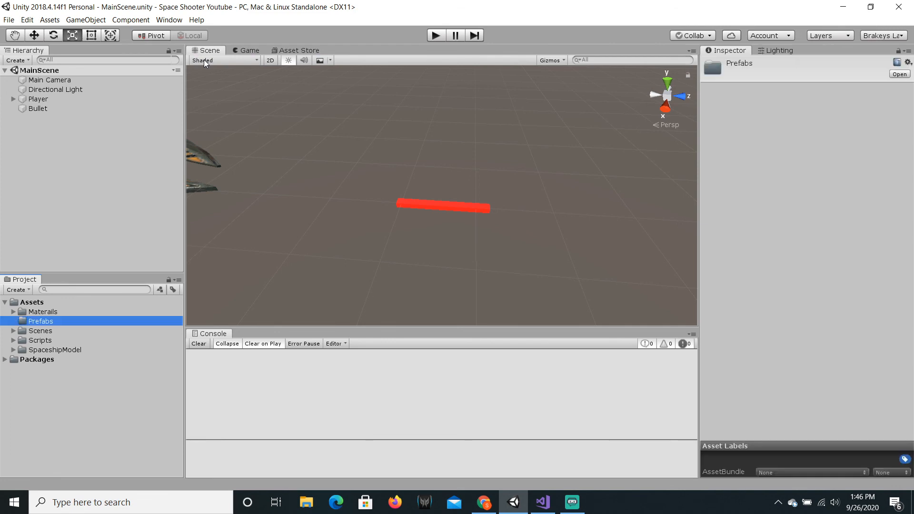
click(37, 109)
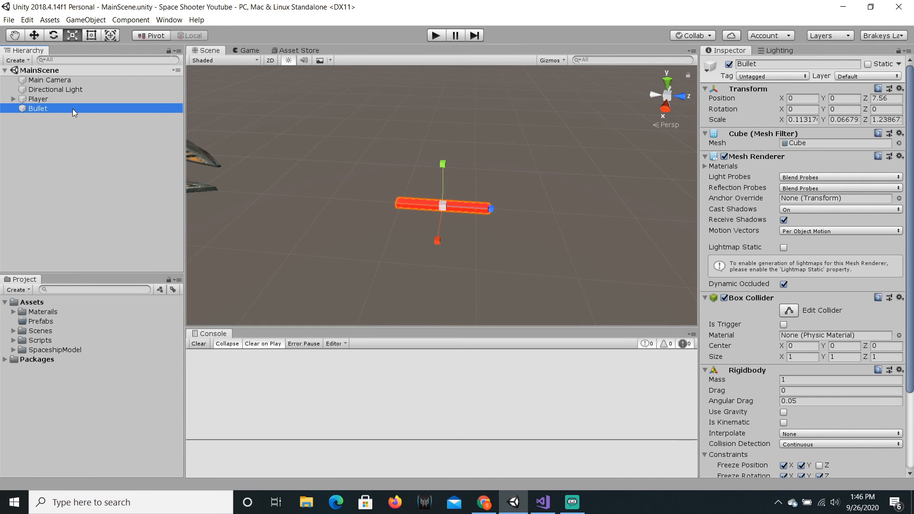
mouse_move(81, 110)
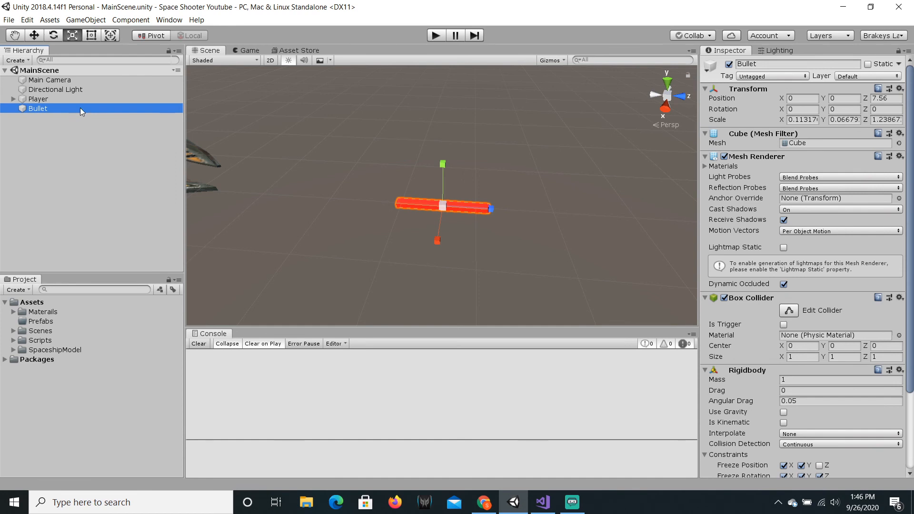
mouse_move(63, 112)
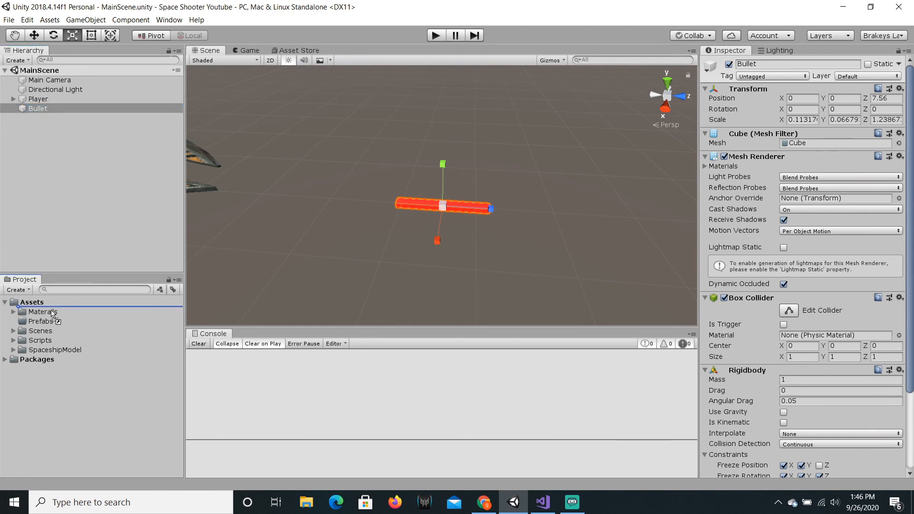
Step: Save Bullet as a prefab in the Prefabs folder and duplicate the Bullet instance
click(44, 330)
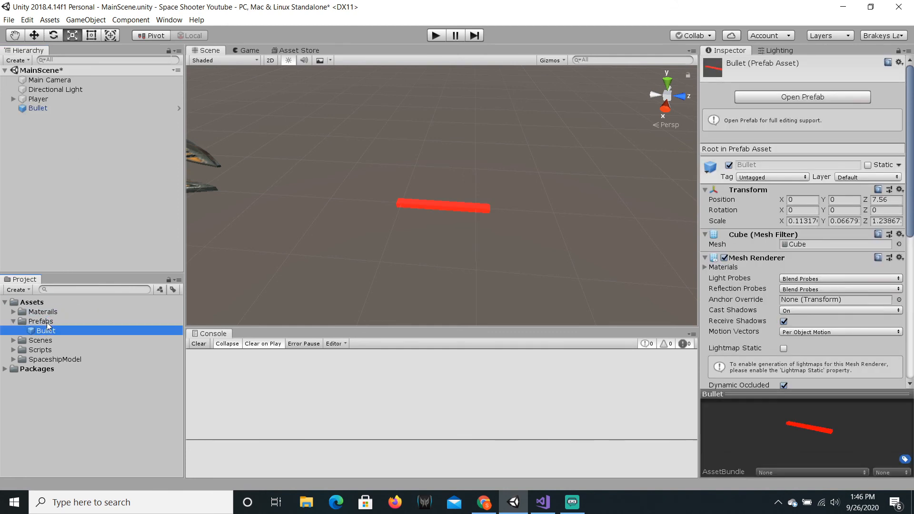
click(13, 320)
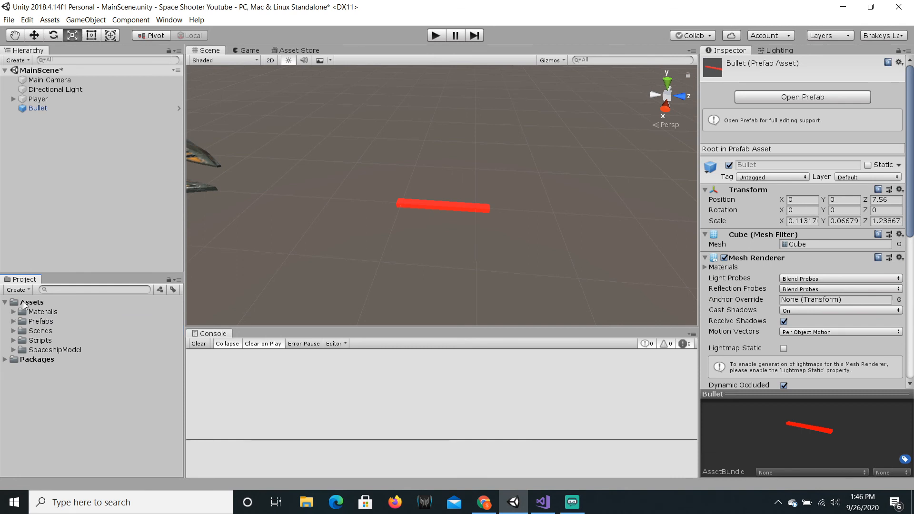
click(38, 108)
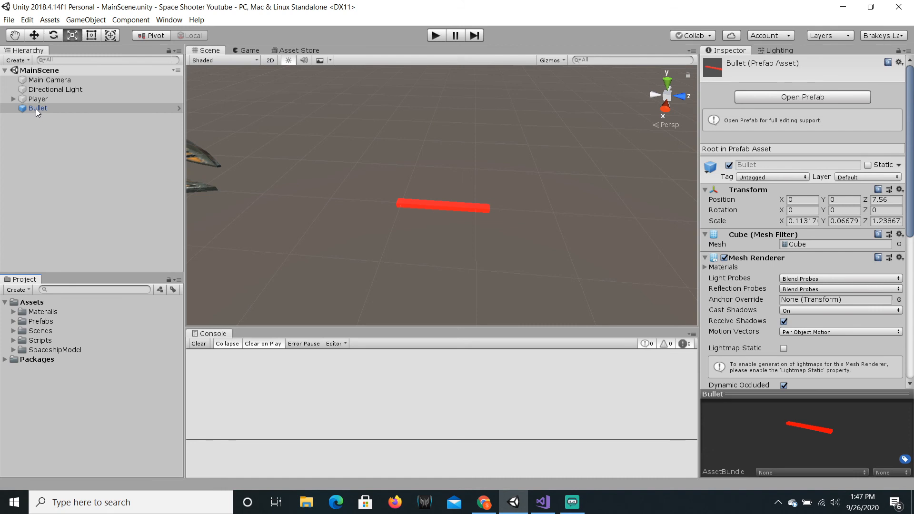
click(38, 108)
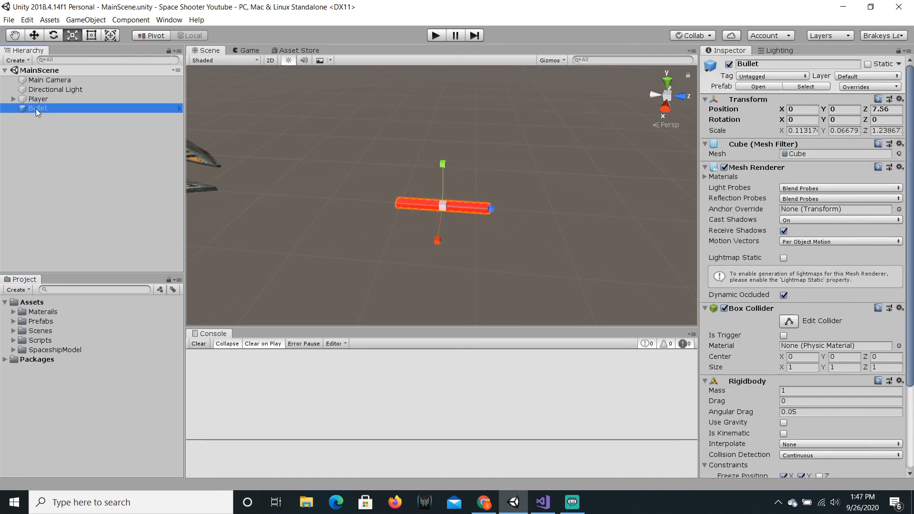
mouse_move(16, 328)
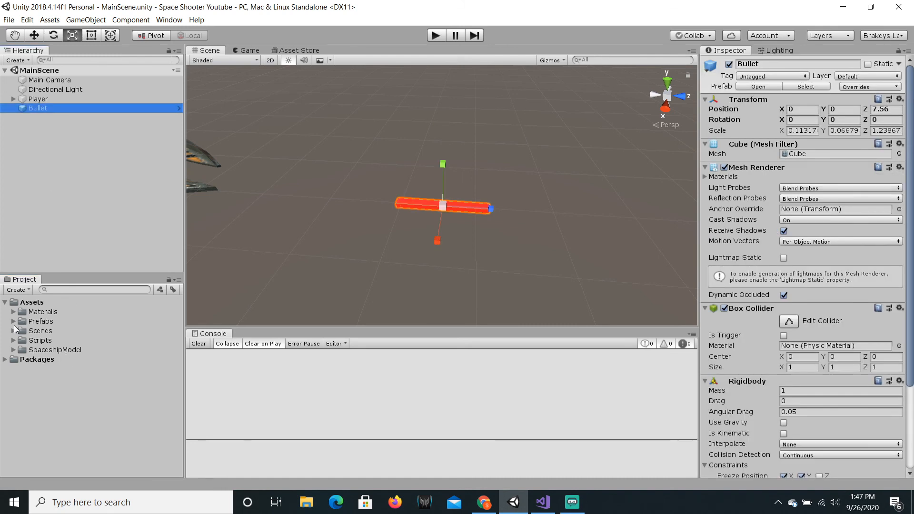
key(ctrl+d)
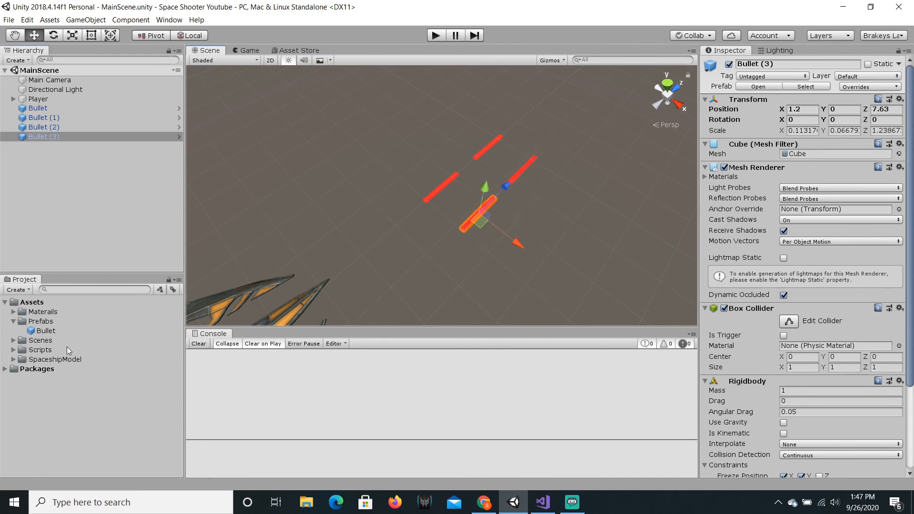
mouse_move(55, 336)
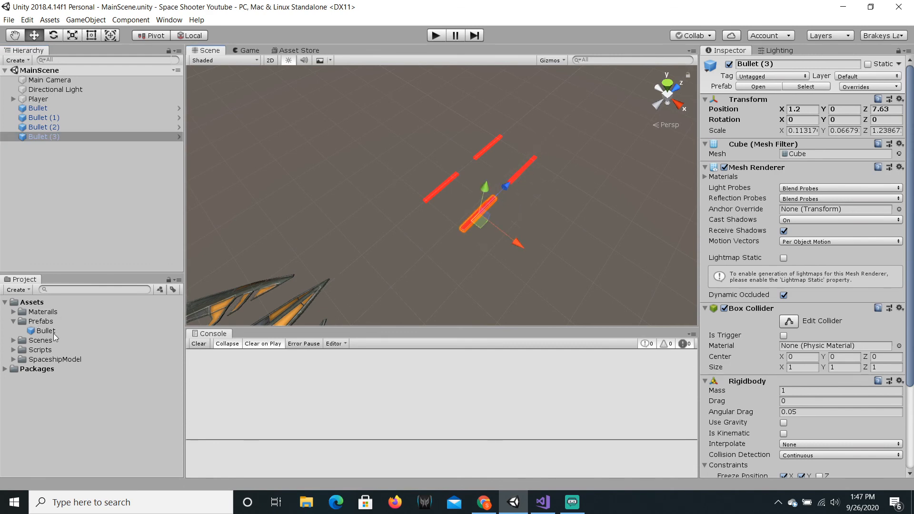
Step: Set the Bullet (3) copy's Speed to 100
click(45, 331)
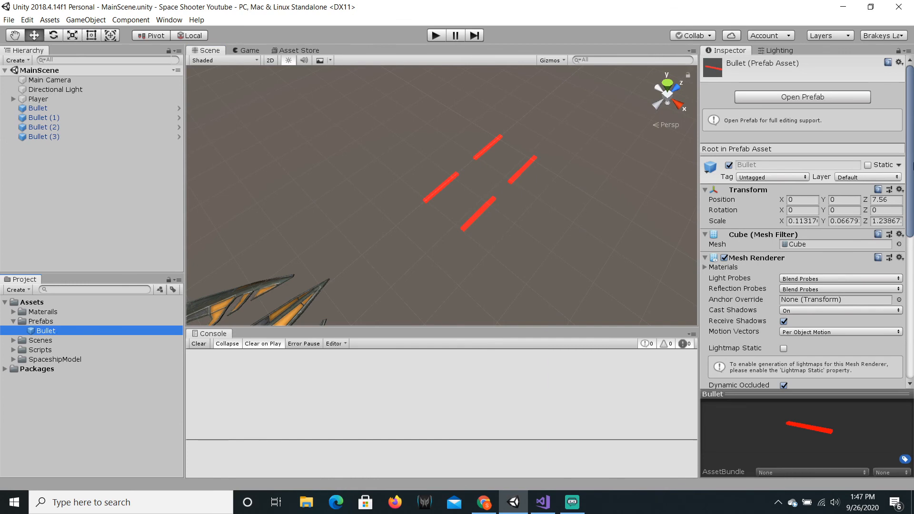
scroll(down, 3)
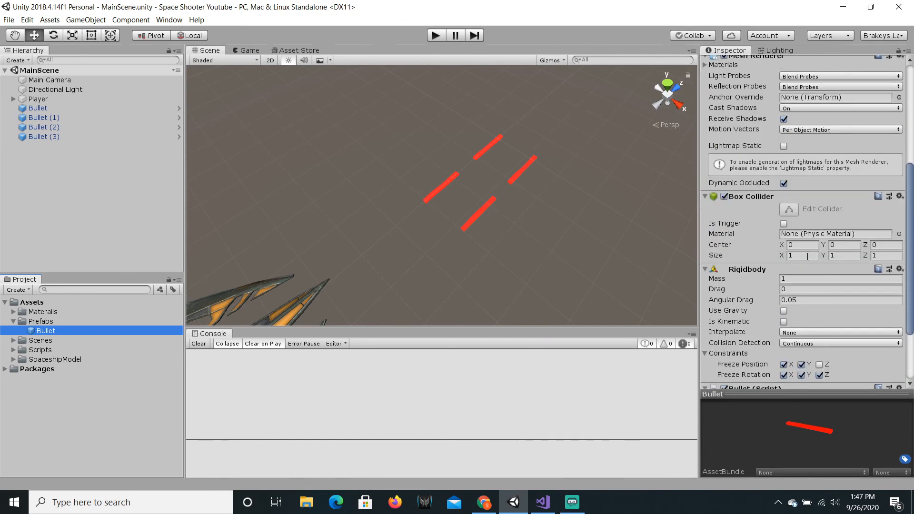
scroll(down, 3)
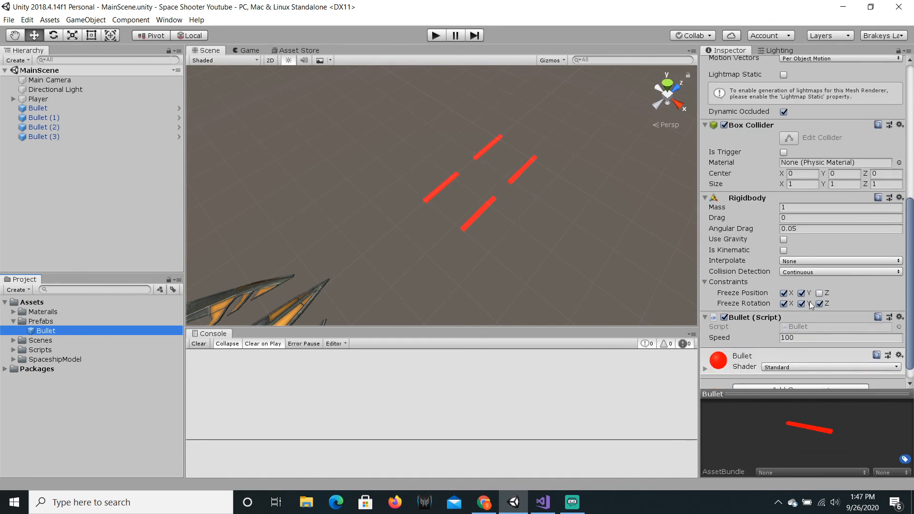
double_click(833, 337)
text(10)
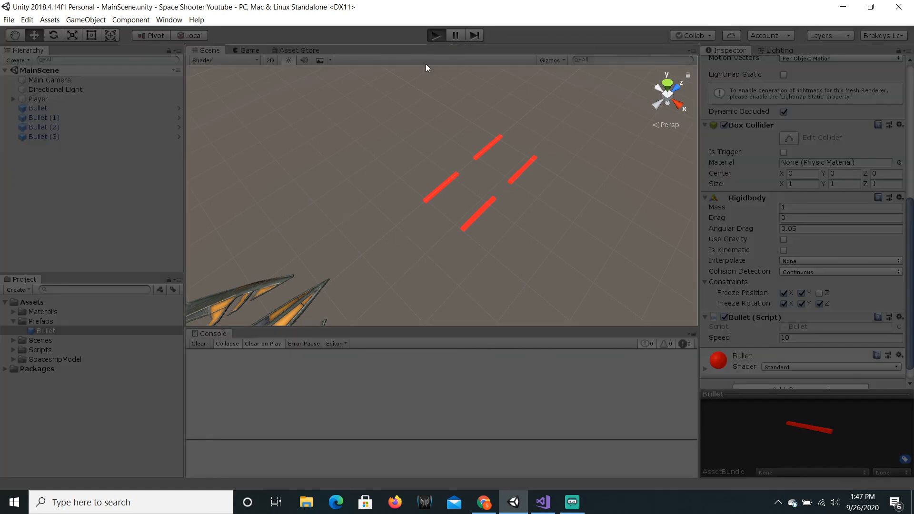
click(435, 35)
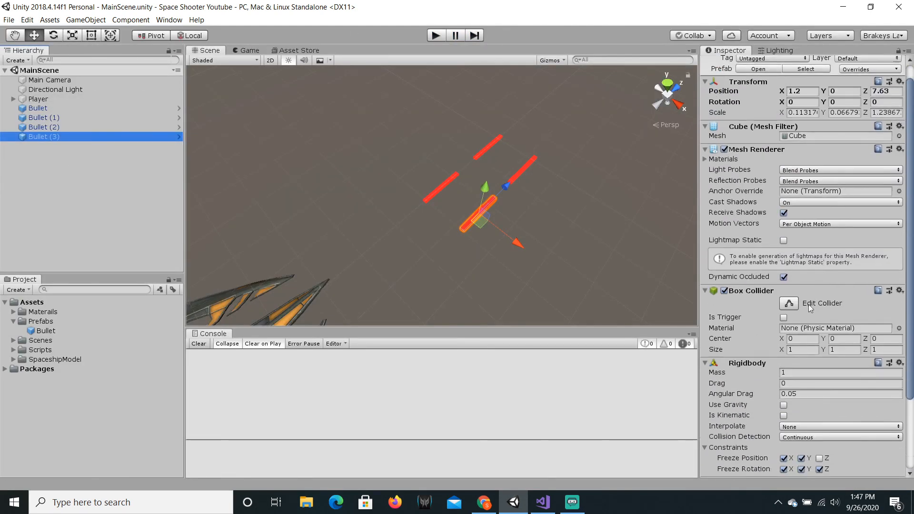
scroll(down, 3)
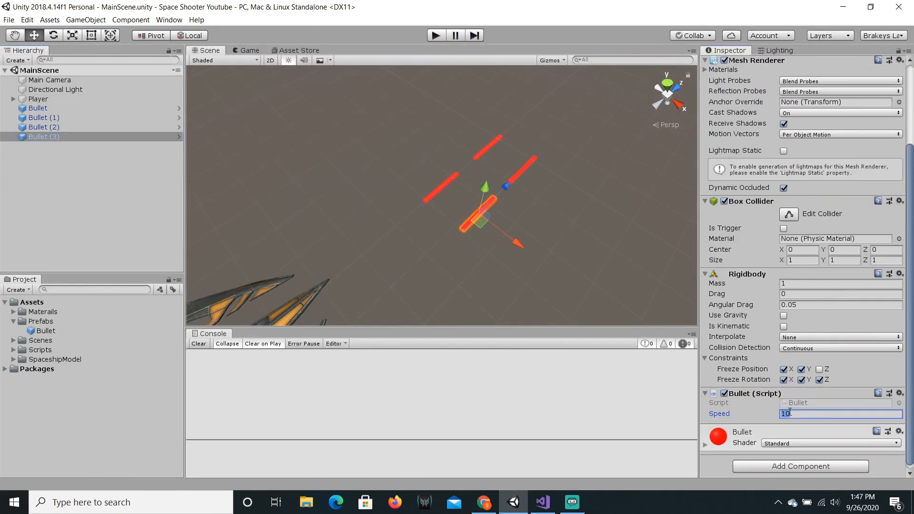
text(100)
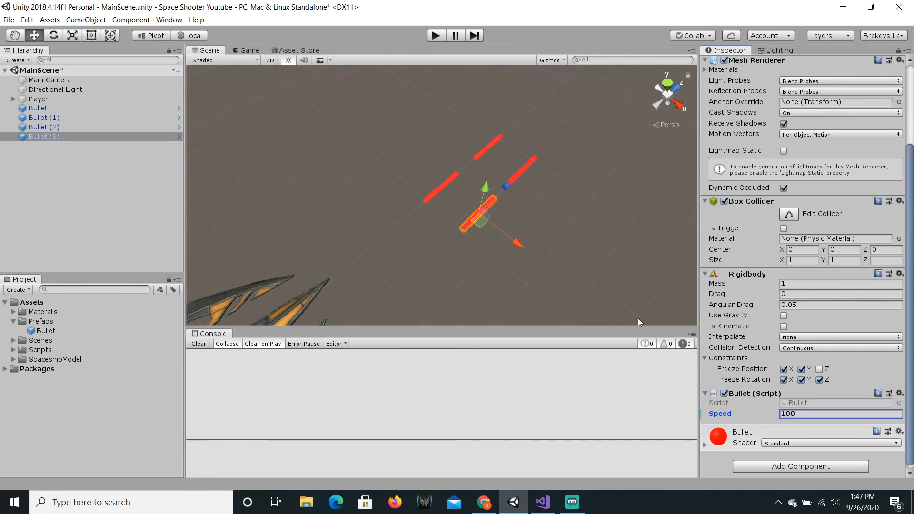
Step: Apply Bullet (3)'s Speed override to the Bullet prefab with Overrides > Apply All
click(46, 330)
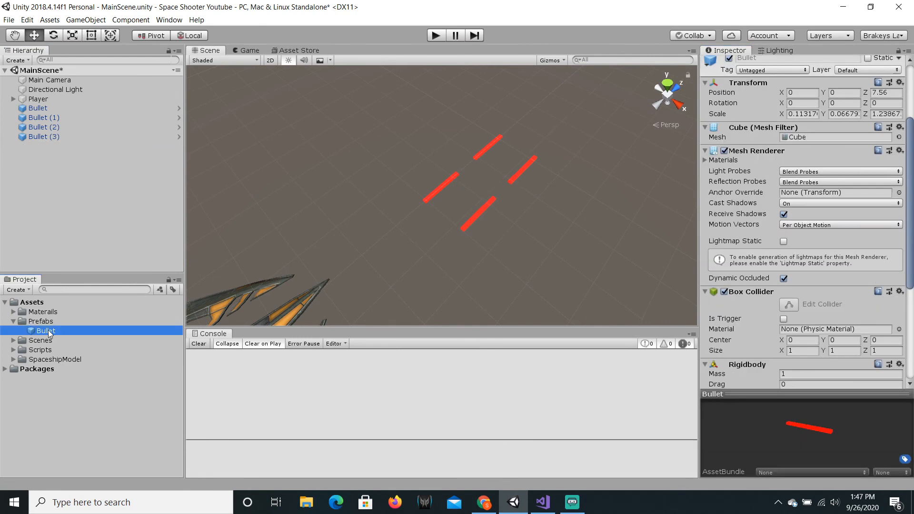
click(44, 137)
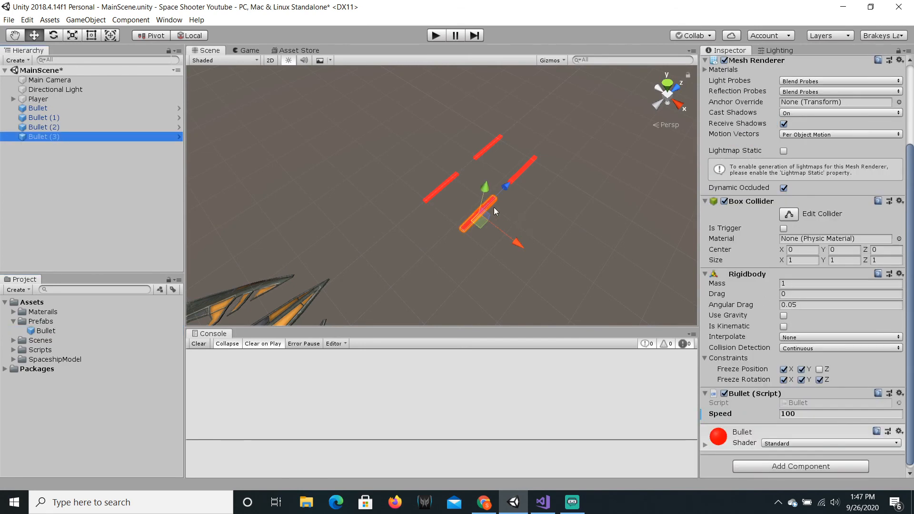
scroll(up, 3)
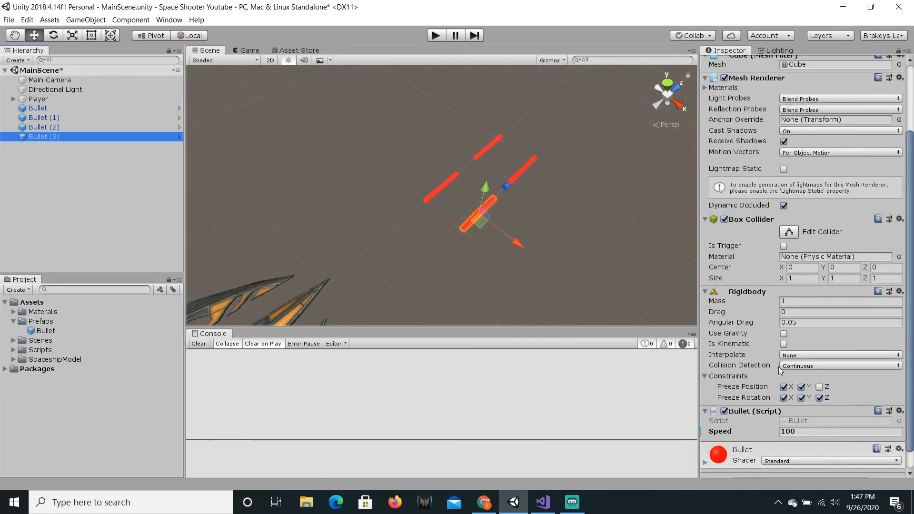
scroll(up, 3)
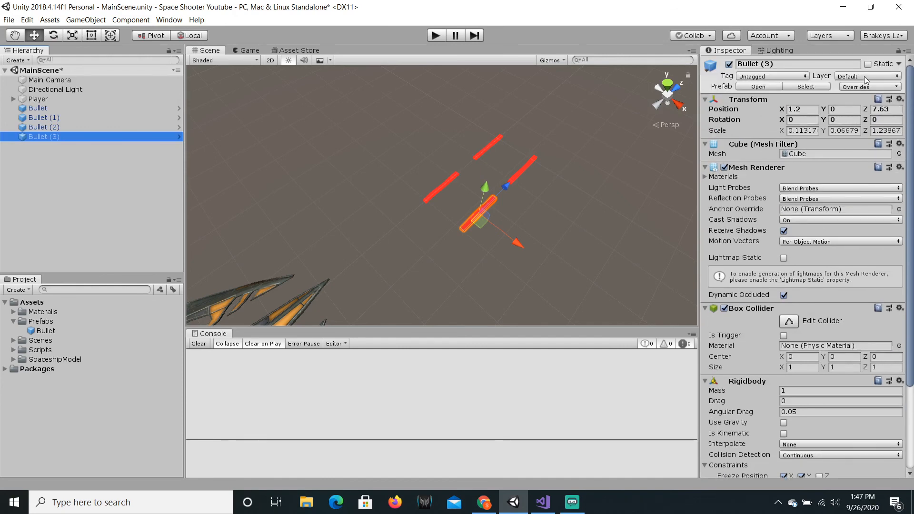
click(867, 87)
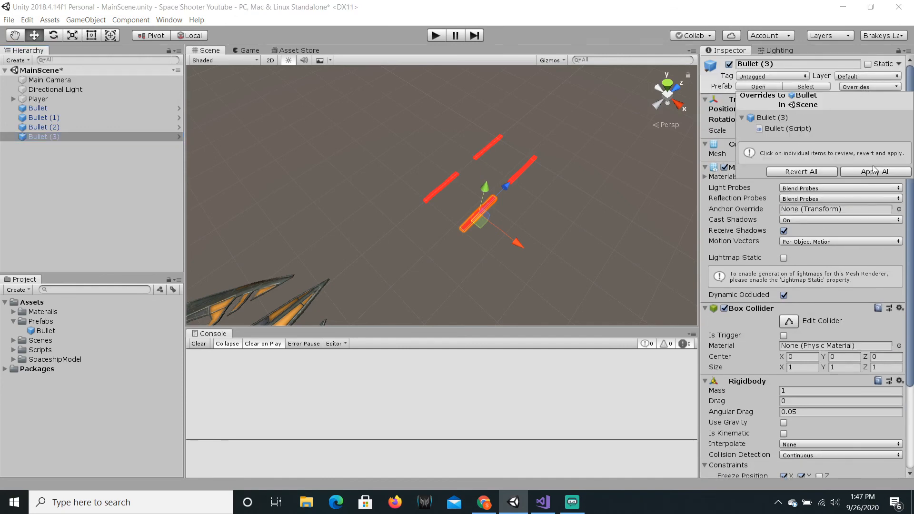
scroll(down, 3)
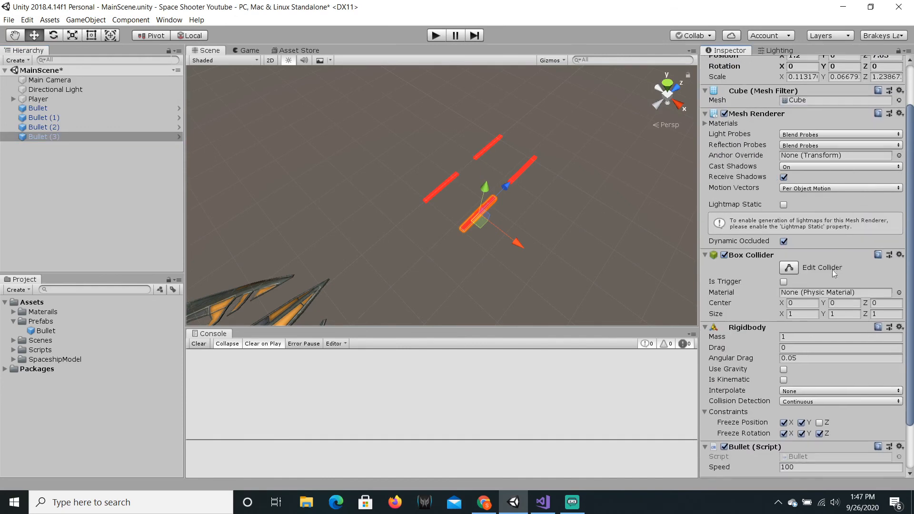
scroll(down, 3)
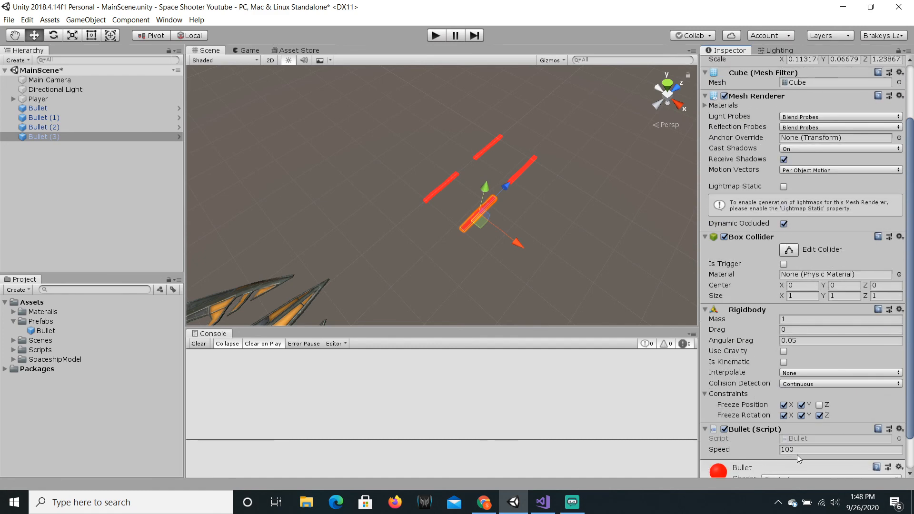
click(37, 108)
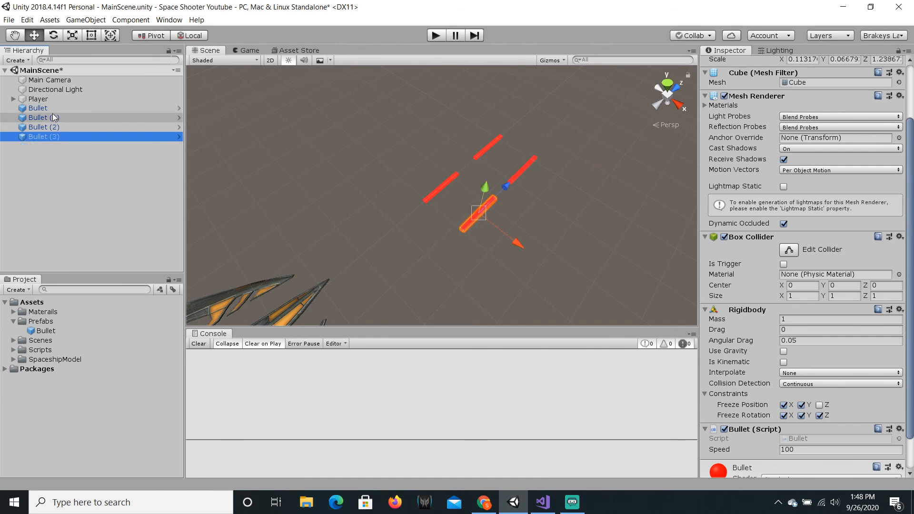
mouse_move(51, 117)
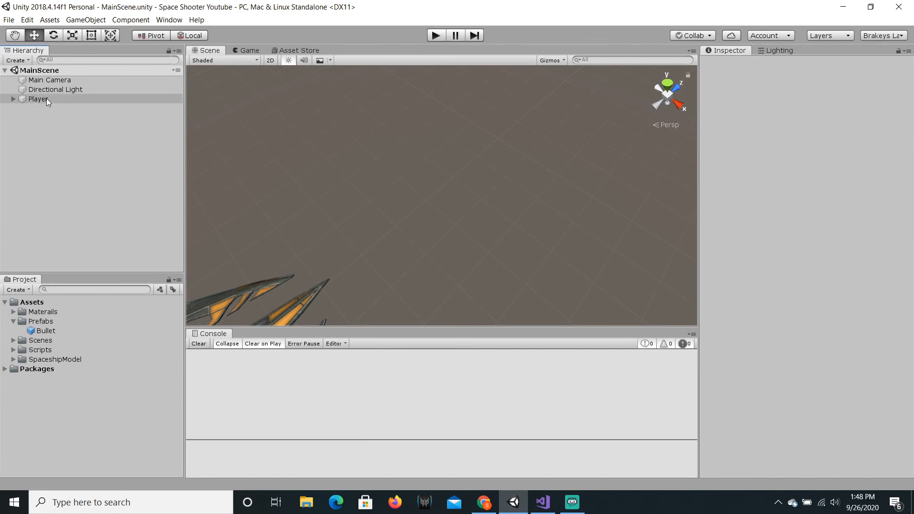
Step: Add a new PlayerShoot script to Player and move it into the Scripts folder
click(38, 99)
text(PlayerShoot)
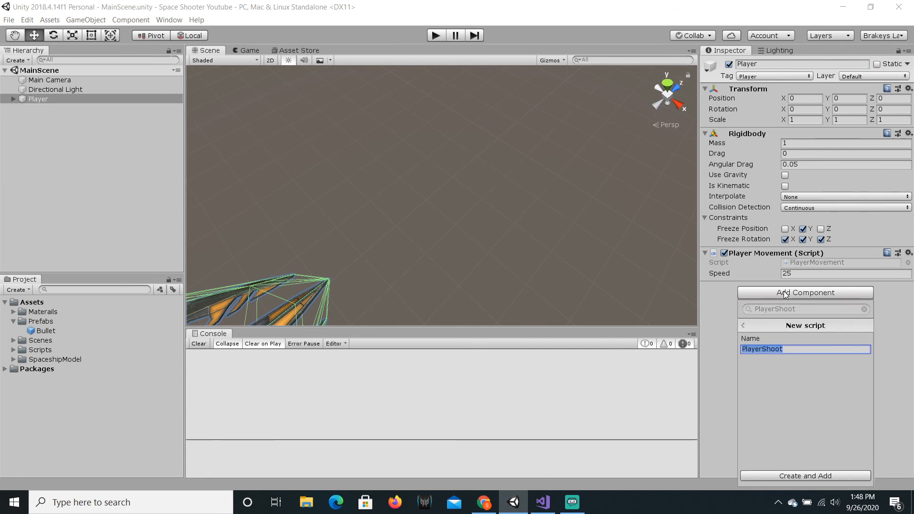
click(804, 475)
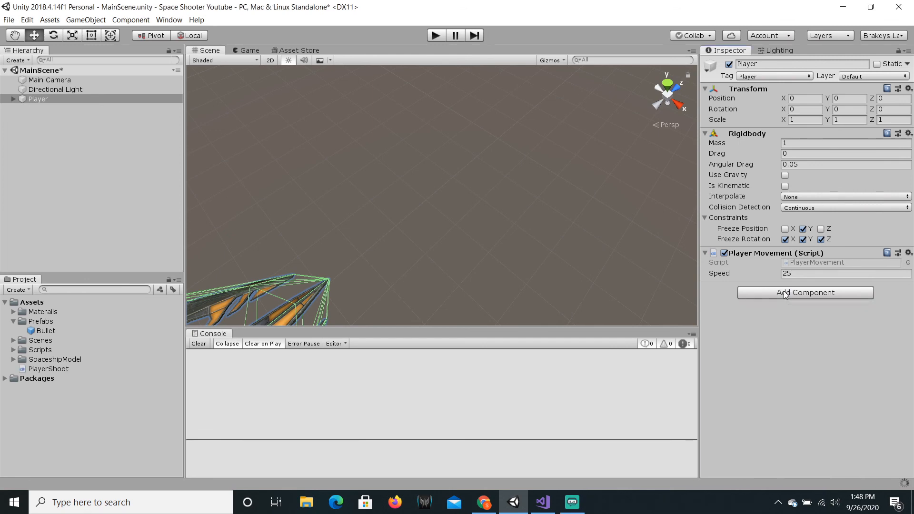
click(804, 291)
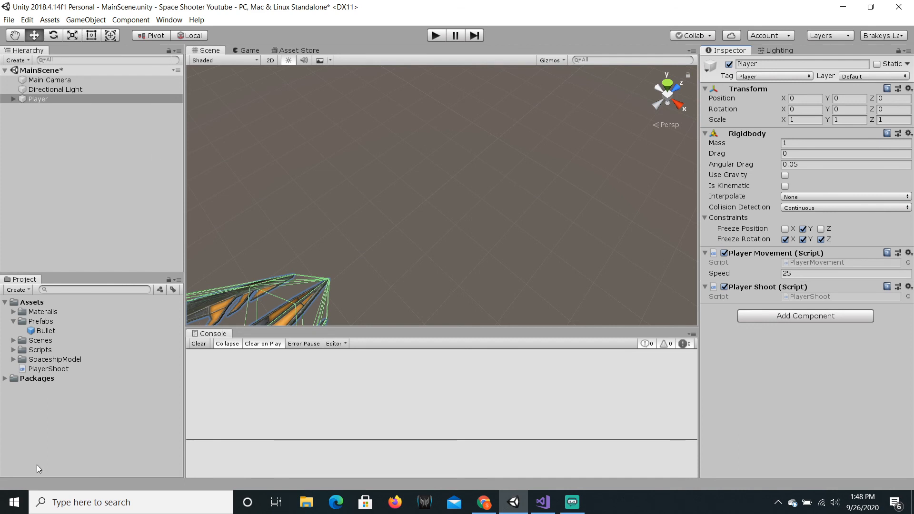
mouse_move(37, 373)
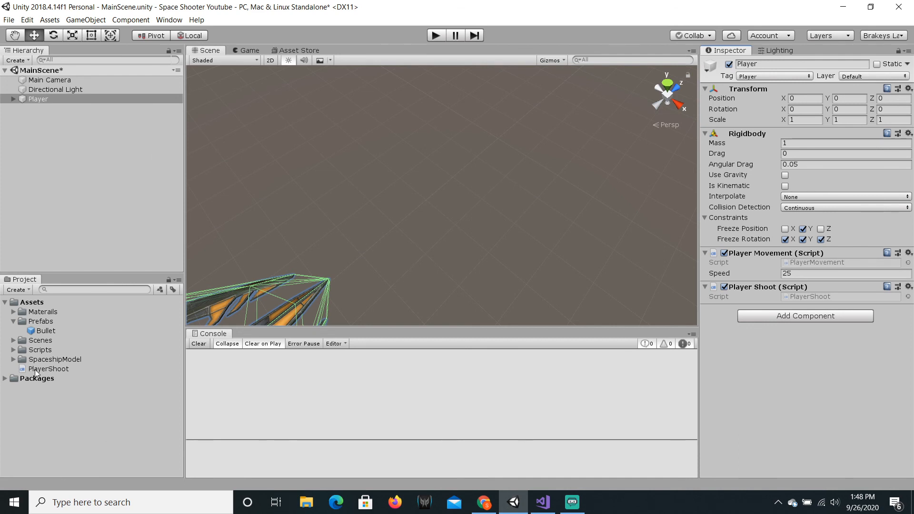
click(49, 368)
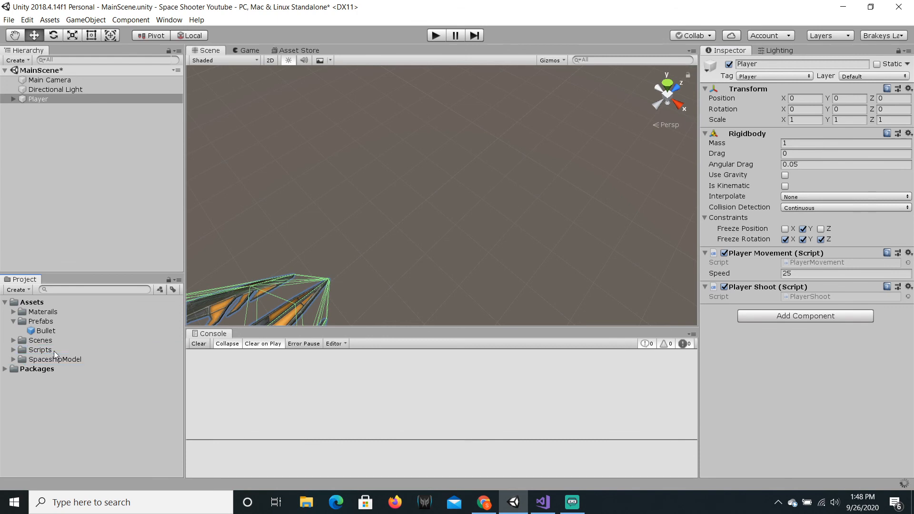
click(569, 502)
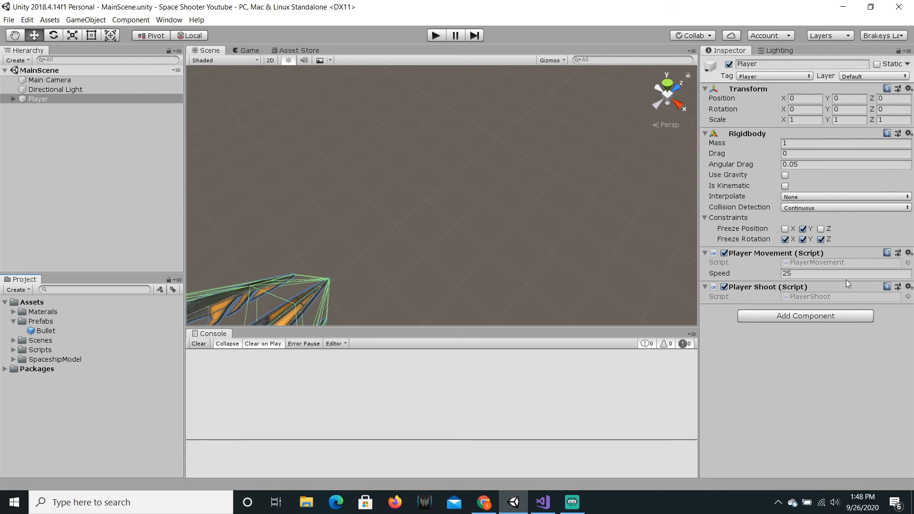
mouse_move(779, 301)
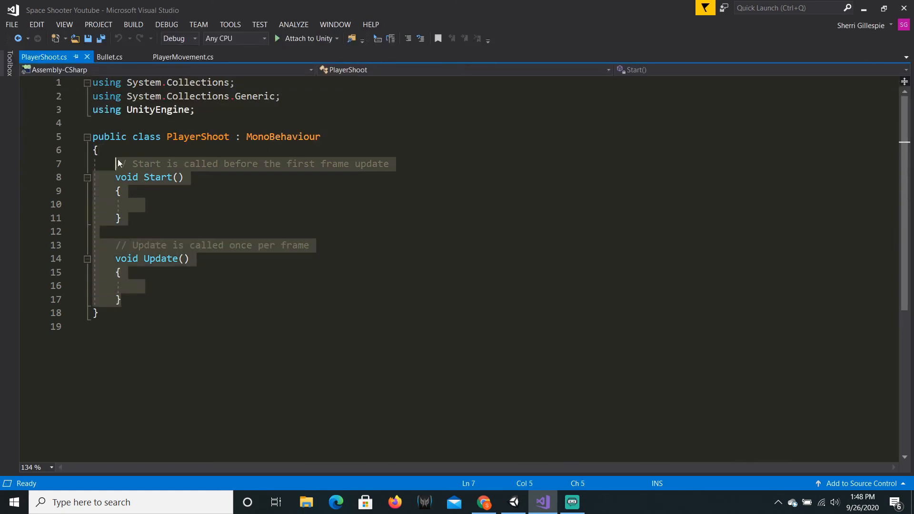
Step: Delete PlayerShoot's Start/Update and start typing the public float and GameObject fields
key(Delete)
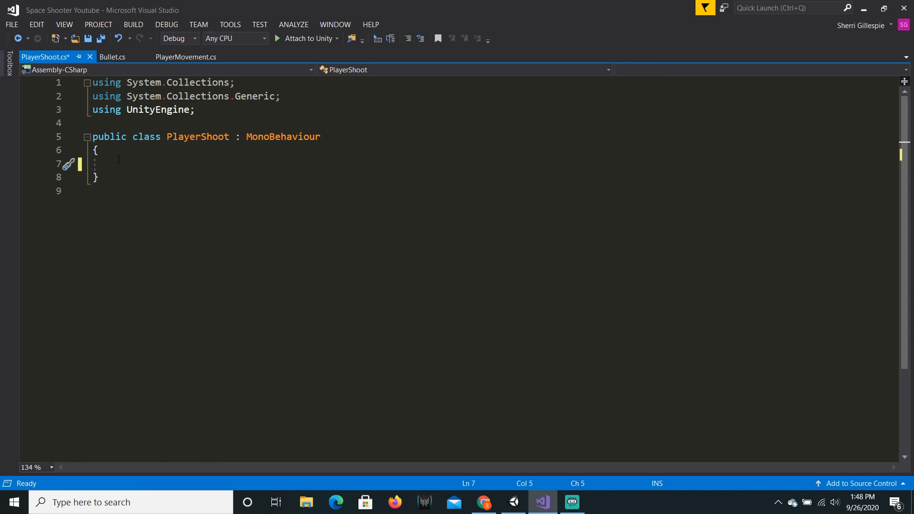
text(public float fireRate;)
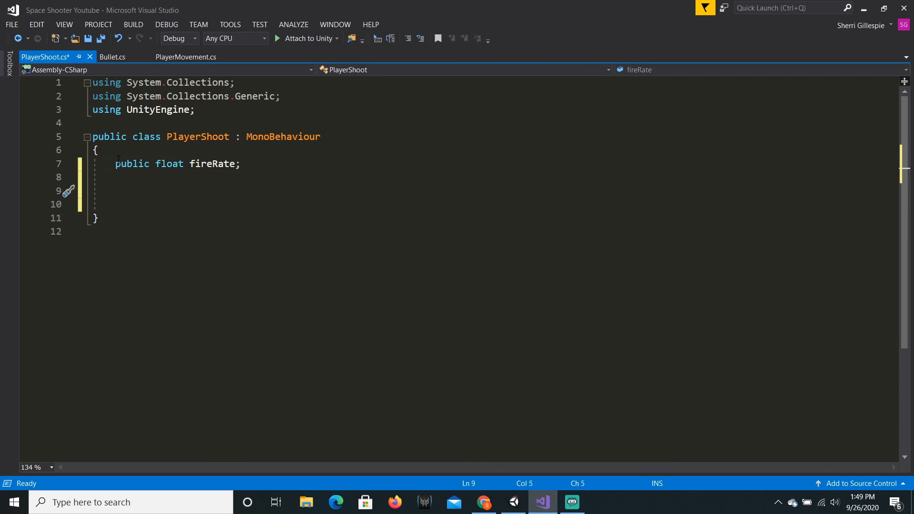
text(public GameObject)
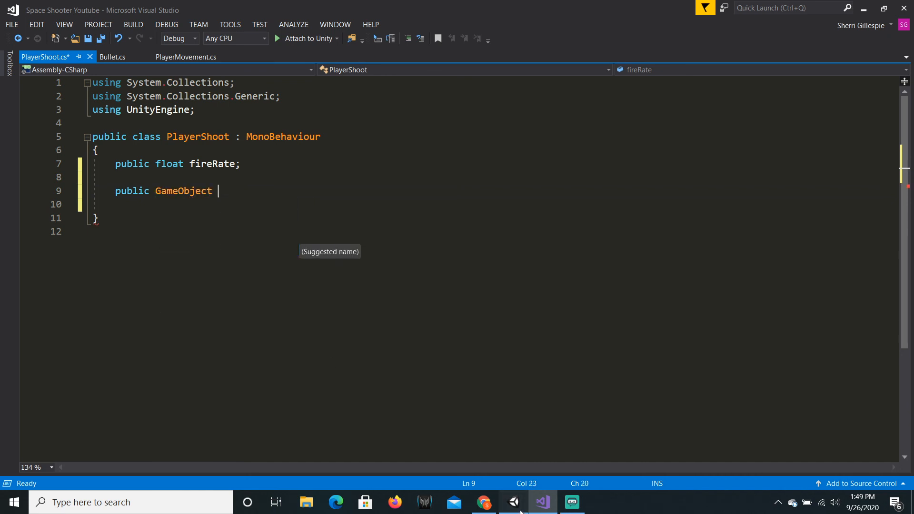
click(513, 501)
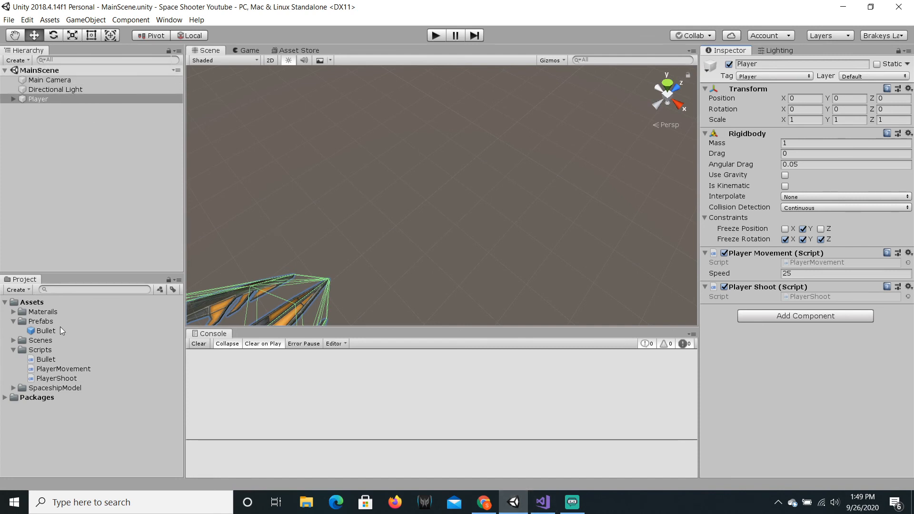
mouse_move(745, 98)
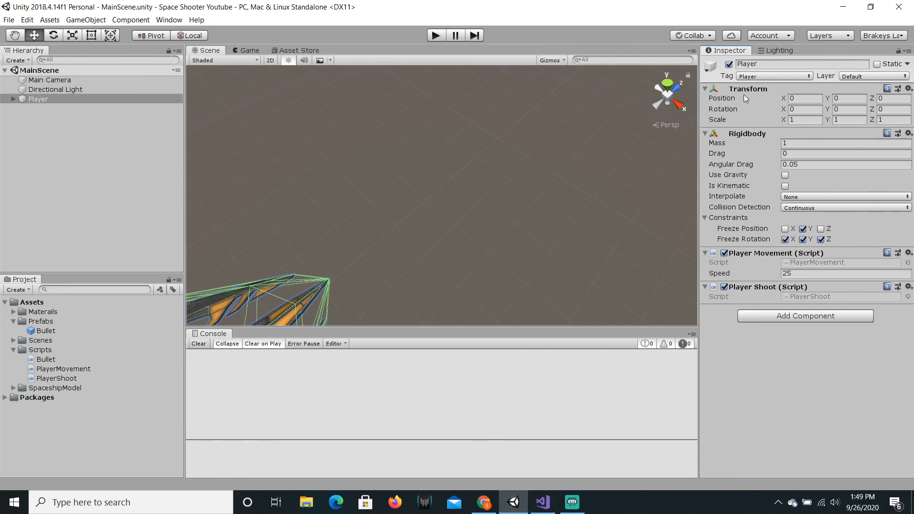
click(571, 501)
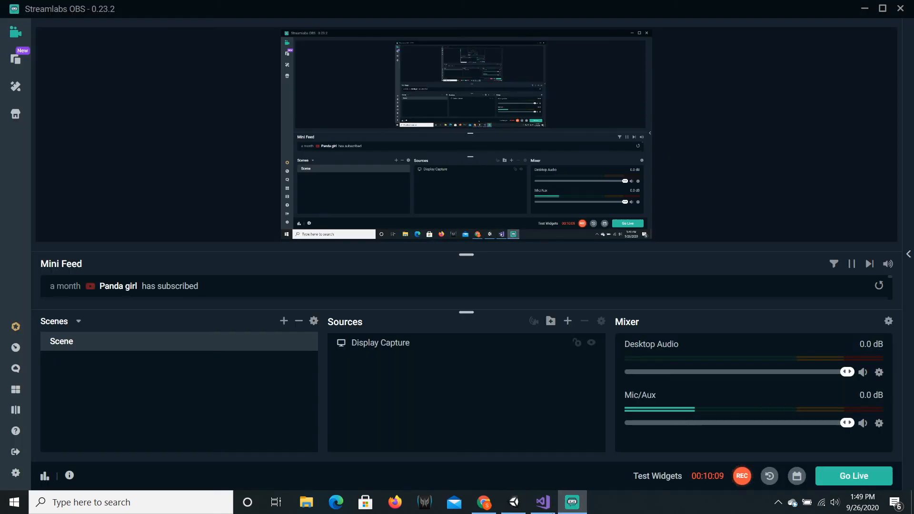
click(542, 501)
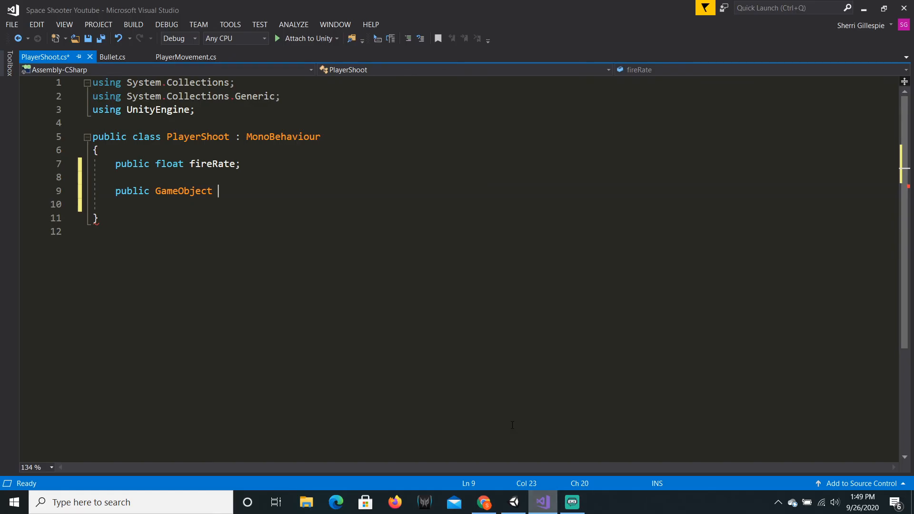
mouse_move(424, 345)
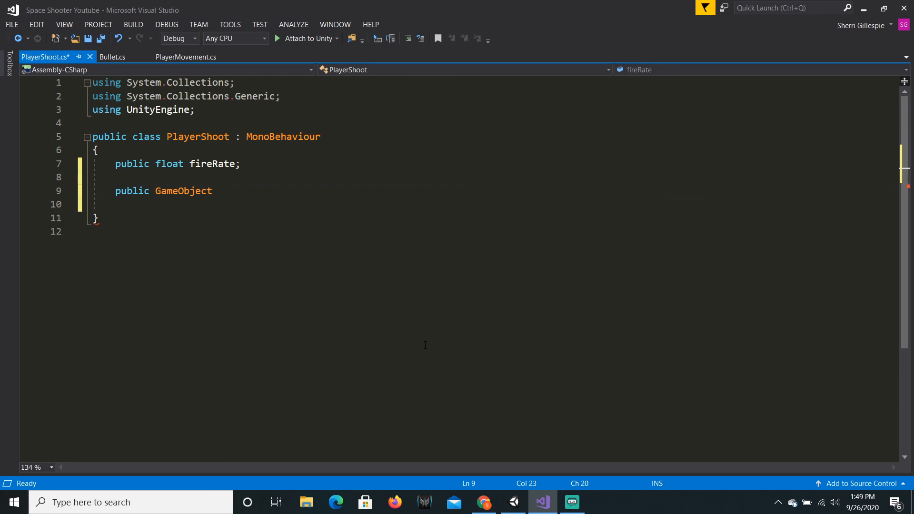
Step: Finish the bullet, firePoint and fireRate fields, placing fireRate last, and save
text(bullet;)
click(493, 204)
text(public)
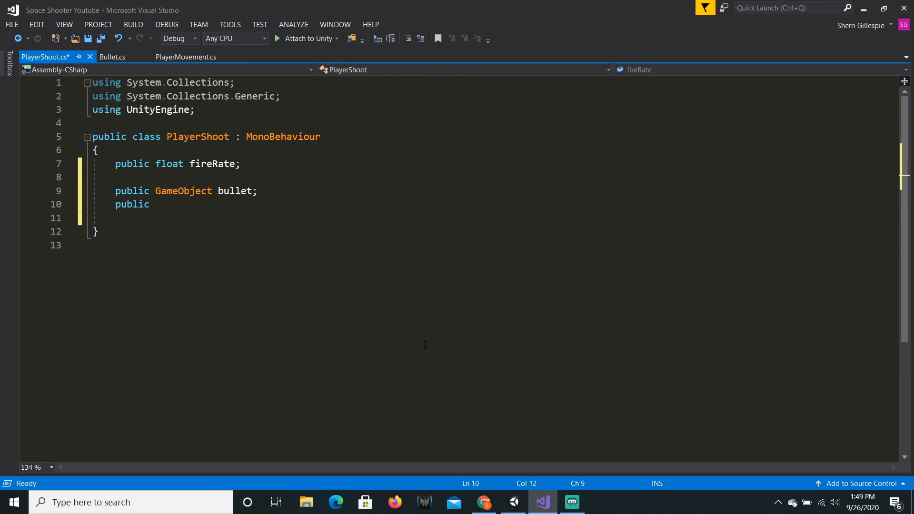
text(Transform)
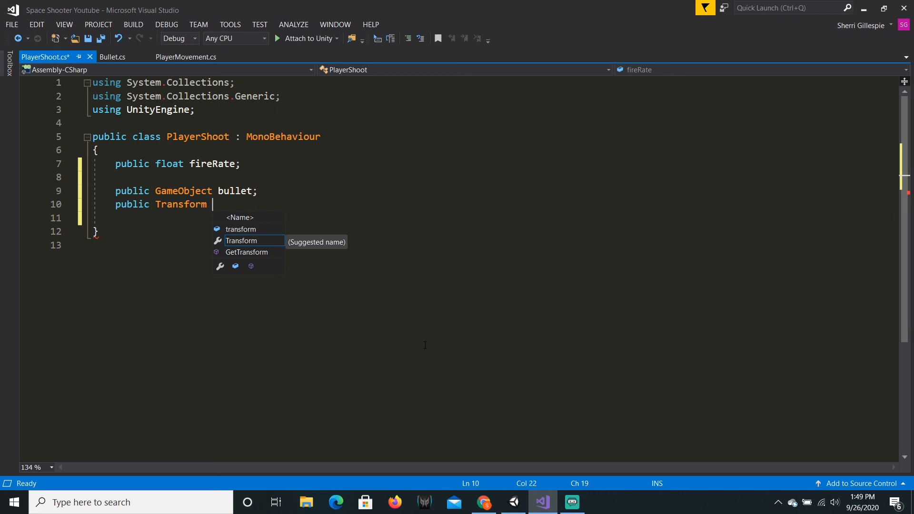
text(firePoint;)
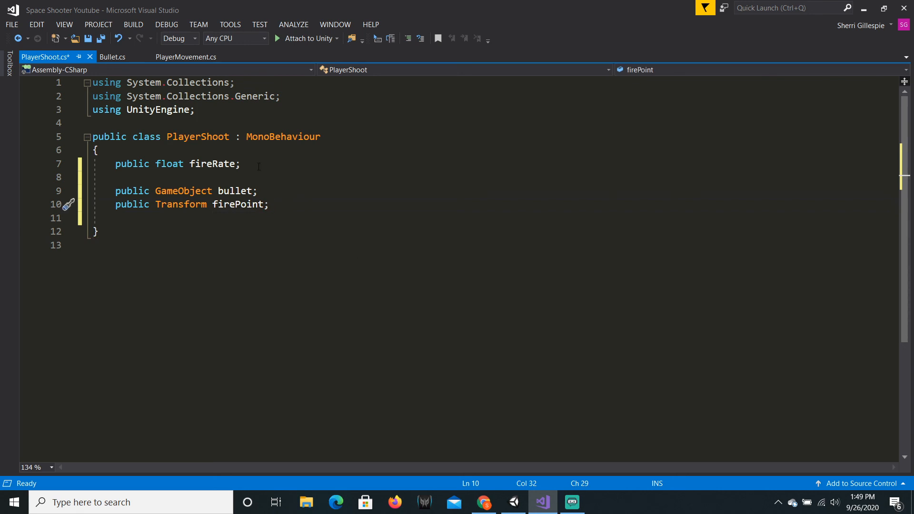
click(240, 164)
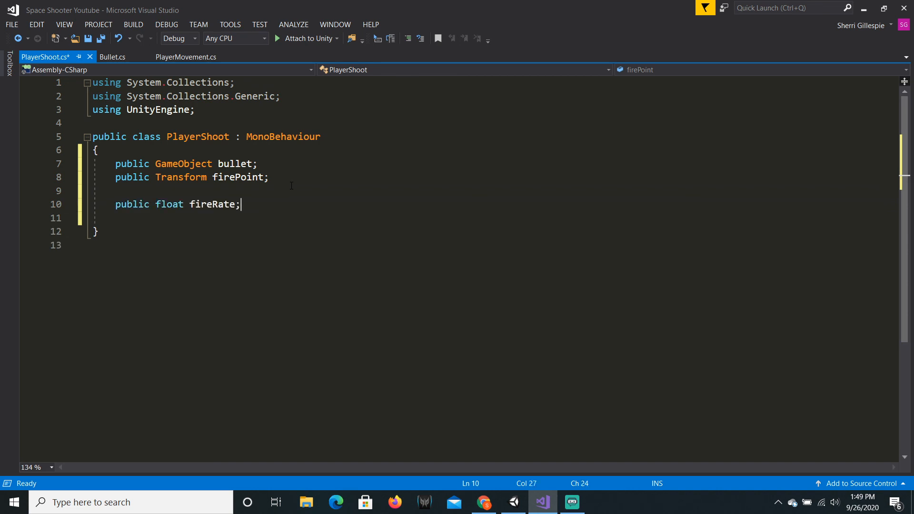
key(ctrl+s)
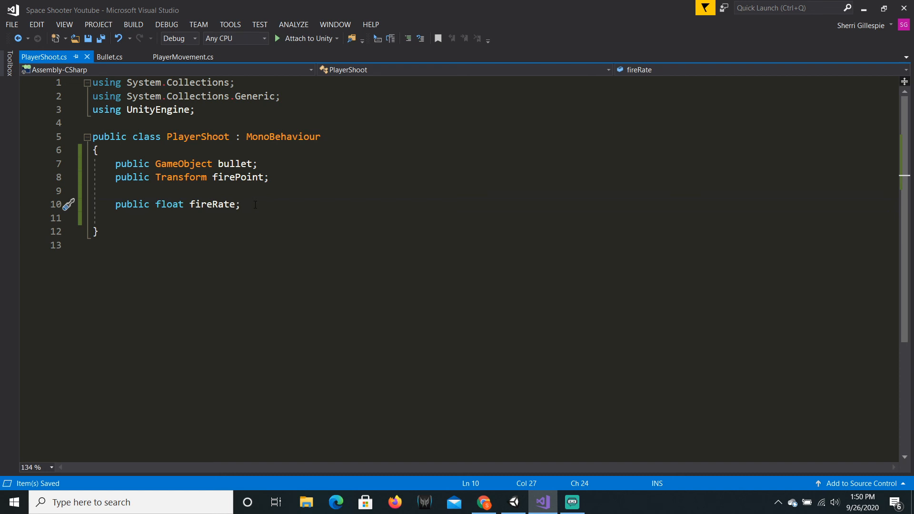
click(511, 501)
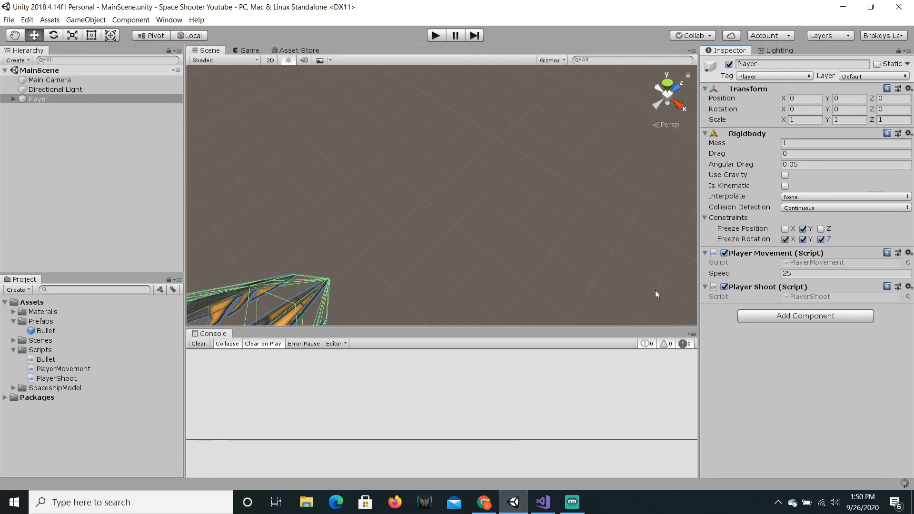
Step: Let Unity load the Player Shoot fields, then expand Player in the Hierarchy
click(704, 286)
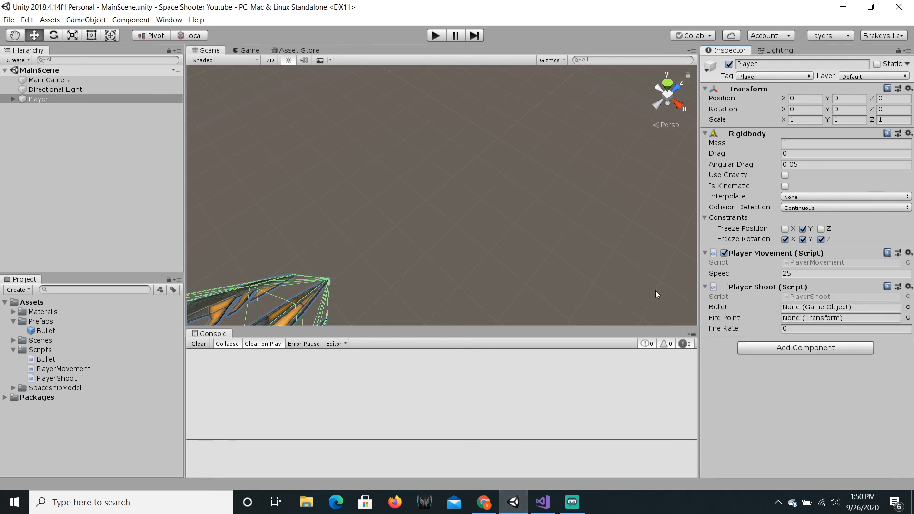
mouse_move(603, 246)
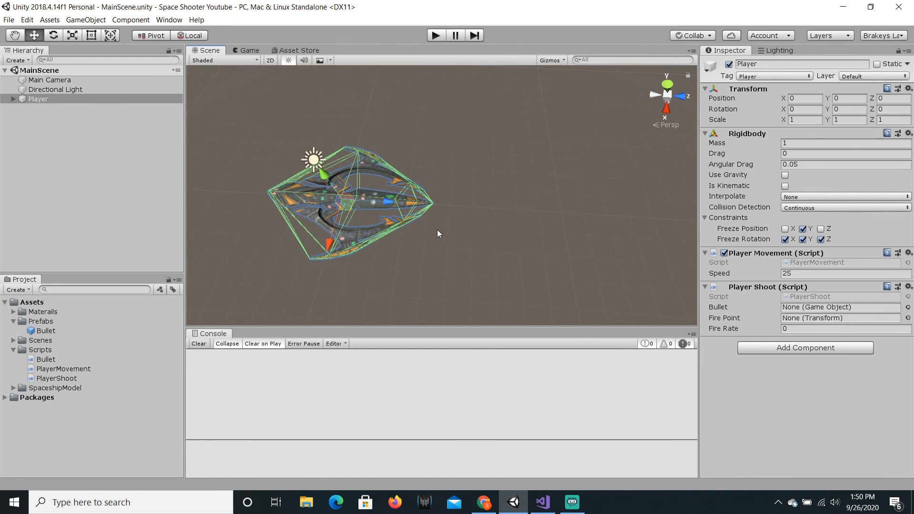
mouse_move(652, 265)
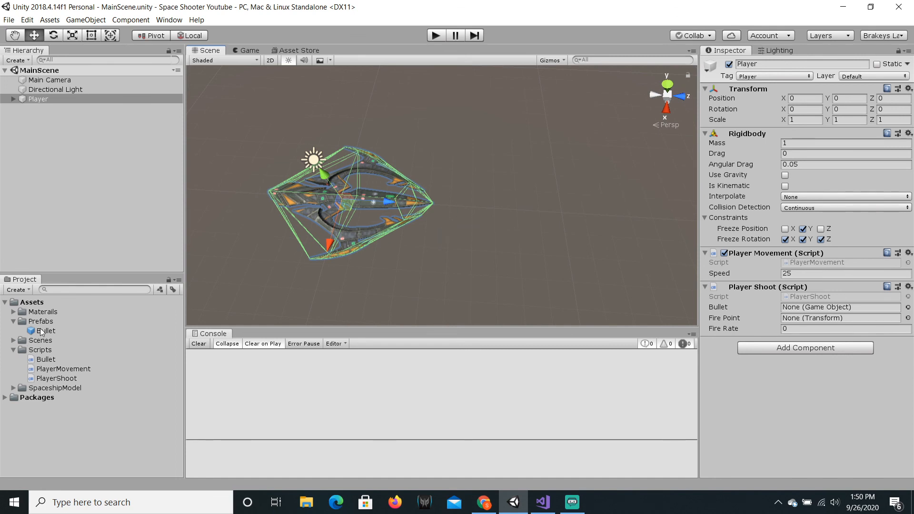
mouse_move(50, 344)
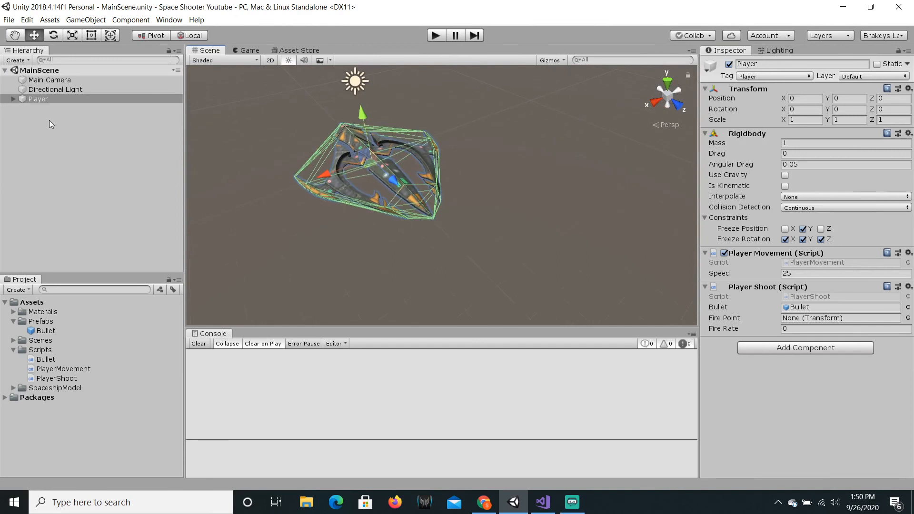
click(5, 99)
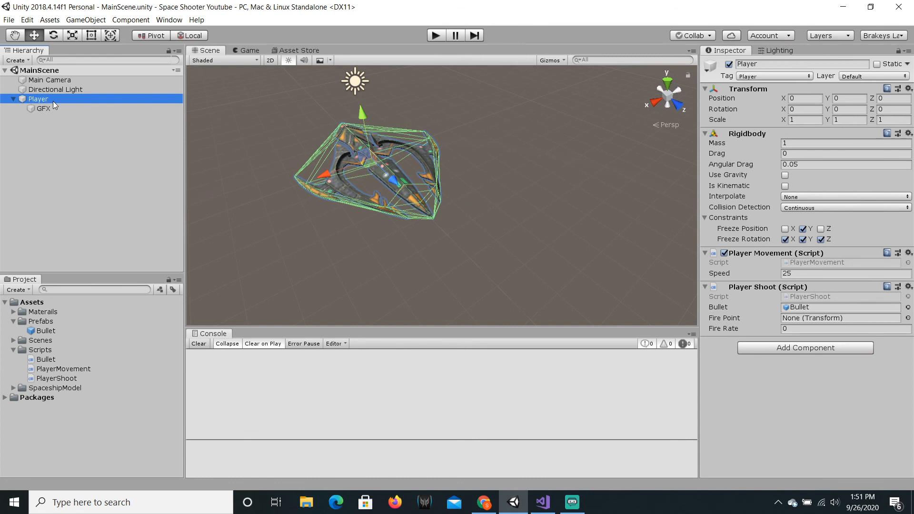
Step: Create empty child FirePoint01 under Player at X 0.566, Z 4.19, and check the Game view
right_click(39, 99)
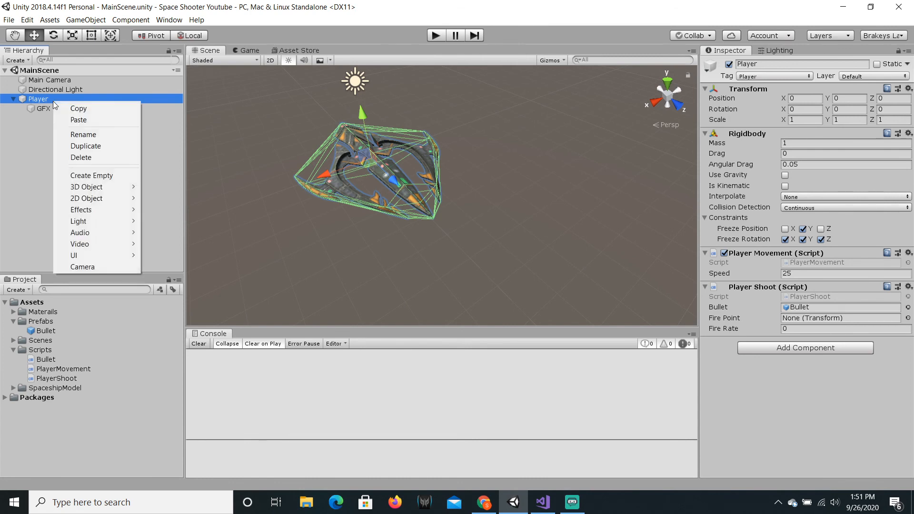
mouse_move(91, 174)
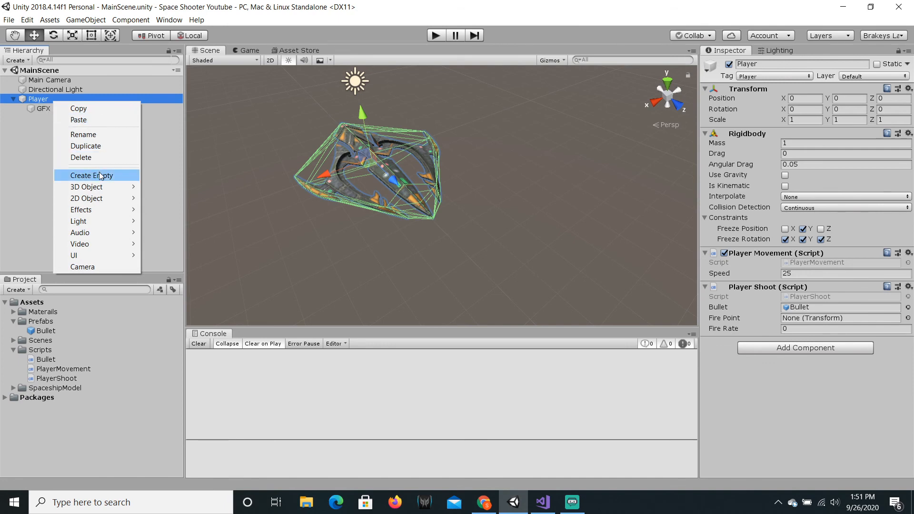
click(92, 176)
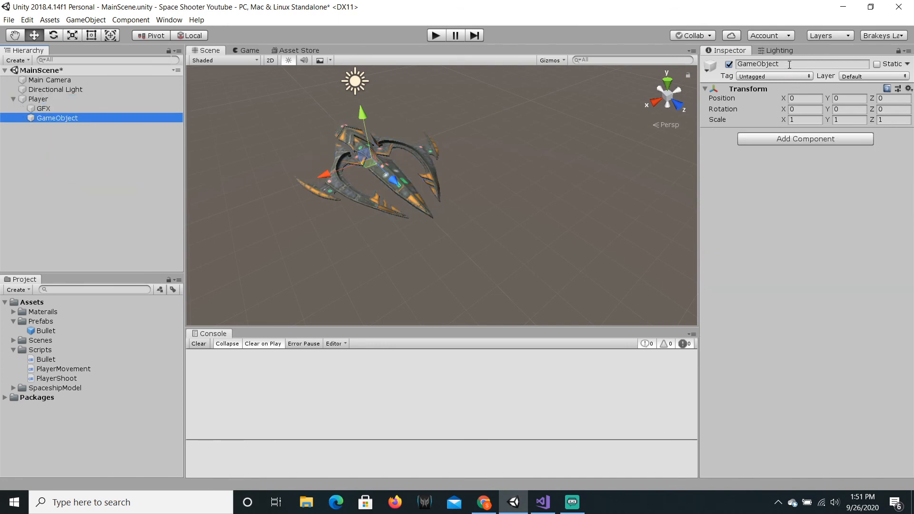
text(FirePool)
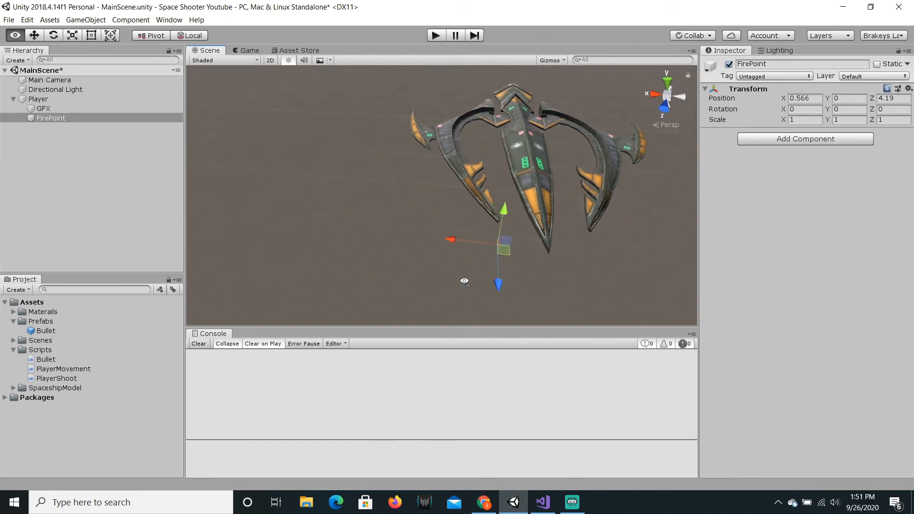
scroll(down, 3)
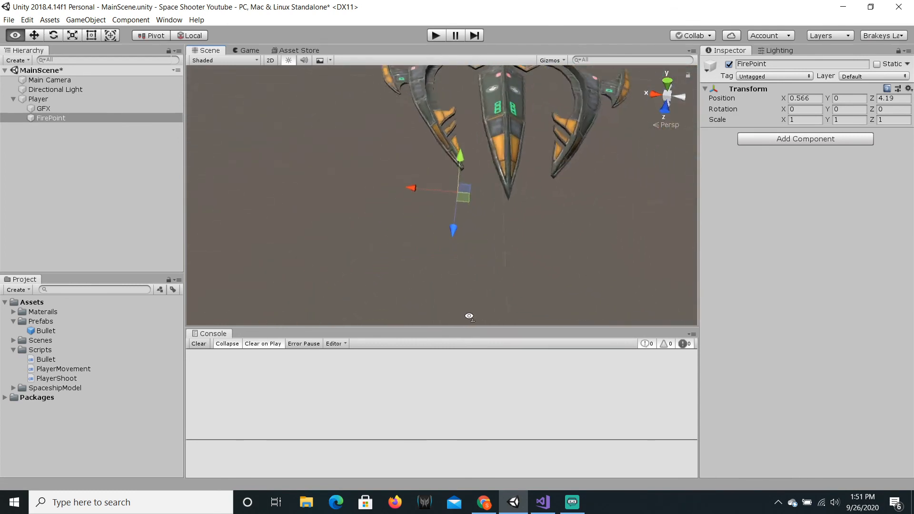
click(249, 50)
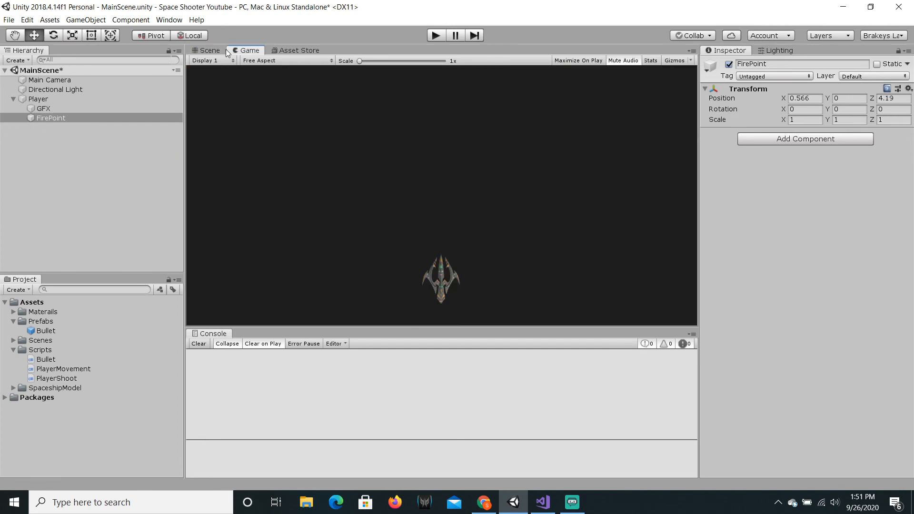
click(207, 50)
text(01)
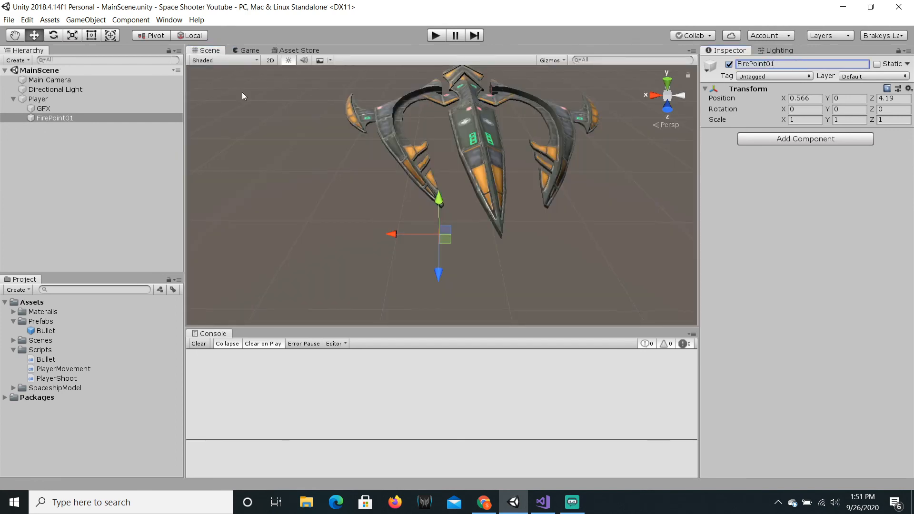
Step: Select Player, set FirePoint01 as its Player Shoot Fire Point, and return to Visual Studio
click(38, 99)
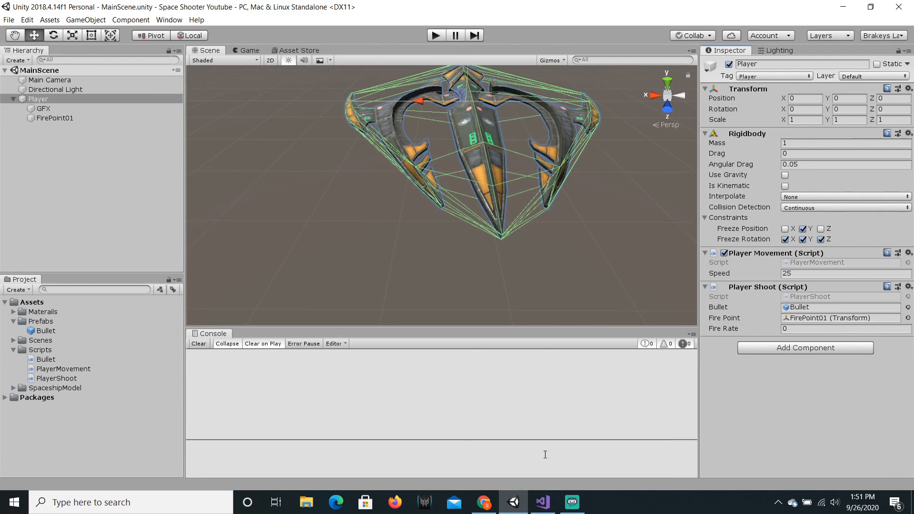
click(542, 502)
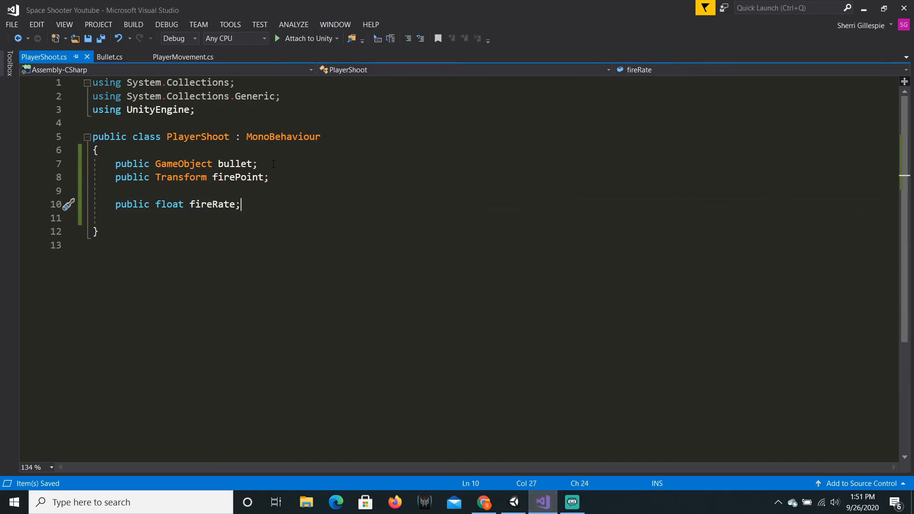
Step: Duplicate the firePoint field and rename the two copies firePoint01 and firePoint02
key(enter)
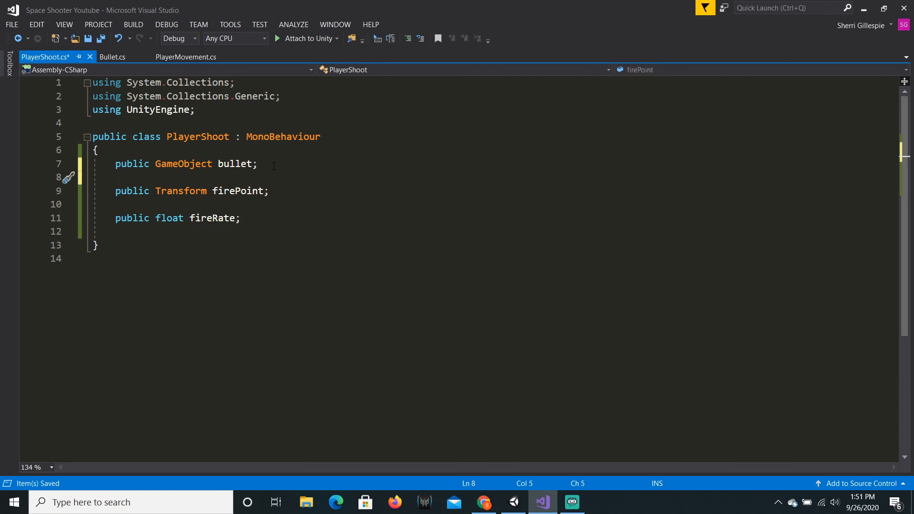
click(288, 204)
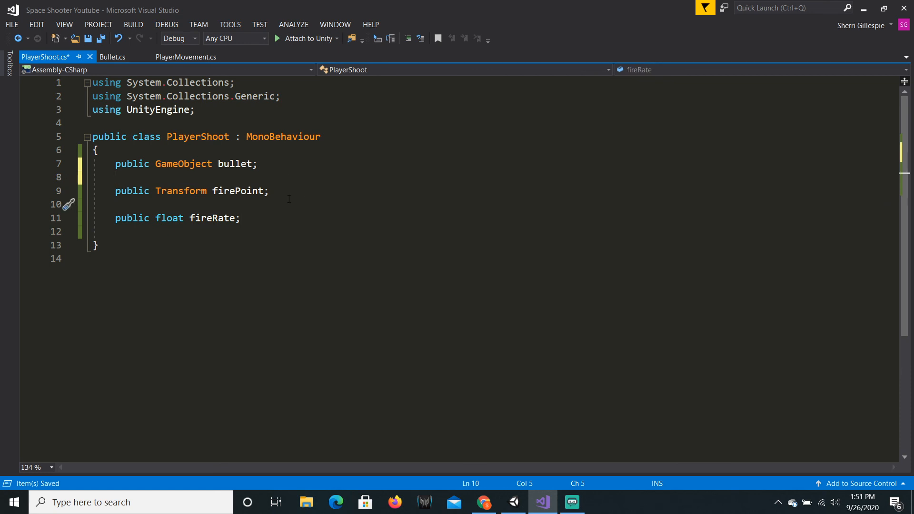
click(270, 191)
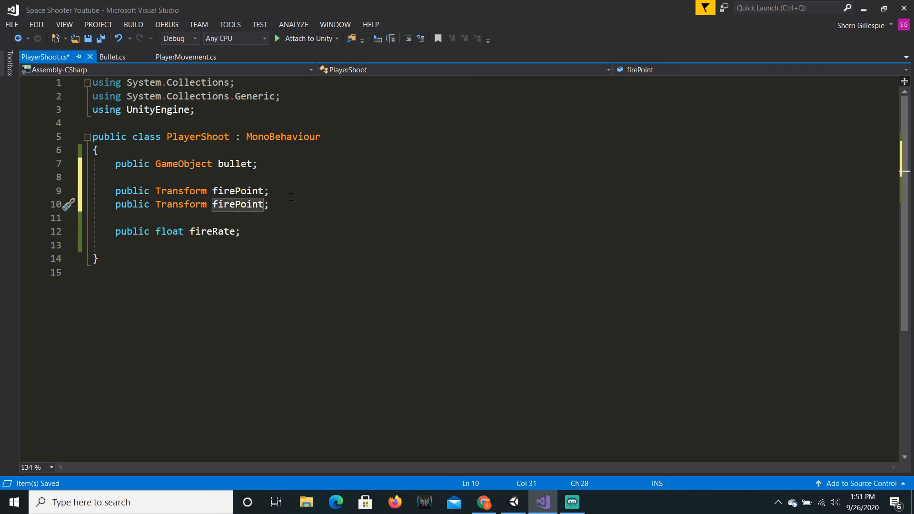
text(02)
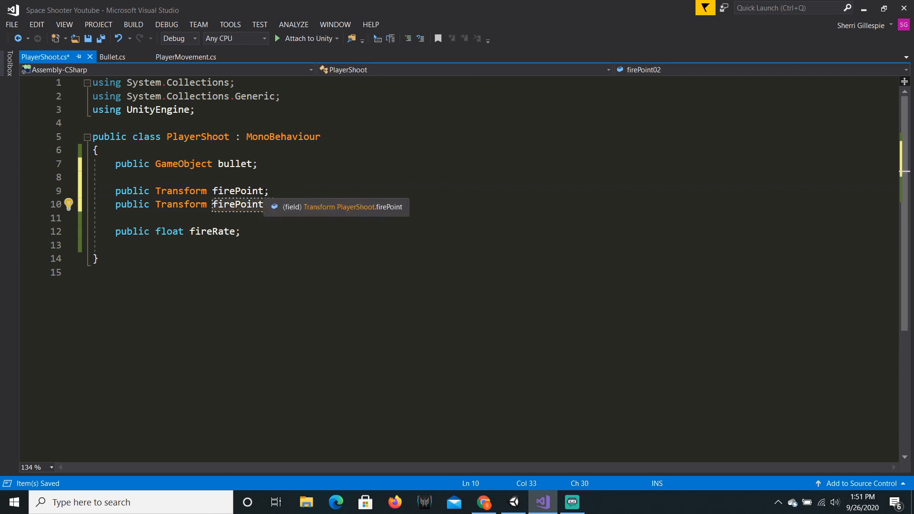
text(01)
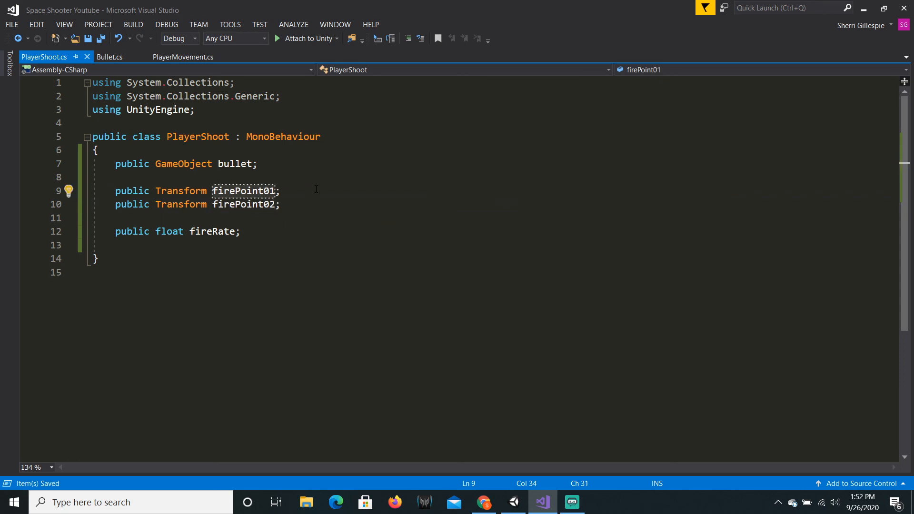
click(512, 501)
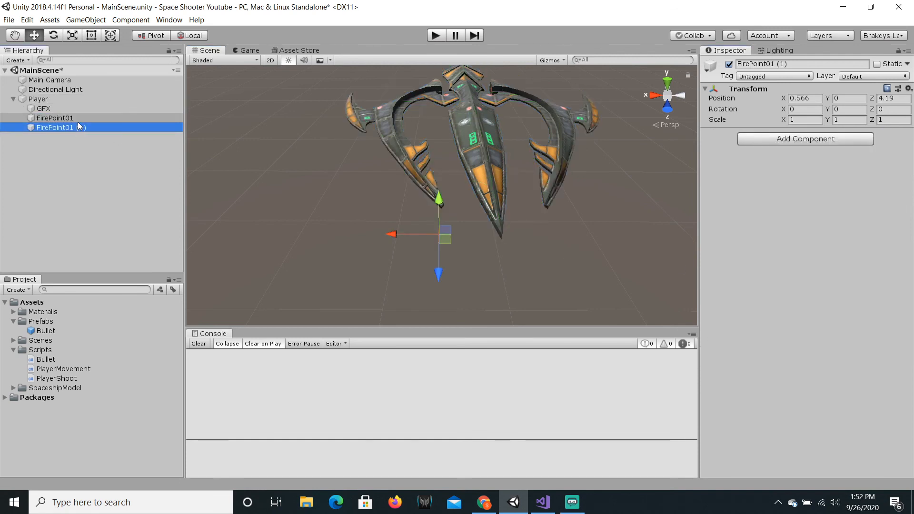
Step: Rename the duplicated fire point to FirePoint02 and negate its Position X
double_click(801, 63)
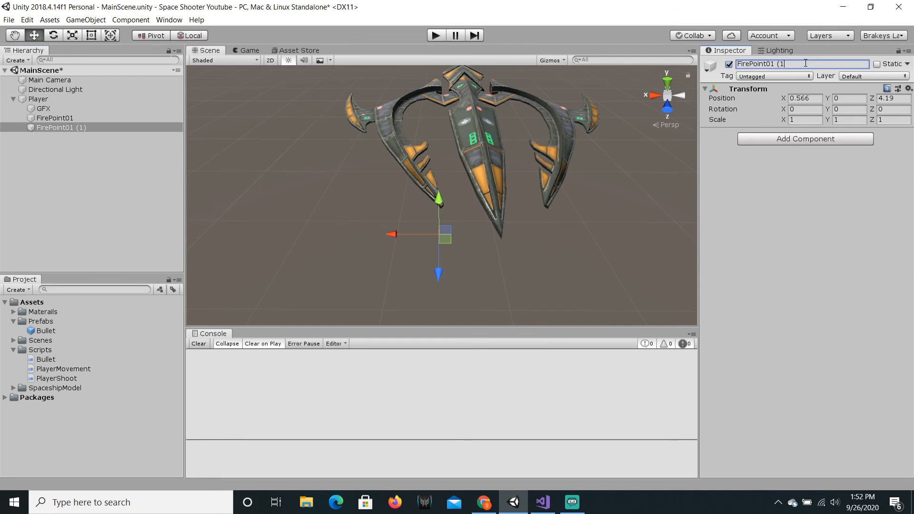
text(FirePoint02)
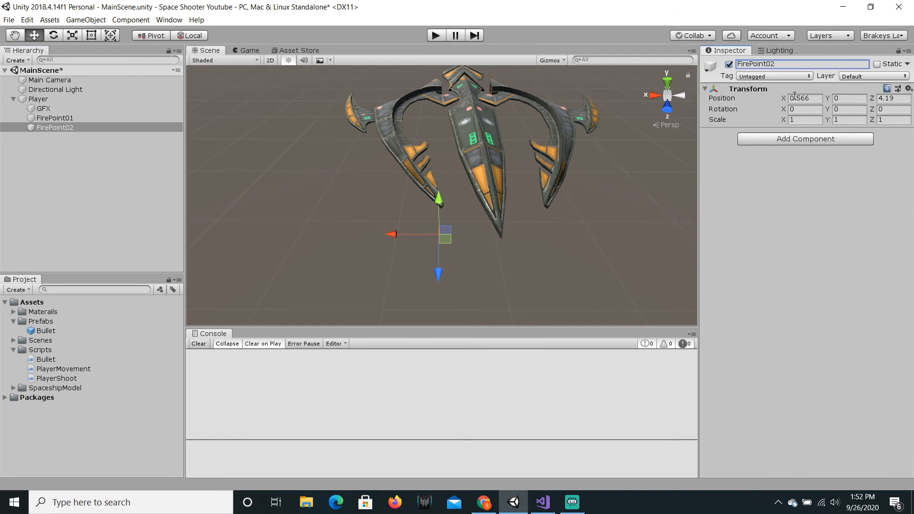
click(804, 98)
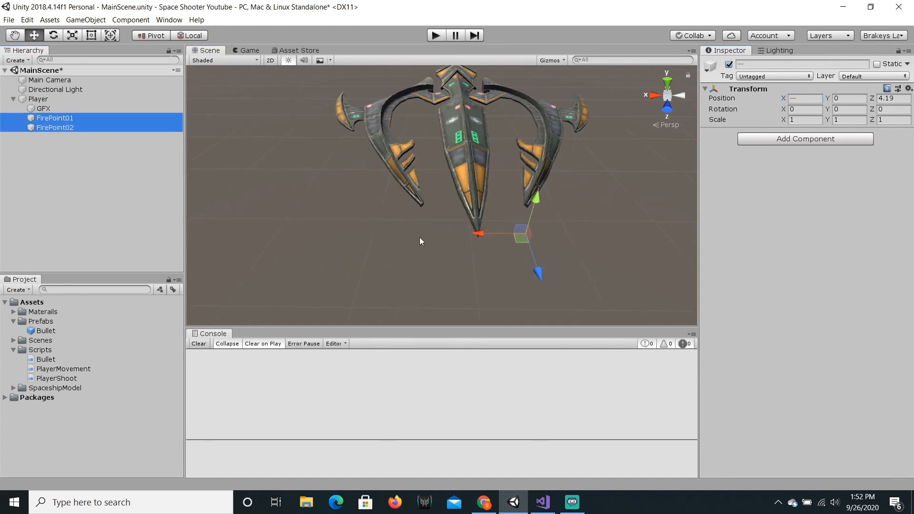
Step: Assign FirePoint02 to the Player Shoot component's Fire Point 02 slot
click(39, 99)
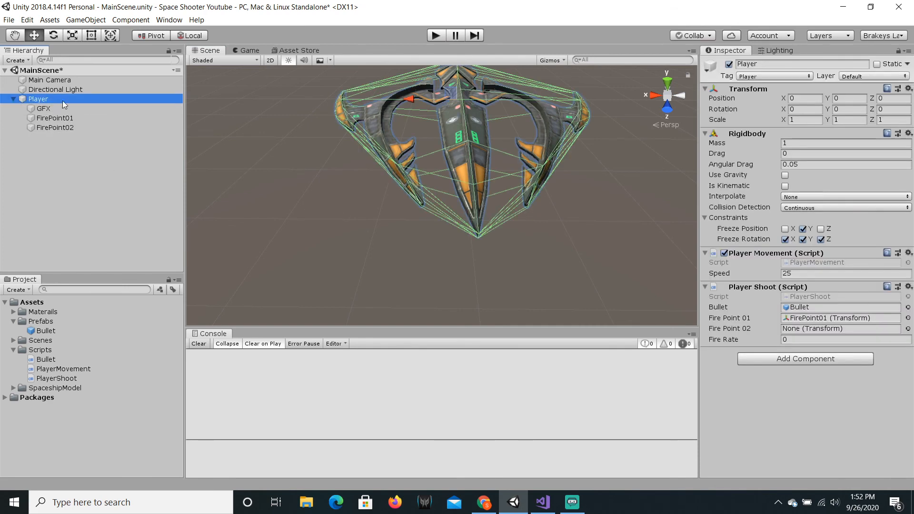
click(54, 127)
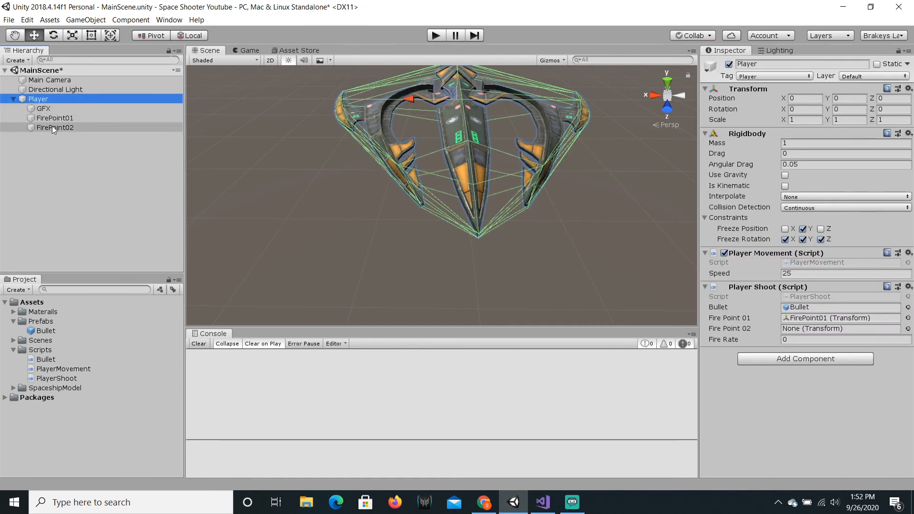
click(839, 328)
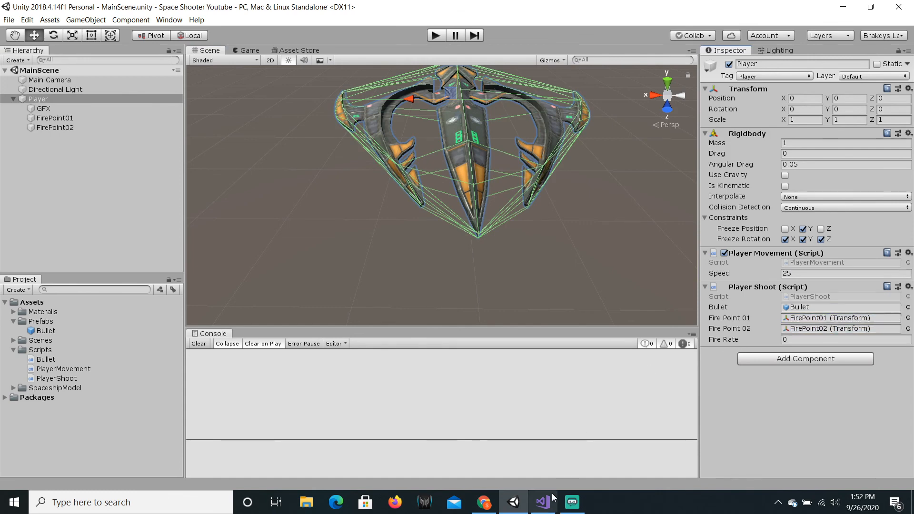
click(570, 502)
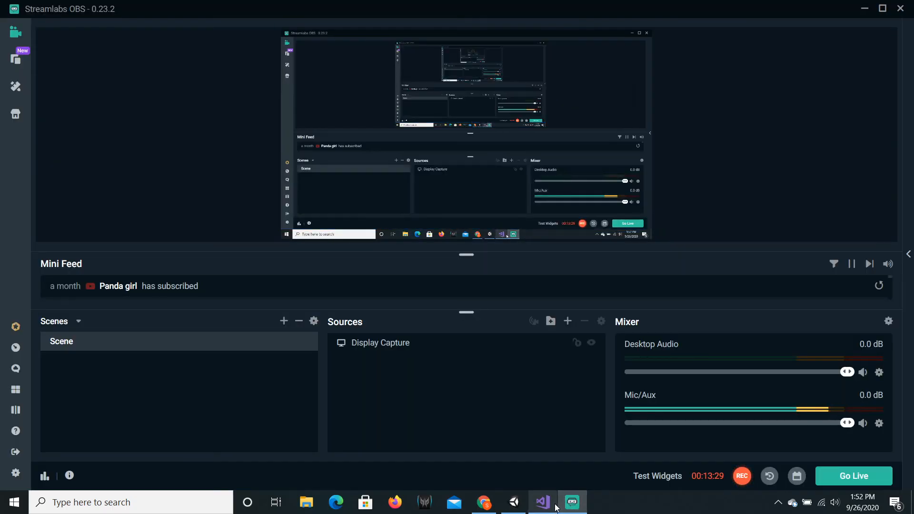
Step: Add a void Update() method with an if (Input.GetMouseButtonDown(0)) block
click(541, 501)
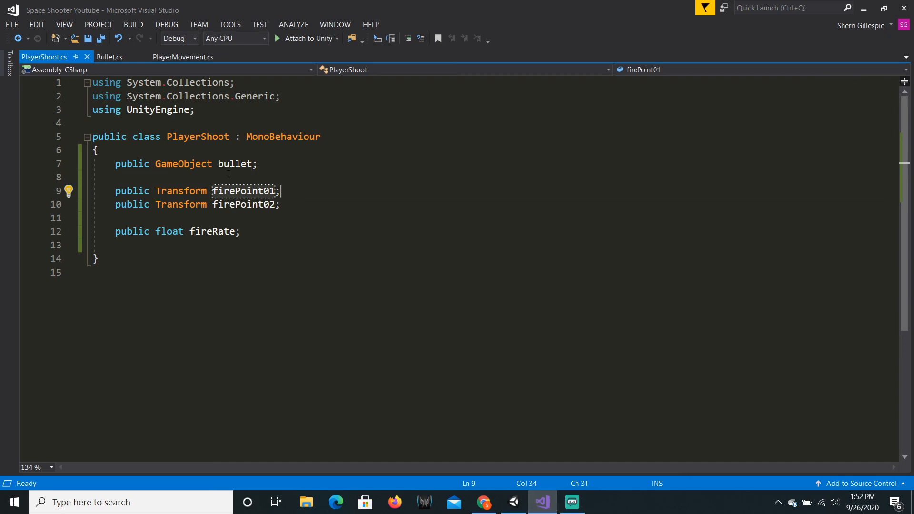
click(242, 232)
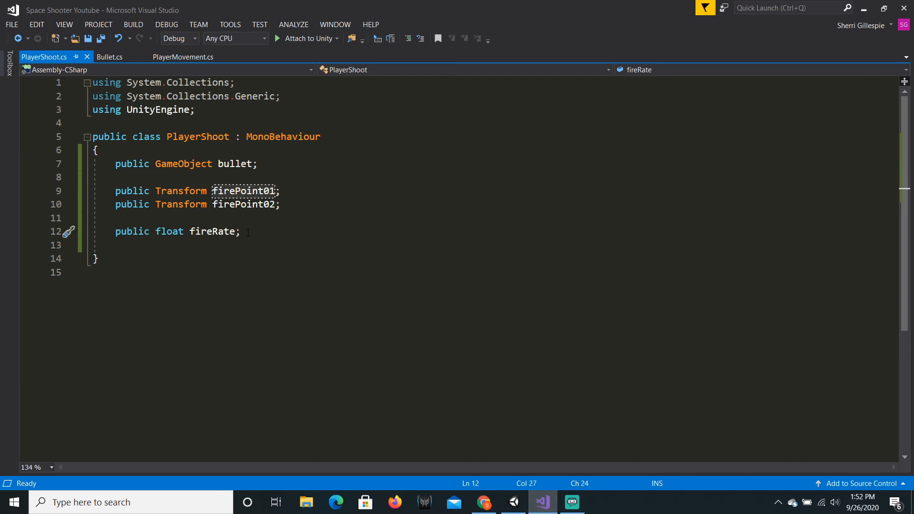
text(void Update()
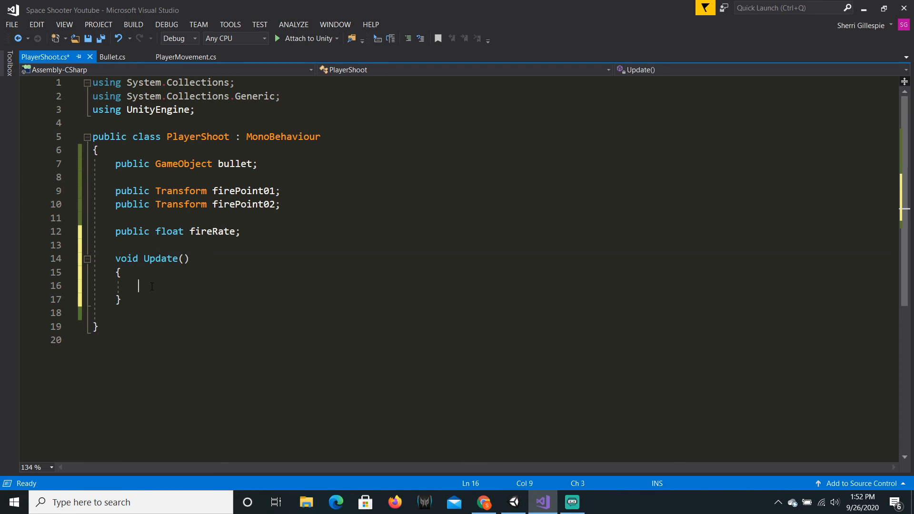
key(ctrl+s)
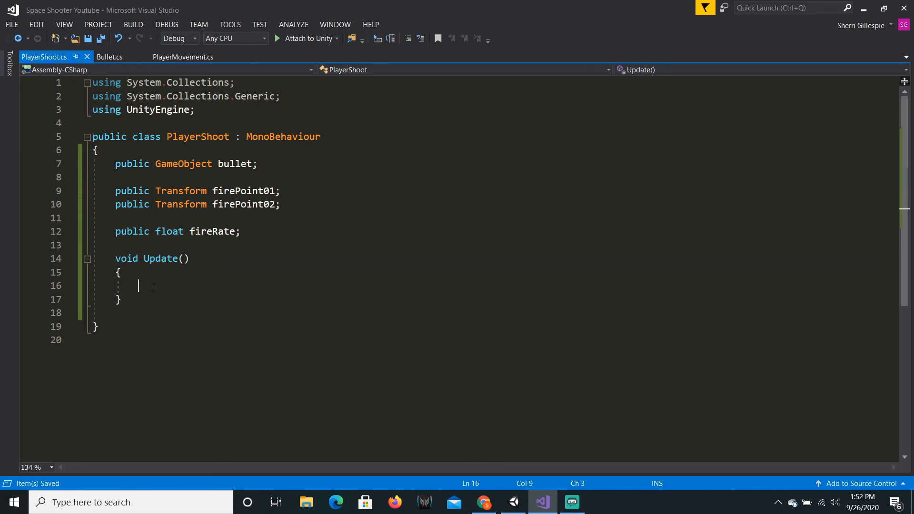
text(if)
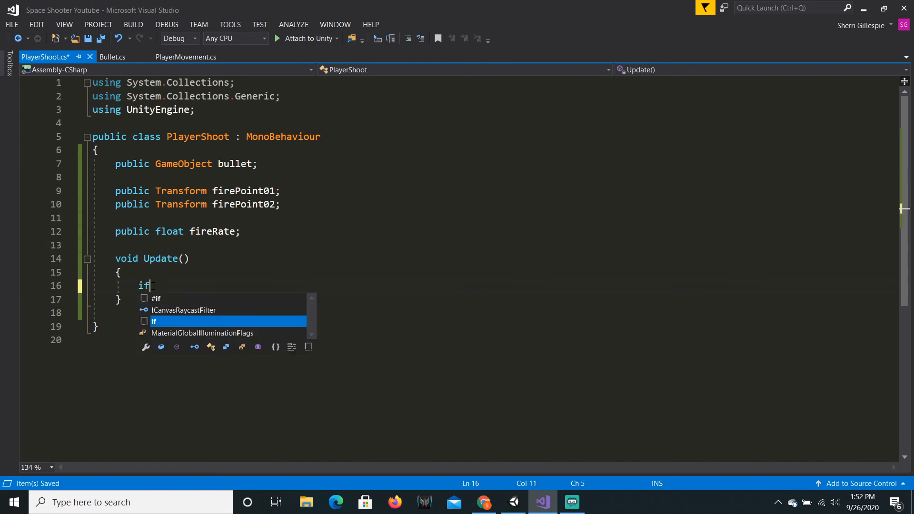
text((Input.)
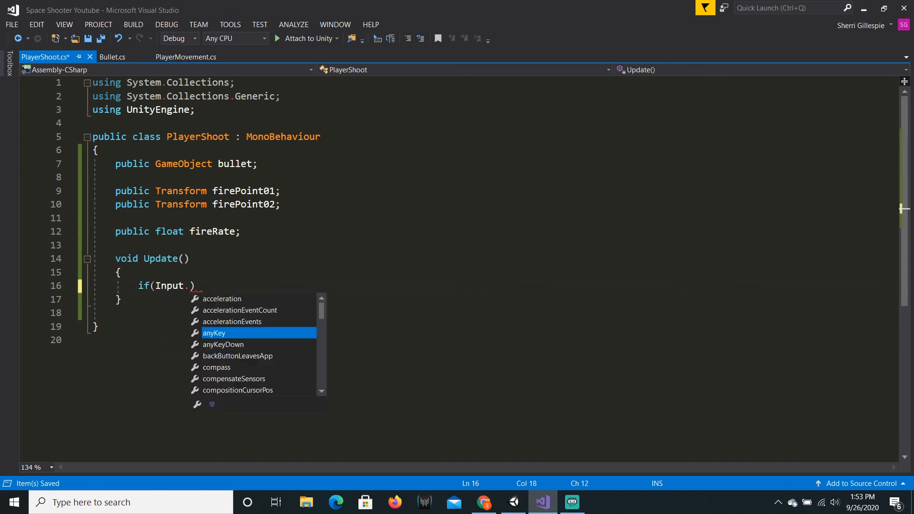
mouse_move(213, 332)
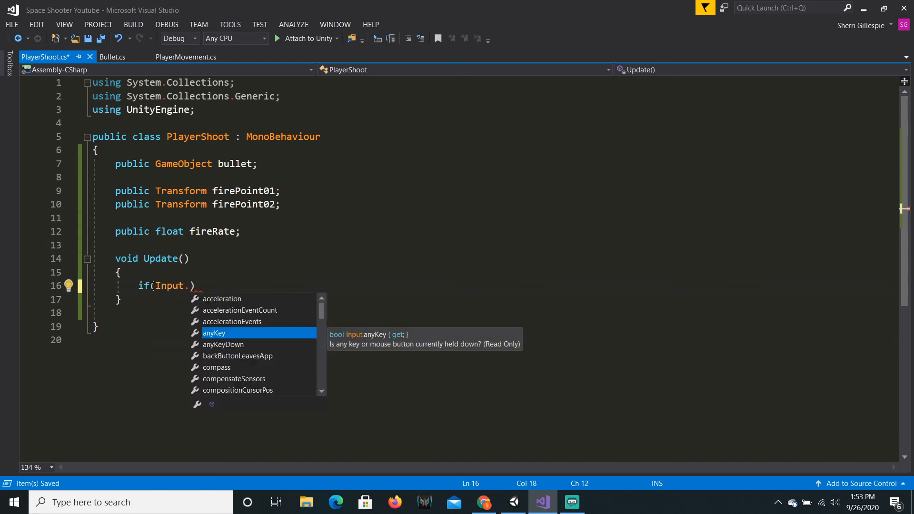
text(GetMouseButtonDown()
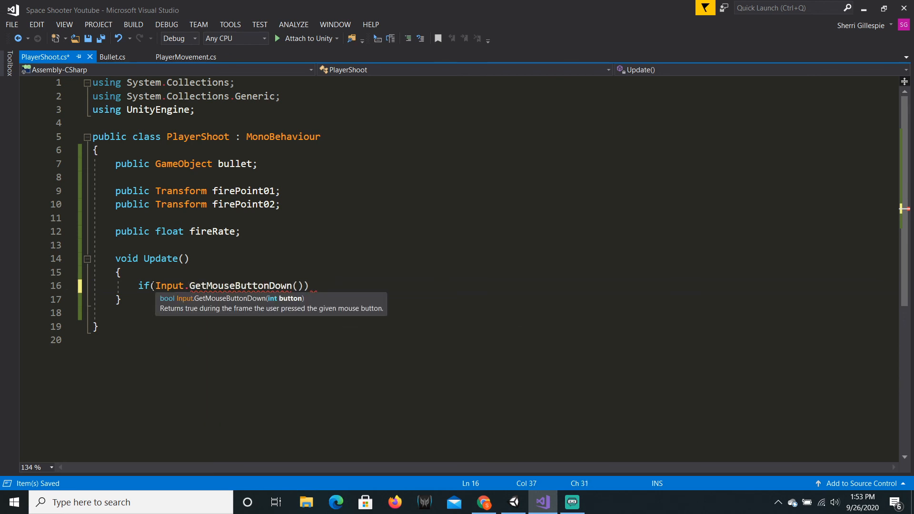
text(0)
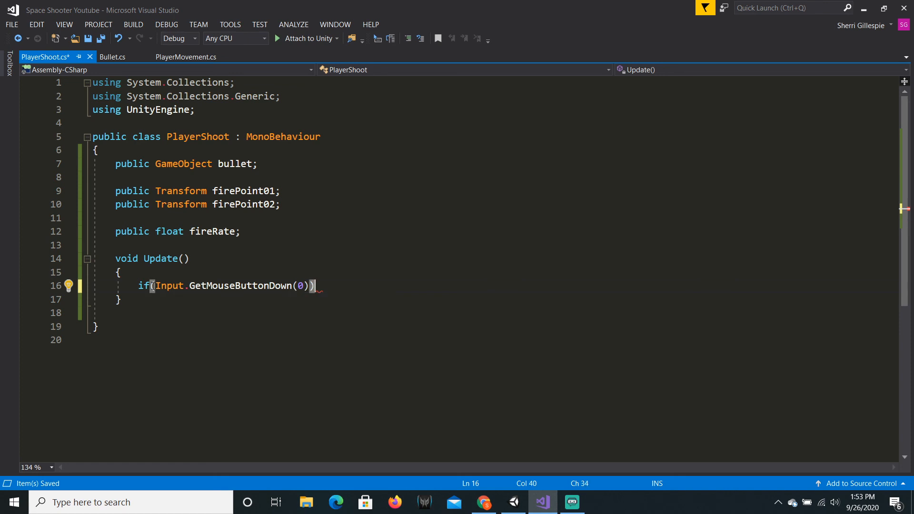
text({ })
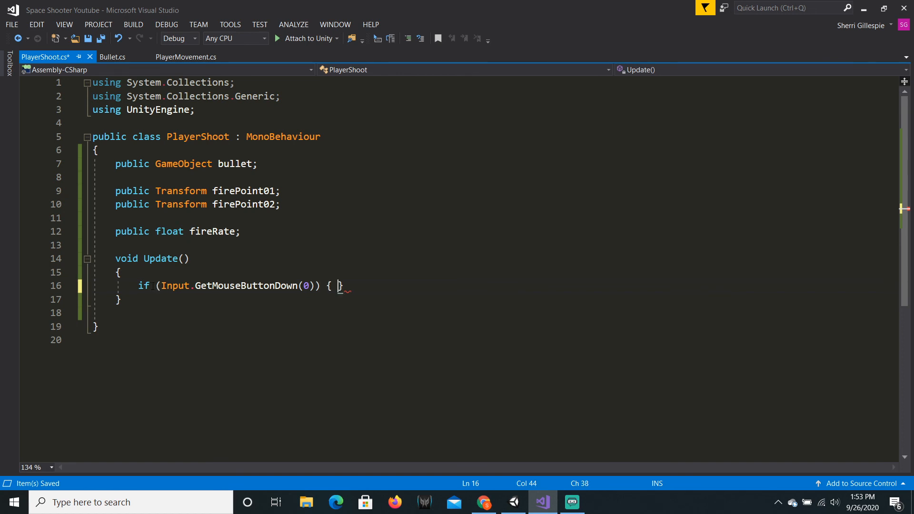
key(Enter)
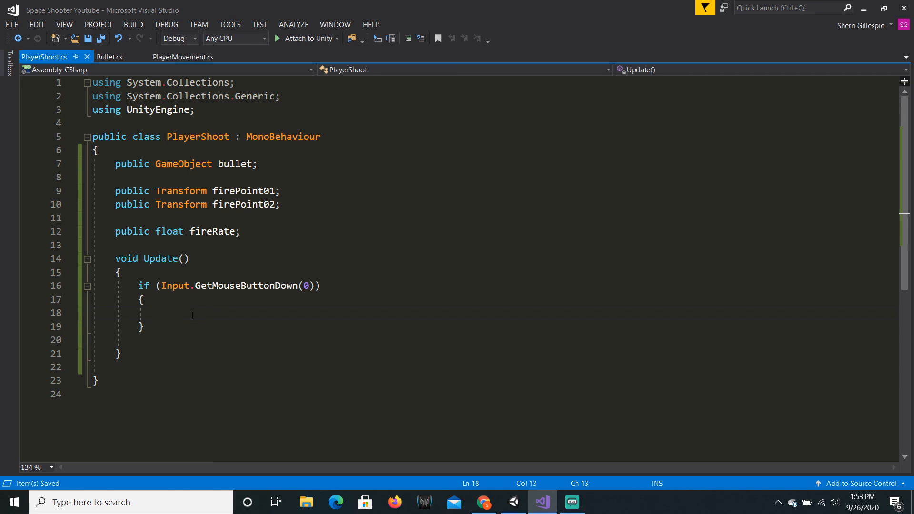
Step: Inside the block, Instantiate the bullet at firePoint01's position and rotation
text(Instantiate)
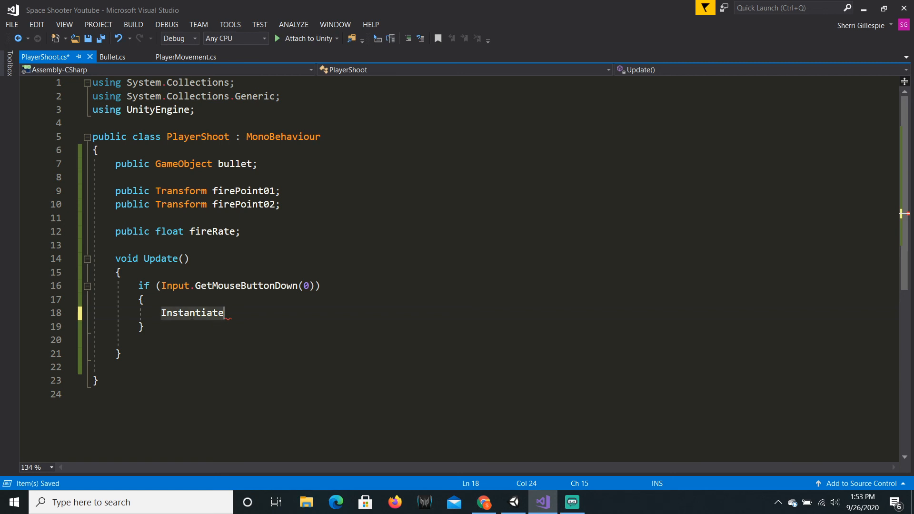
text(()
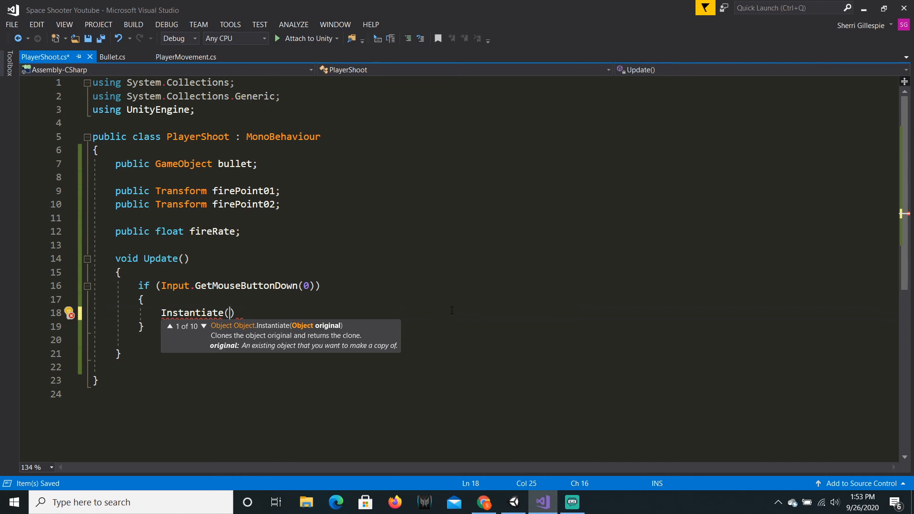
text(bullet,)
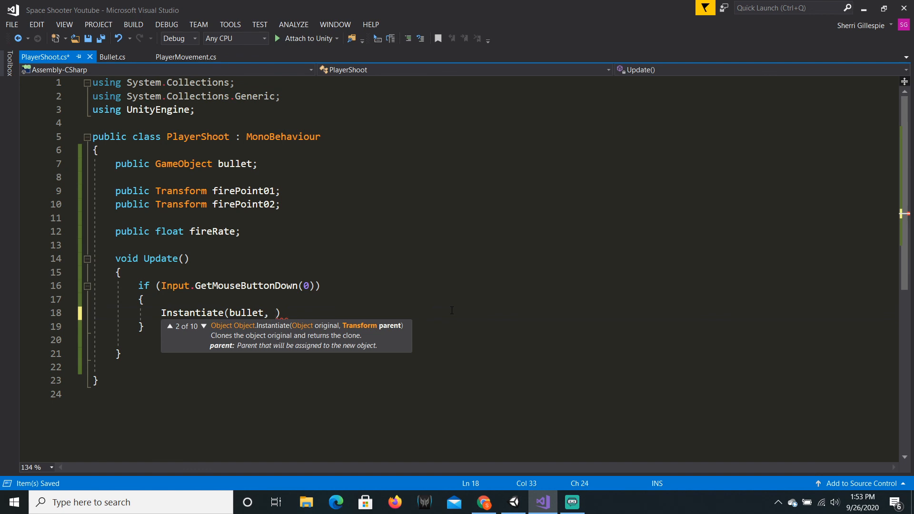
text(firePoint01,)
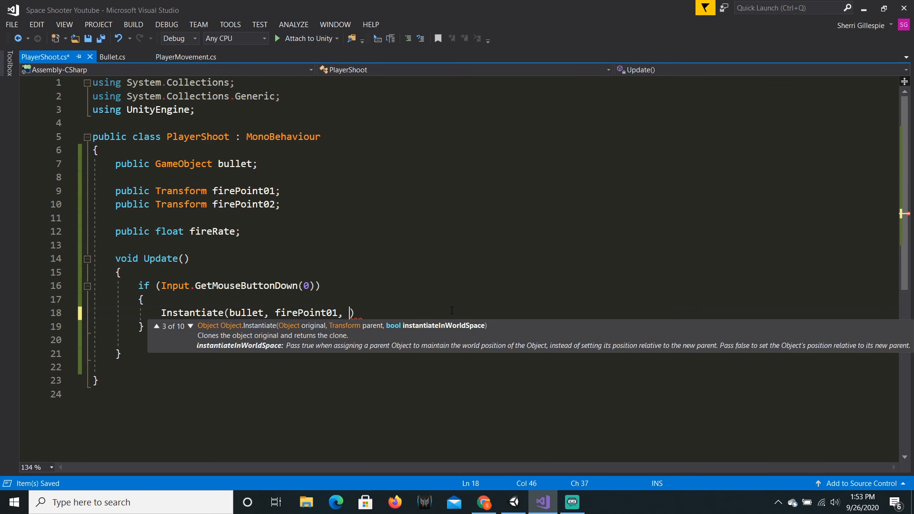
text(firePoint01.rotation)
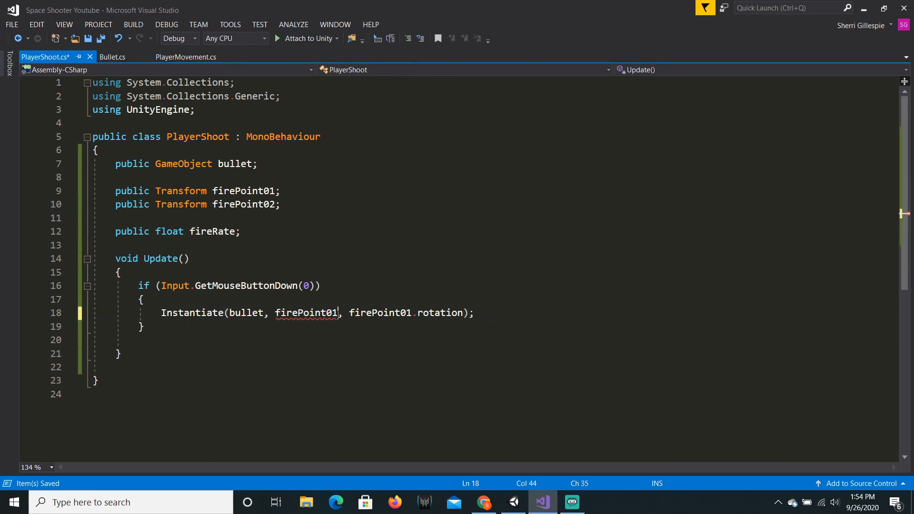
text(.position)
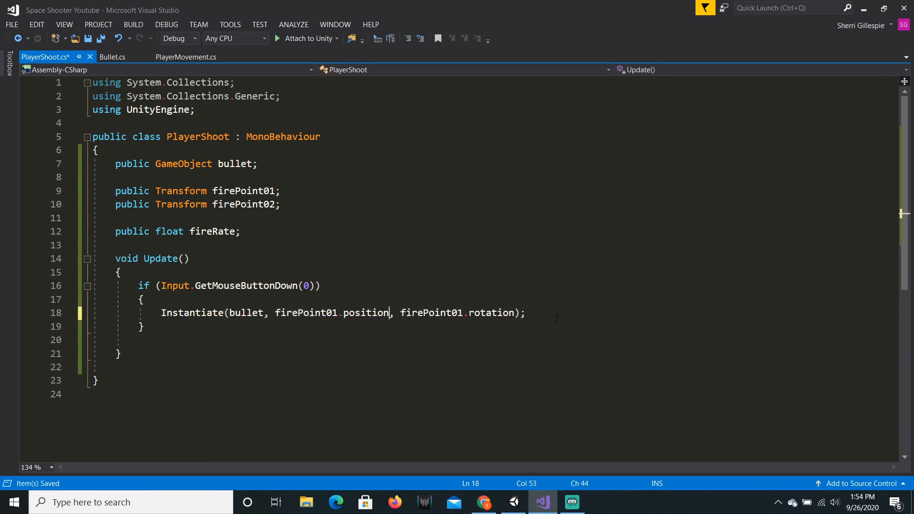
click(524, 312)
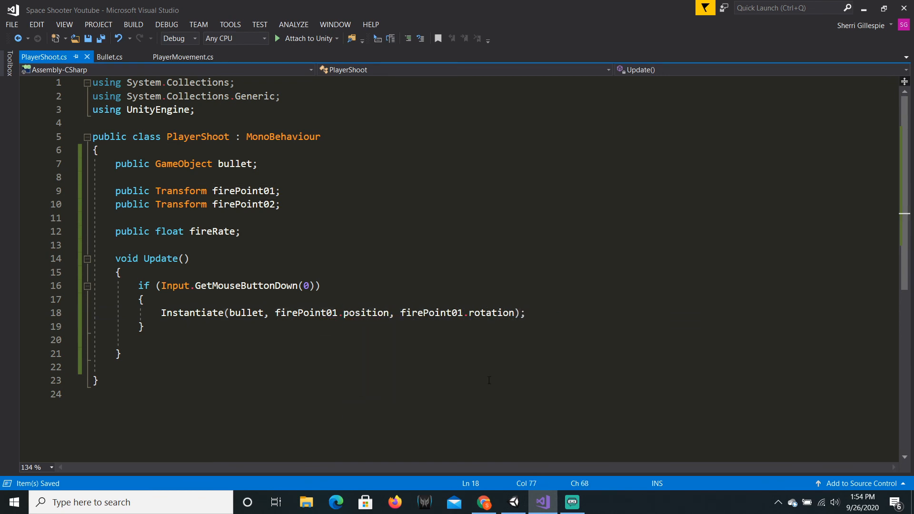
mouse_move(513, 501)
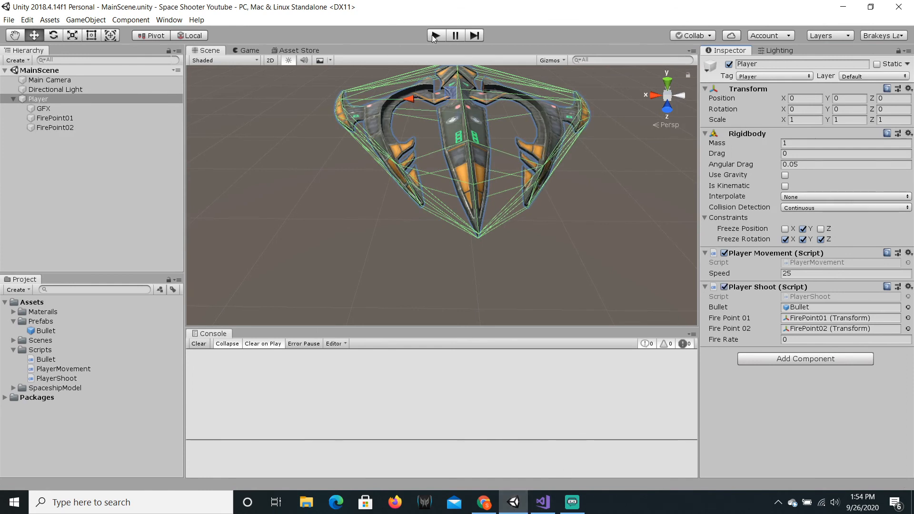
mouse_move(435, 36)
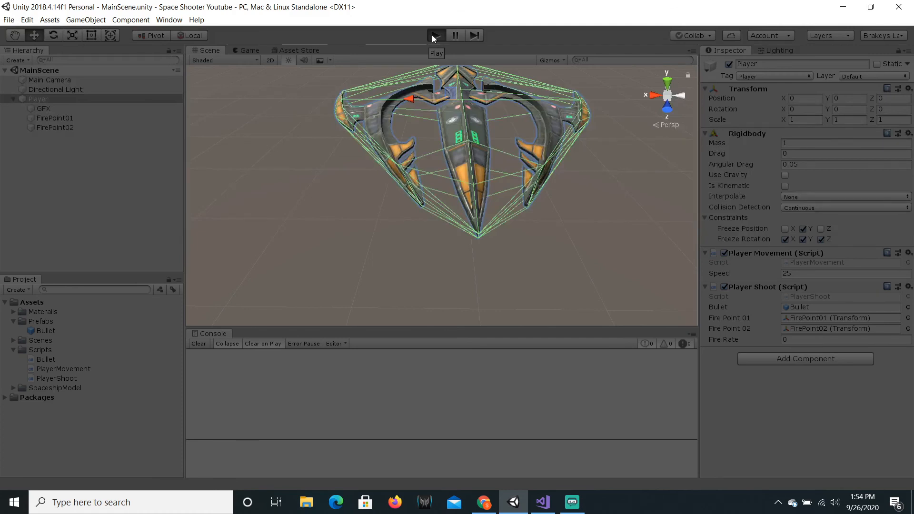
click(436, 35)
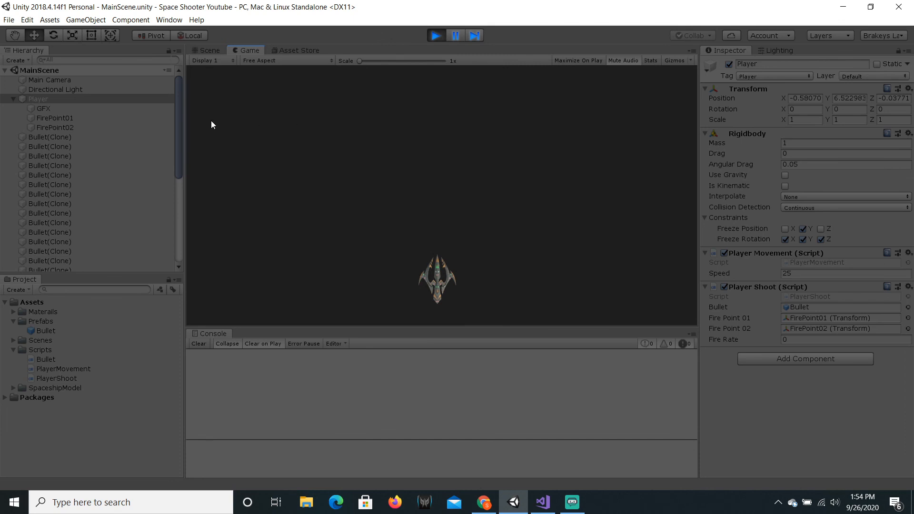
click(37, 99)
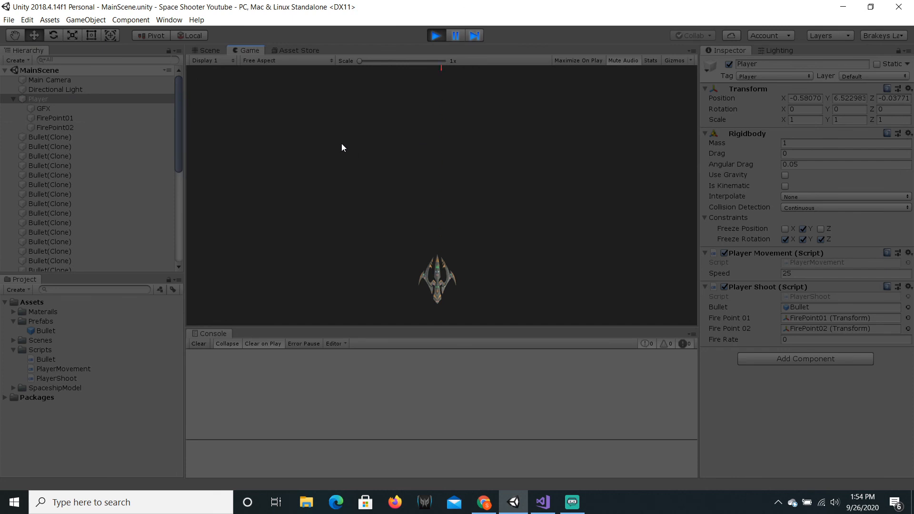
scroll(down, 3)
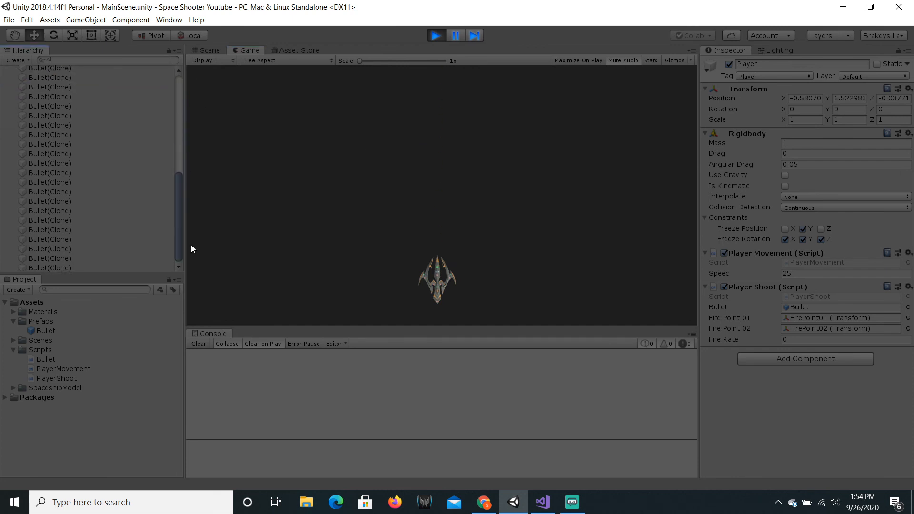
scroll(up, 3)
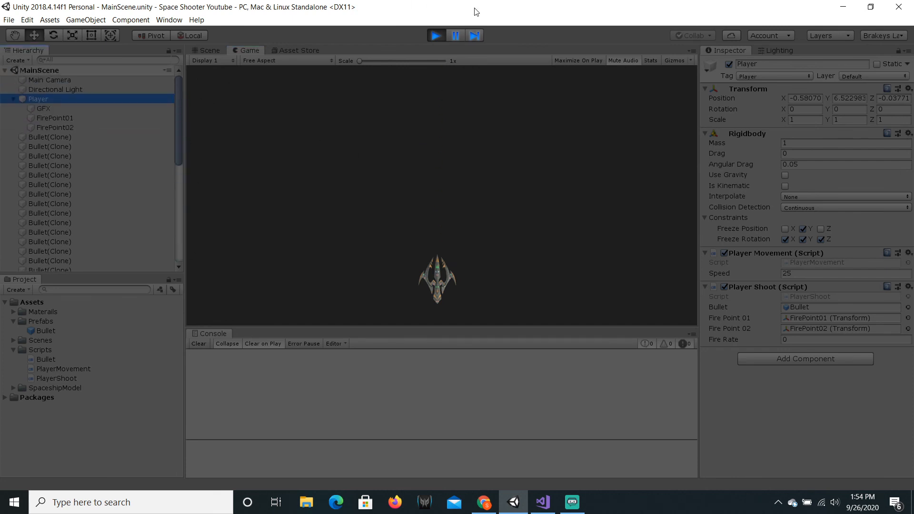
click(207, 50)
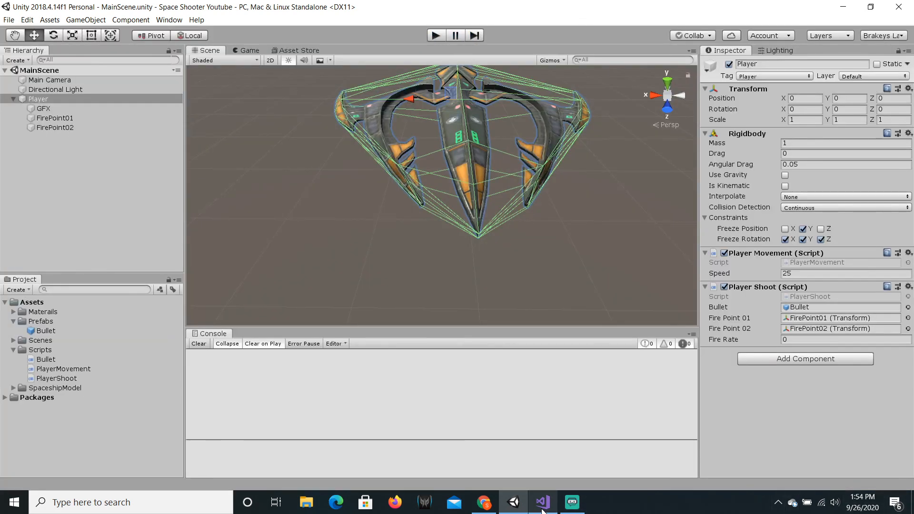
Step: Prefix the Instantiate line with 'GameObject bulletGO =' and begin appending 'as GameObject'
click(541, 501)
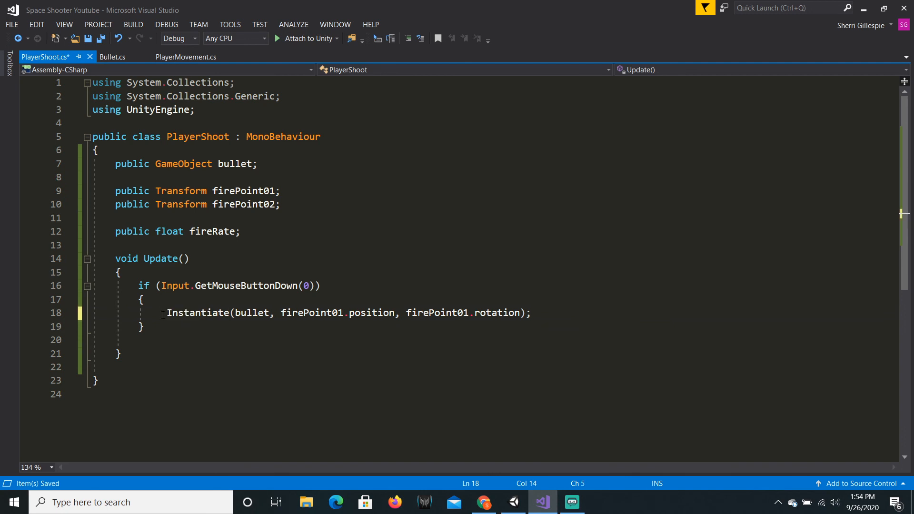
text(GameObject)
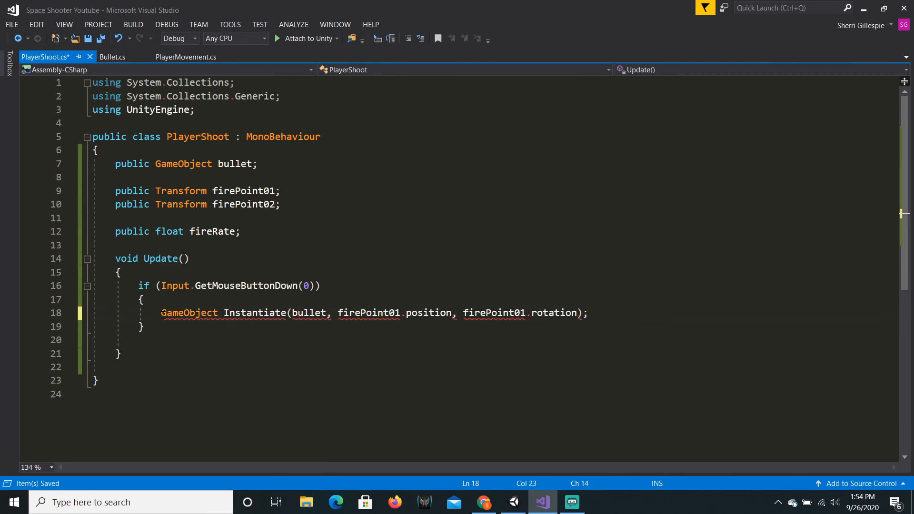
text(bulletGO =)
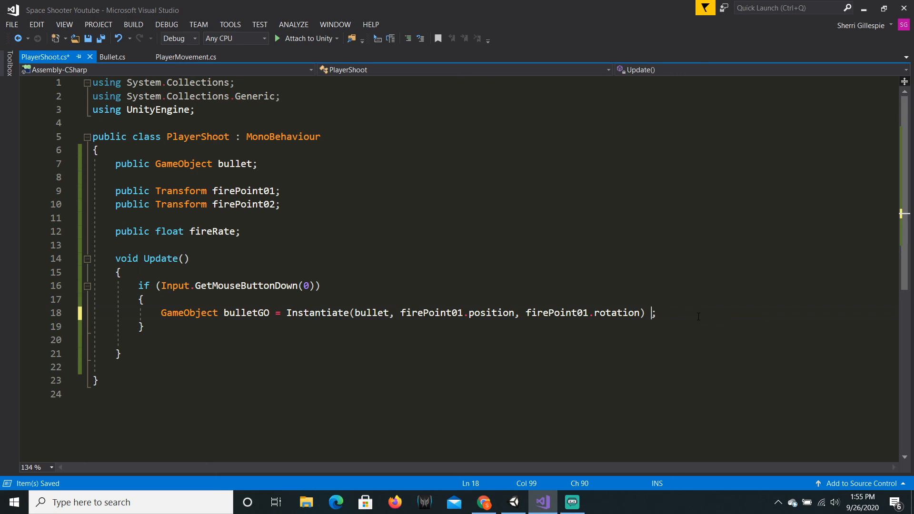
text(as GameObject)
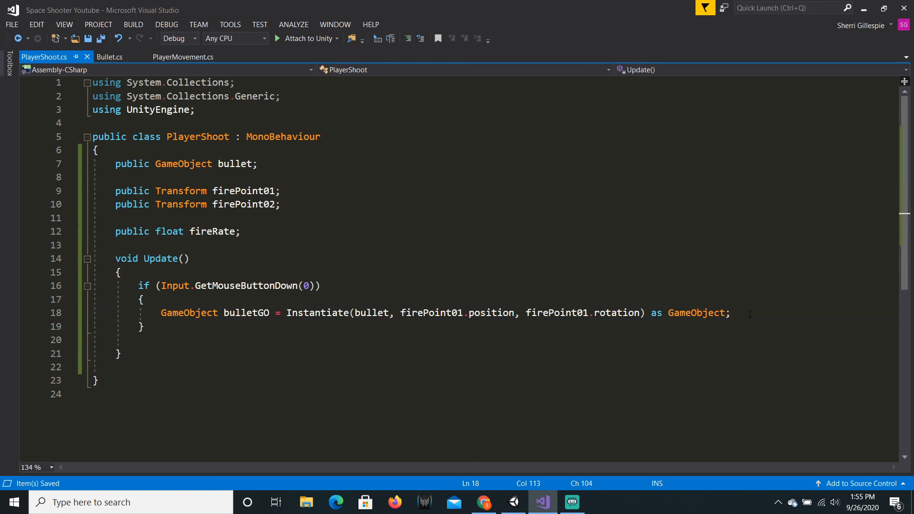
Step: Add 'Destroy(bulletGO, 5f);' below the Instantiate line
text(Destroy()
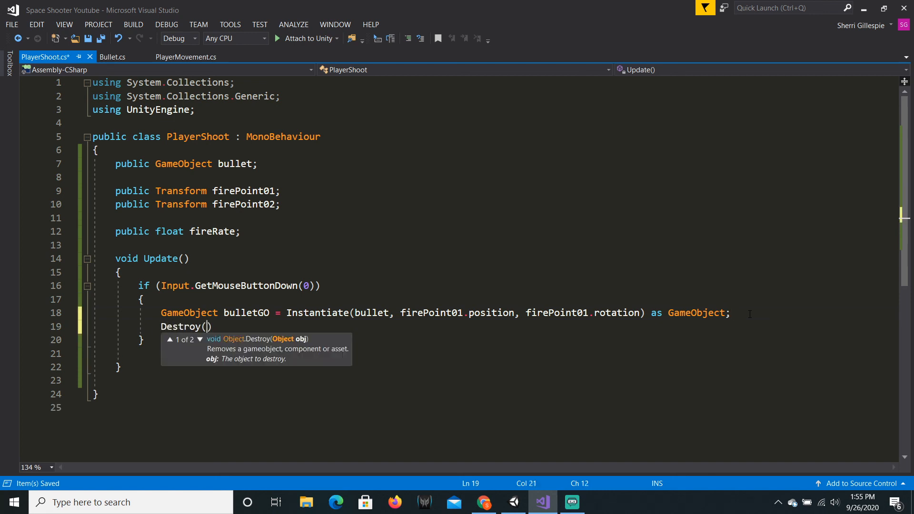
text(bulletGO)
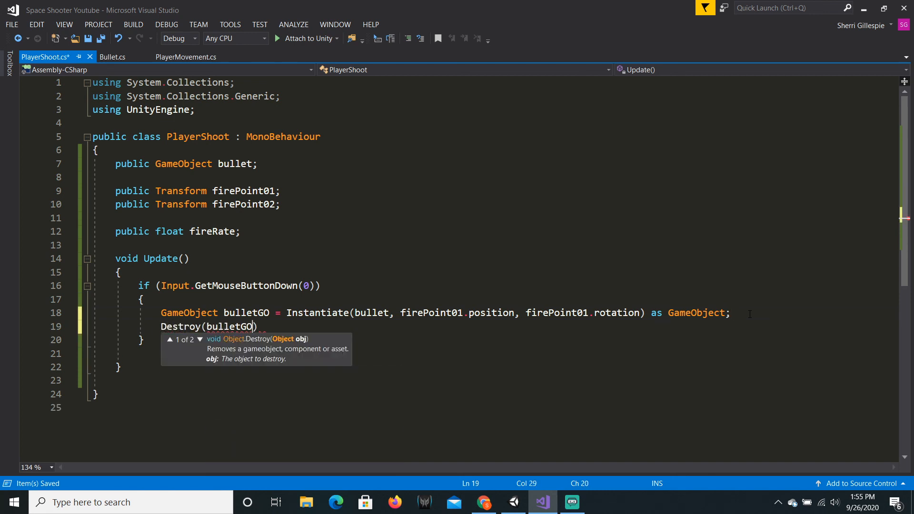
text(, 5f);)
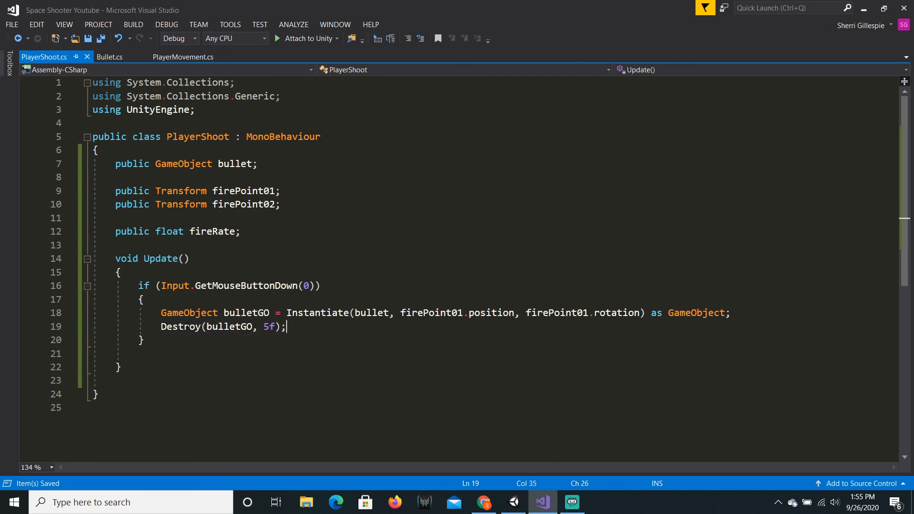
mouse_move(481, 409)
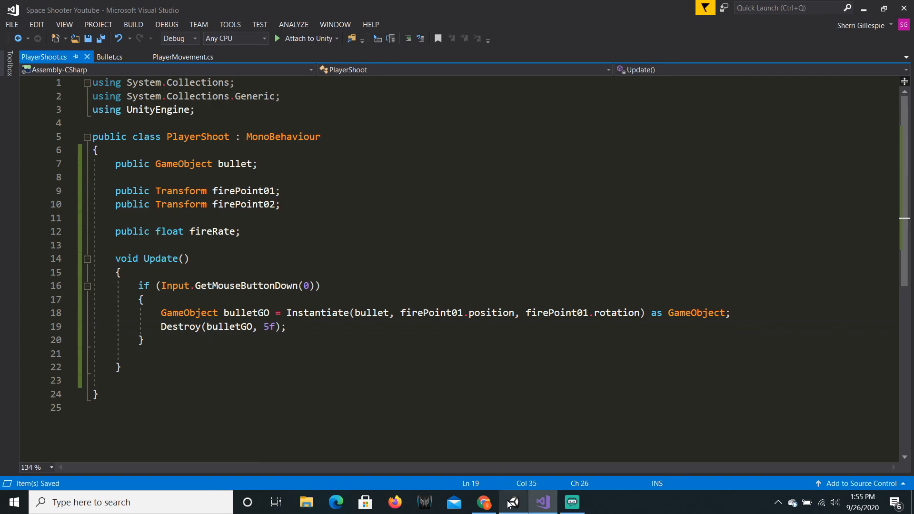
click(512, 502)
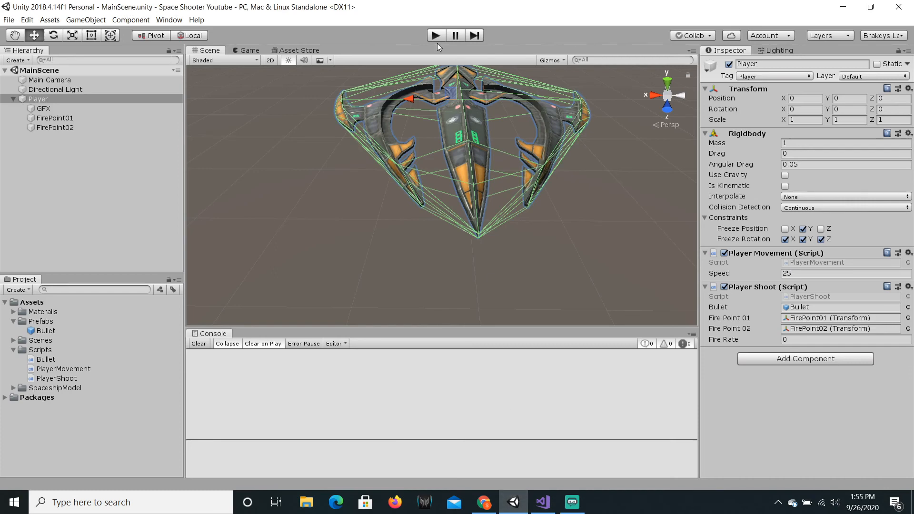
click(434, 35)
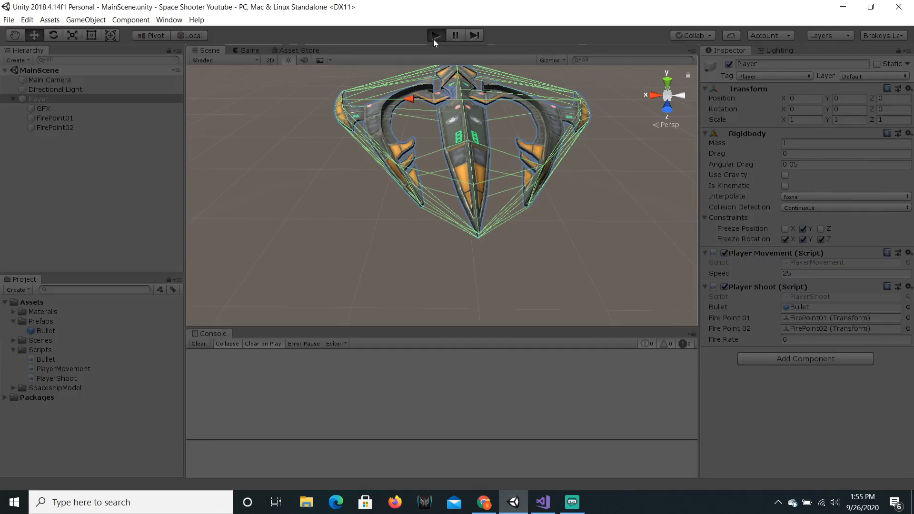
click(436, 35)
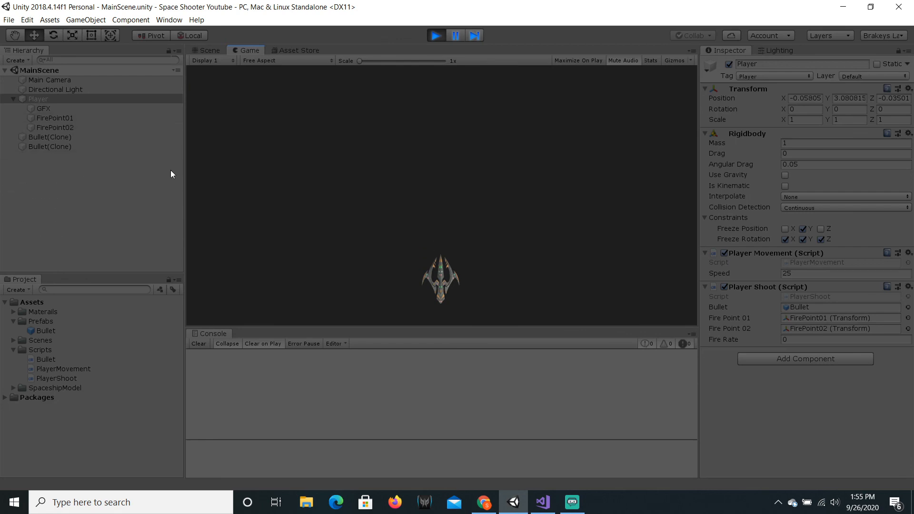
click(208, 50)
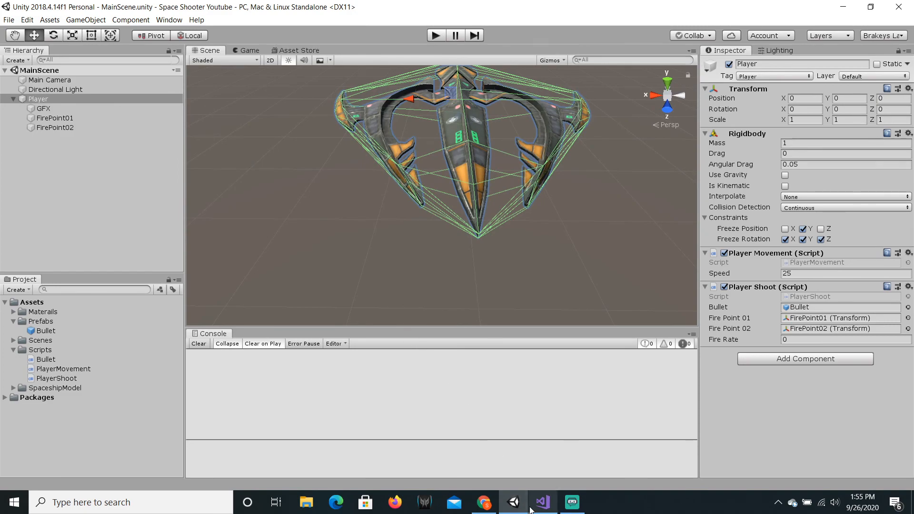
Step: Declare a new void Shoot() method below Update
click(542, 502)
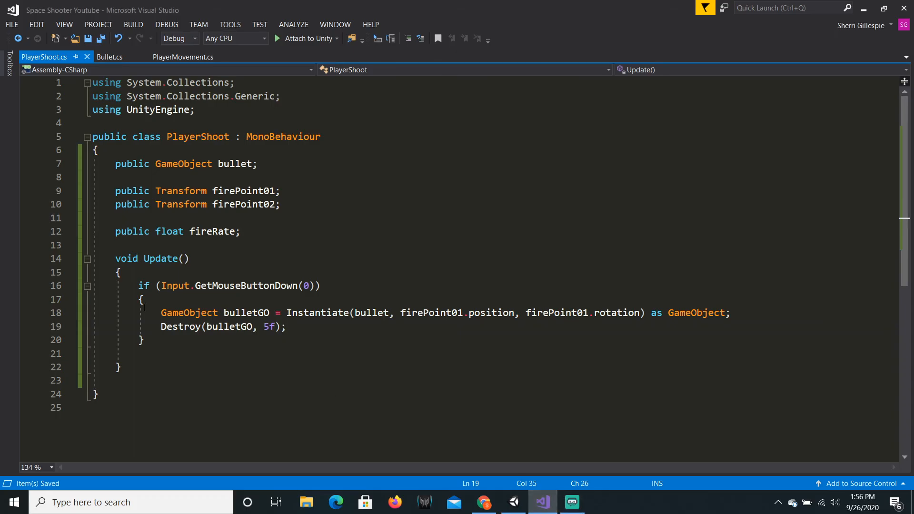
scroll(down, 3)
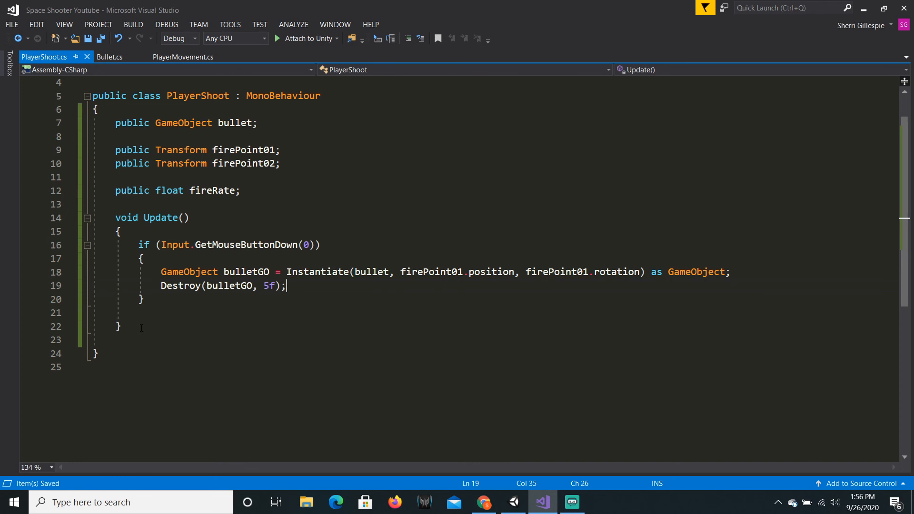
click(119, 326)
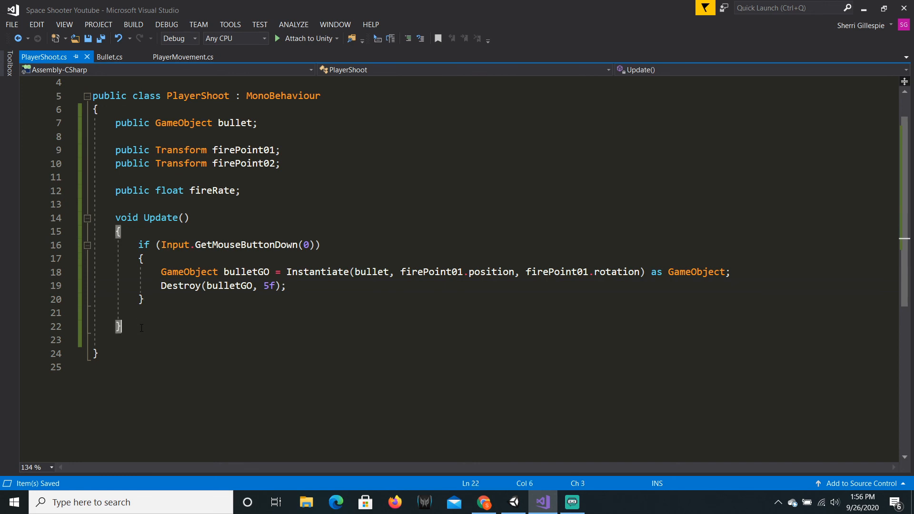
text(v)
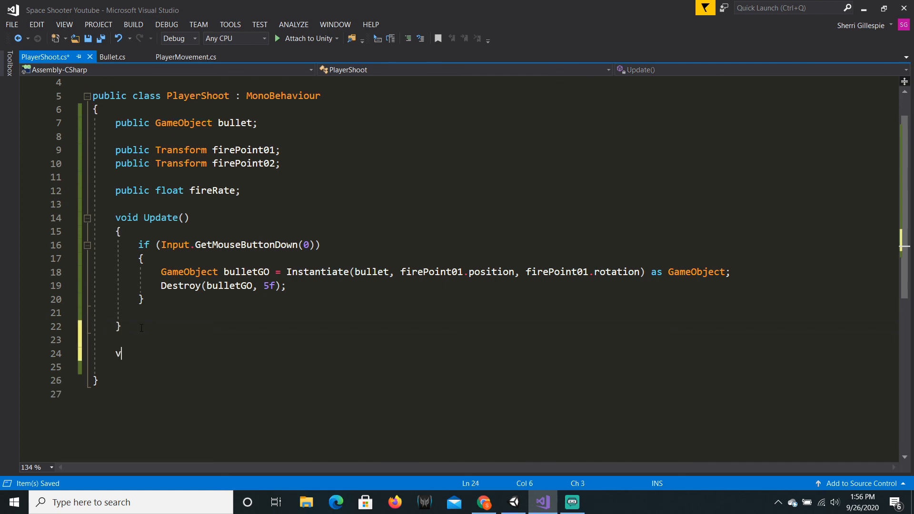
text(oid)
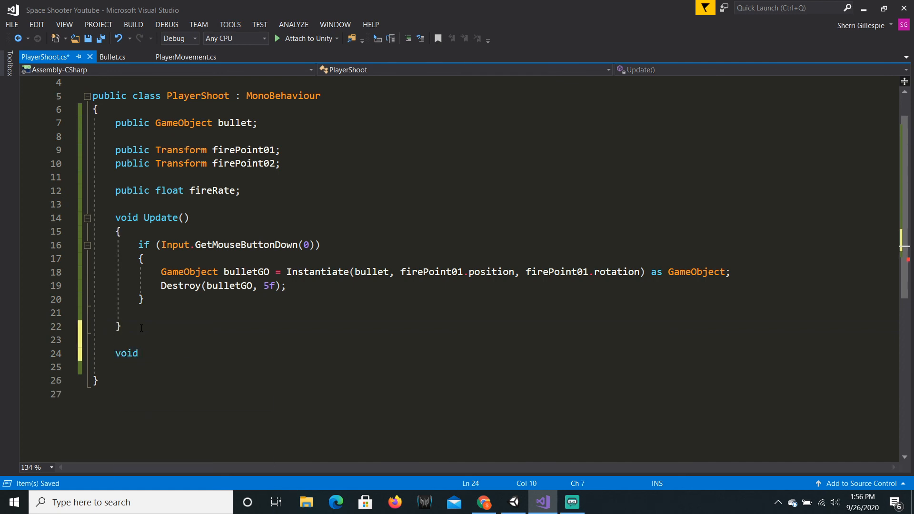
text(Shoot()
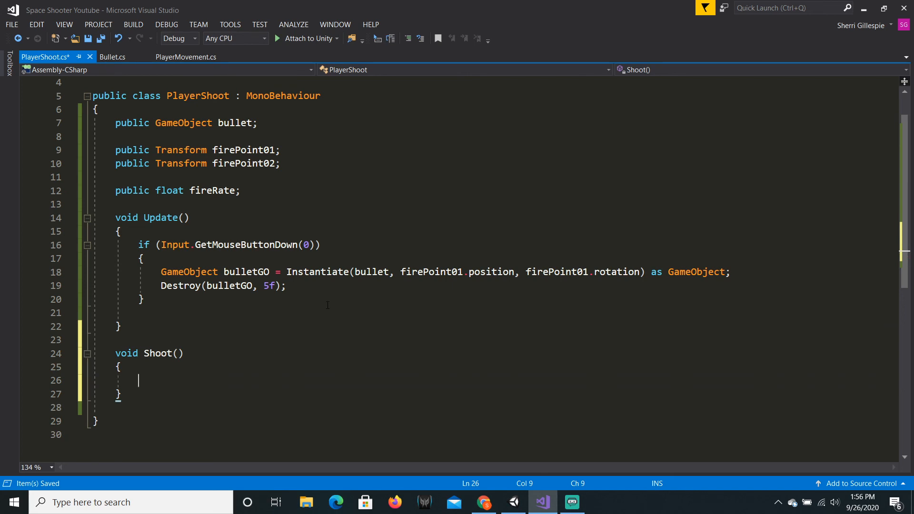
Step: Move the spawn and Destroy code into Shoot and call Shoot(); from the if block
click(241, 285)
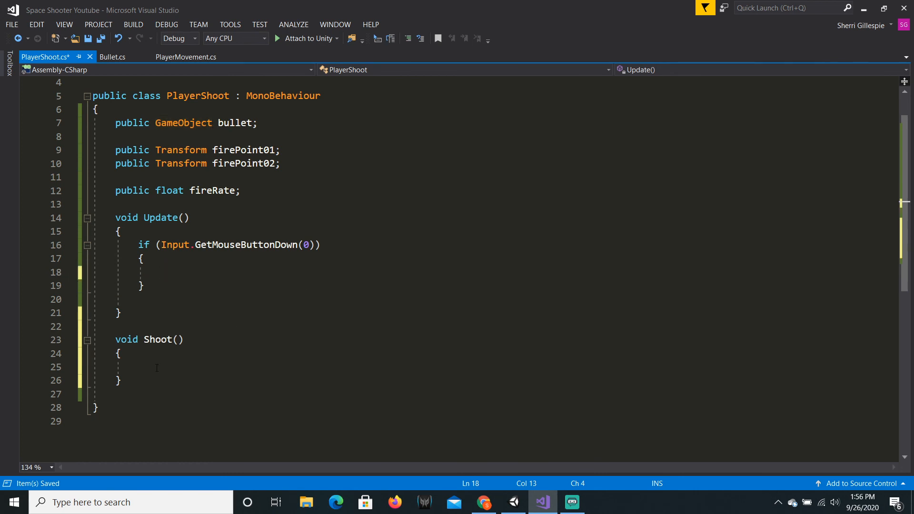
click(165, 366)
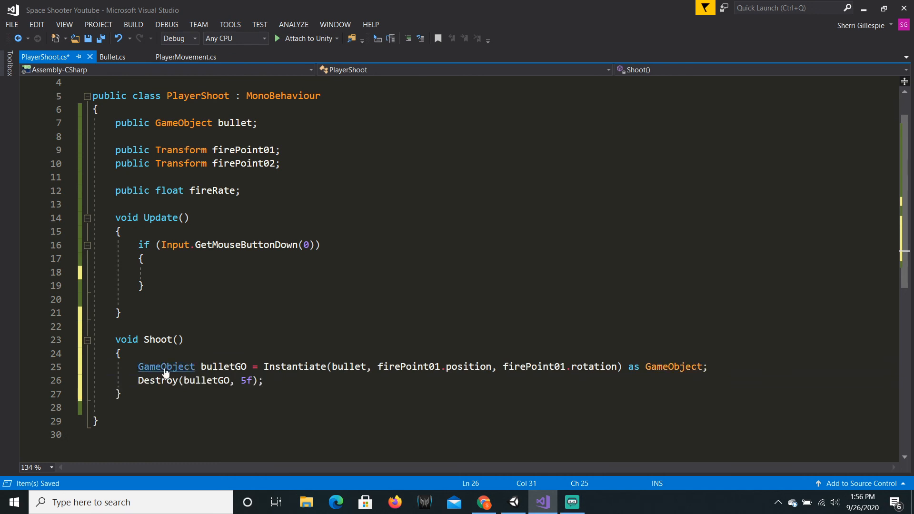
mouse_move(161, 339)
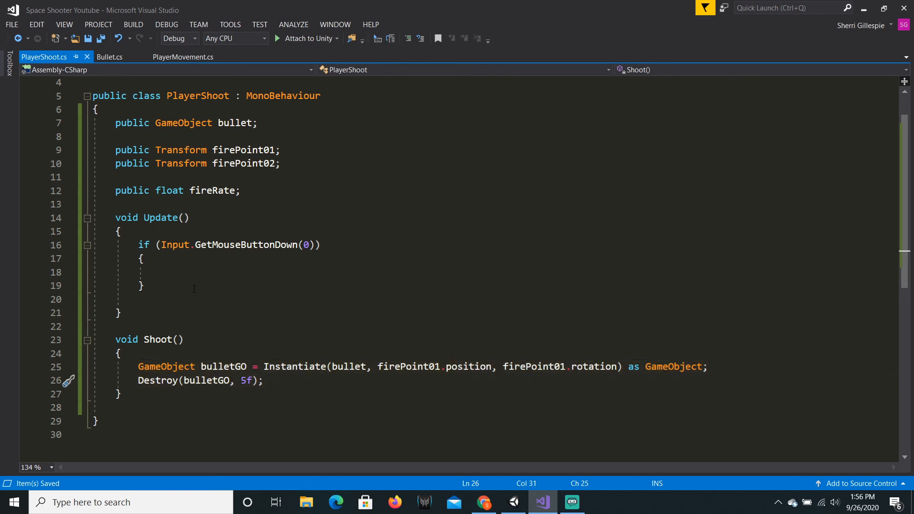
text(Shoot()
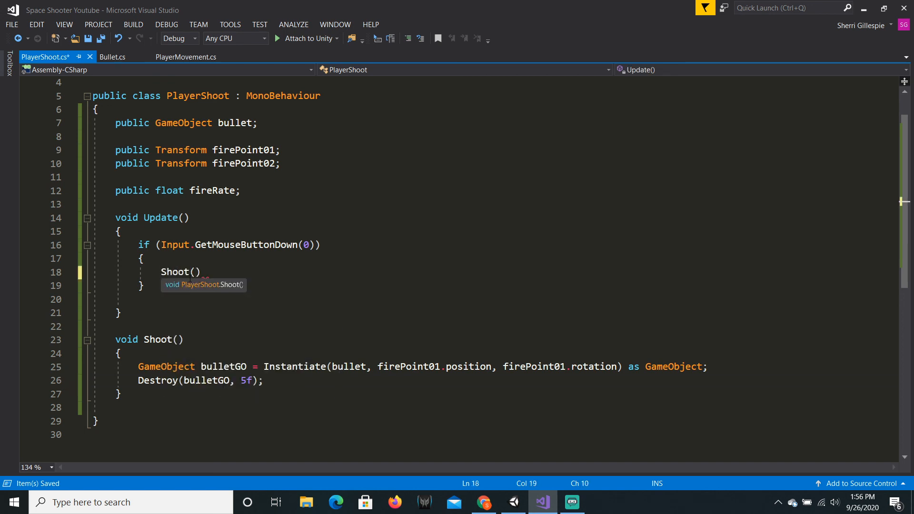
text(;)
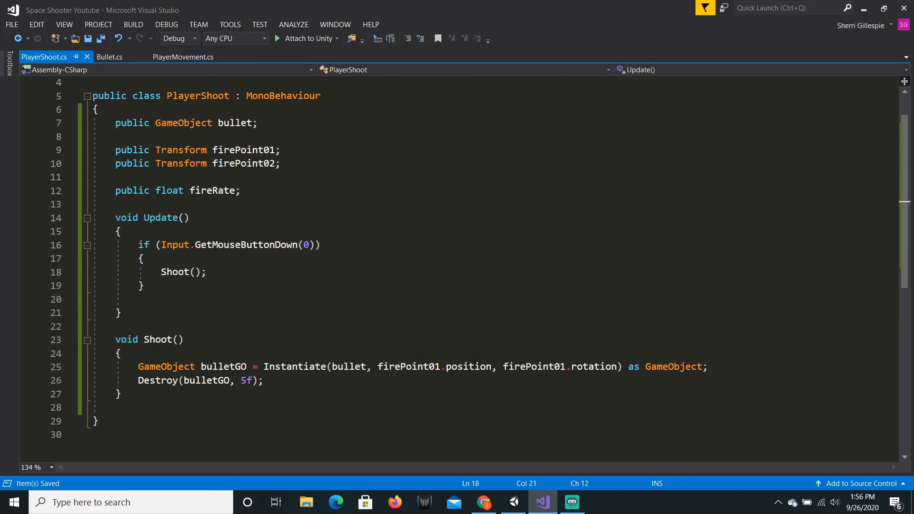
click(512, 502)
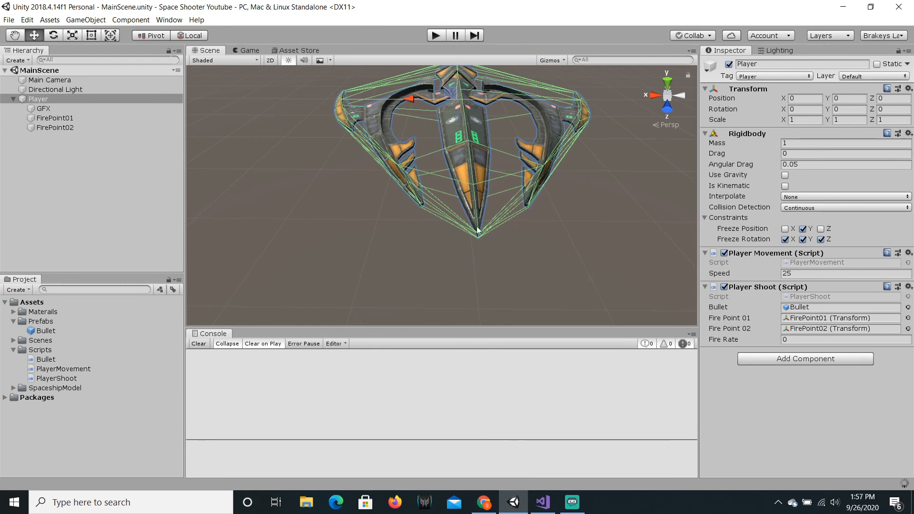
click(435, 35)
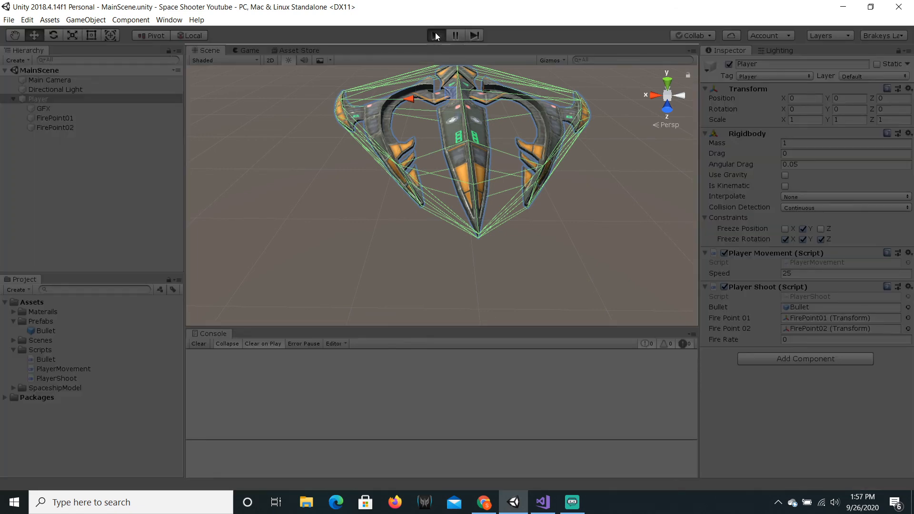
click(436, 35)
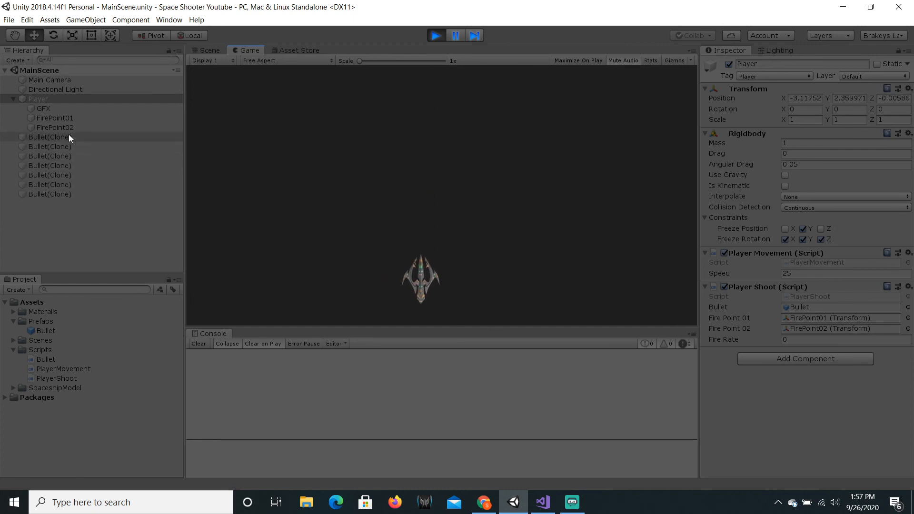
mouse_move(424, 51)
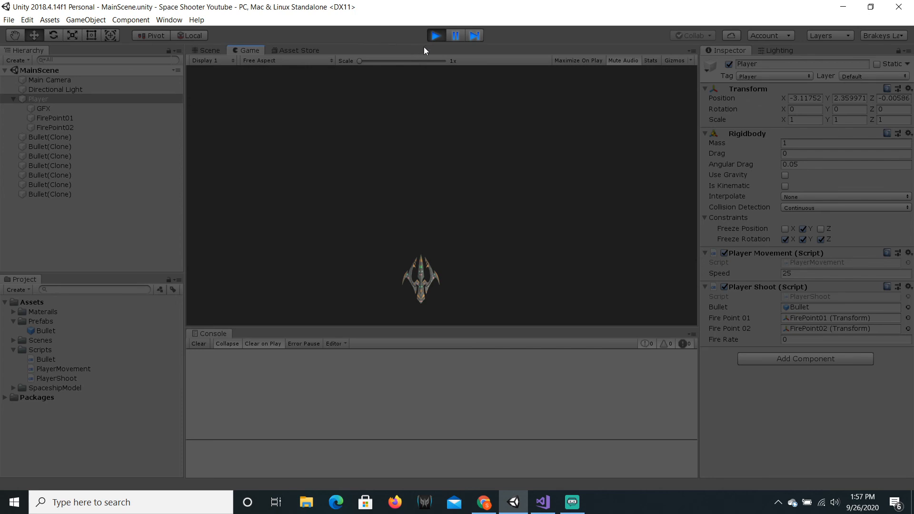
click(208, 50)
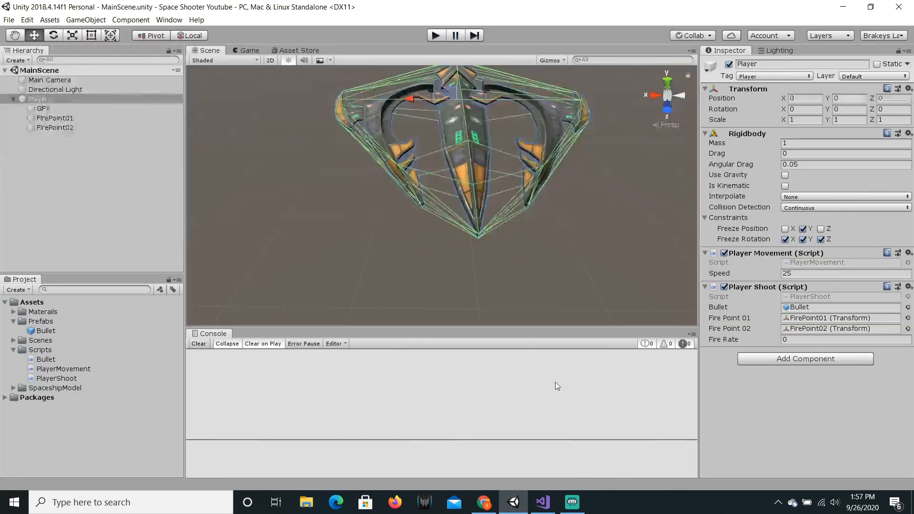
Step: Rename bullets to bulletGO1/bulletGO2, spawn the second at firePoint02, destroy both
click(542, 502)
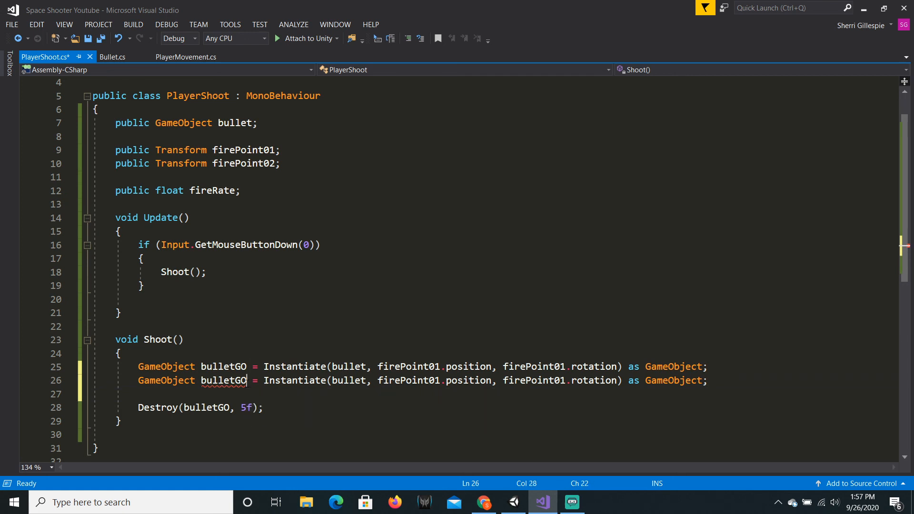
text(2)
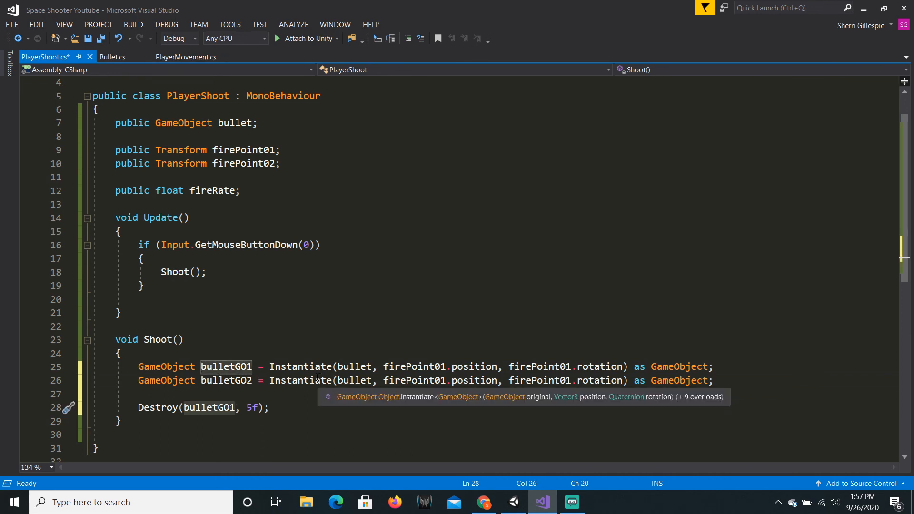
click(447, 380)
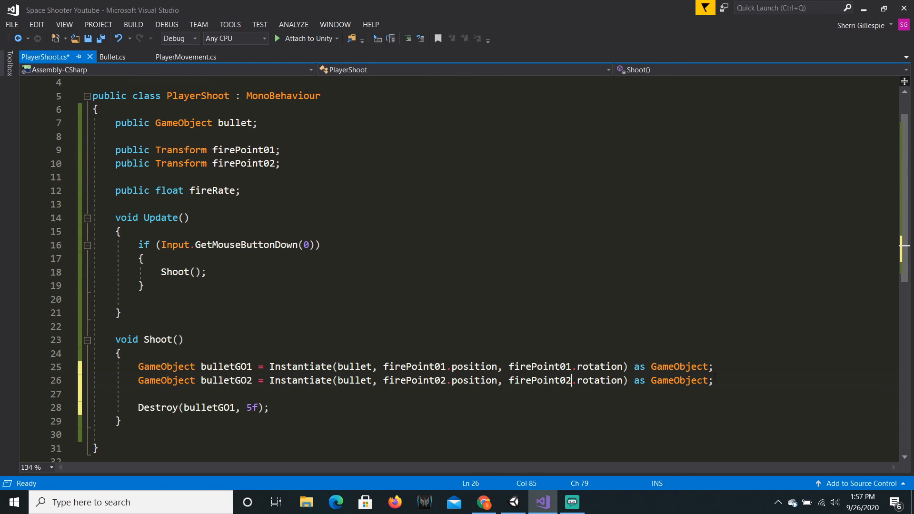
key(ctrl+s)
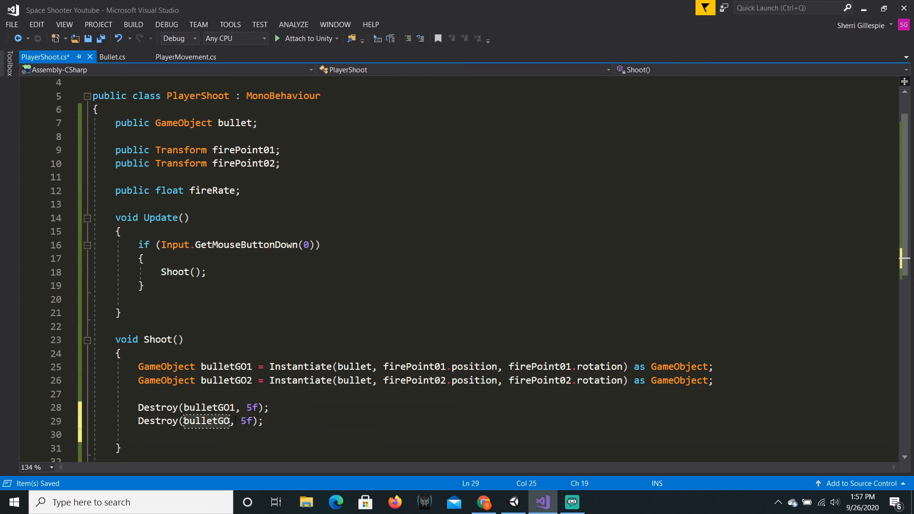
text(2)
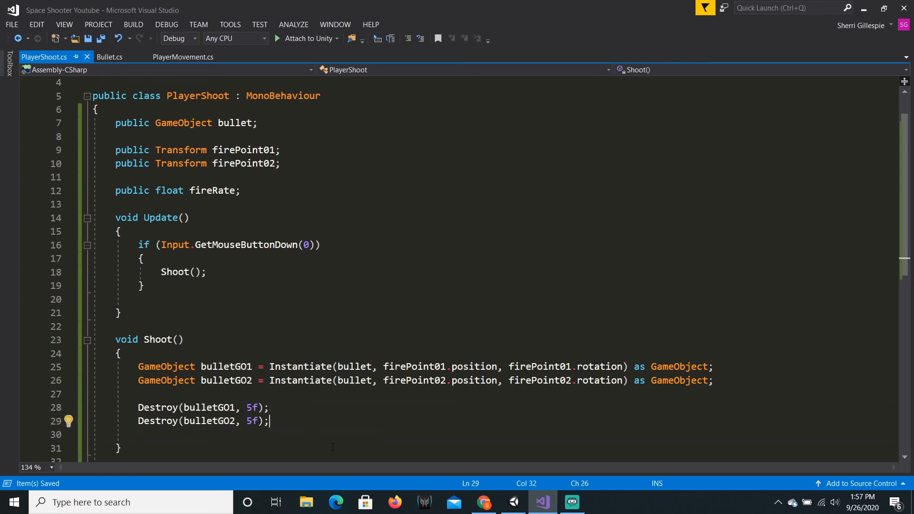
mouse_move(541, 457)
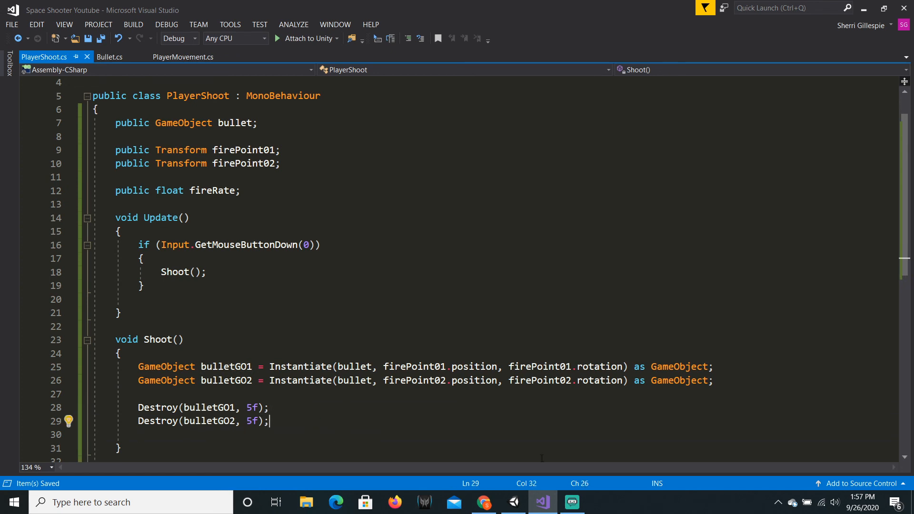
click(512, 501)
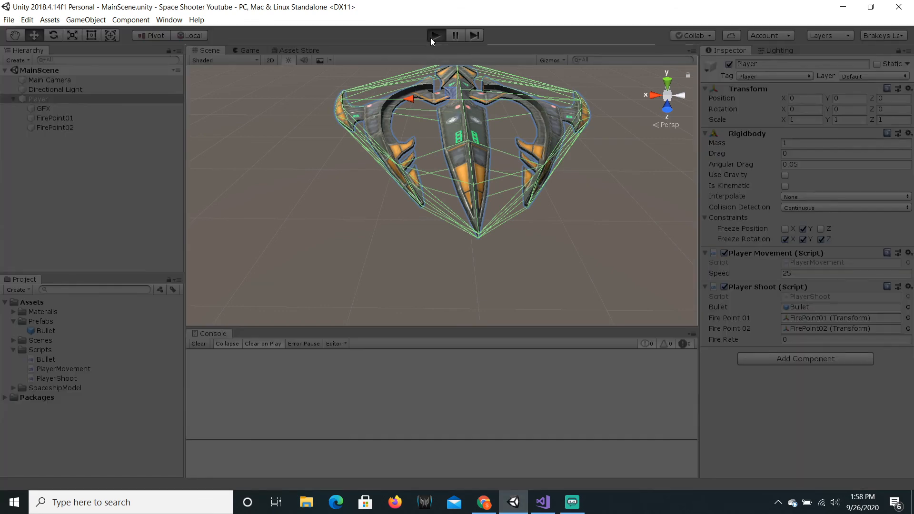
click(436, 34)
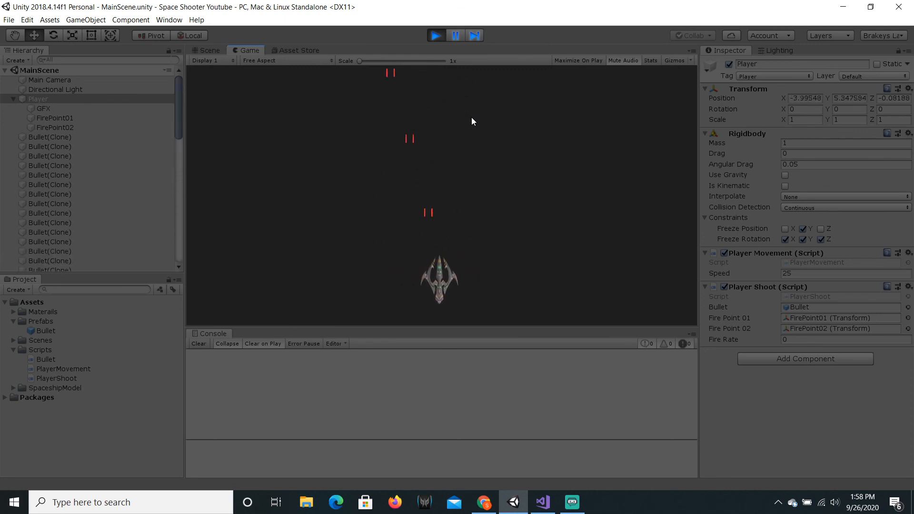
click(435, 35)
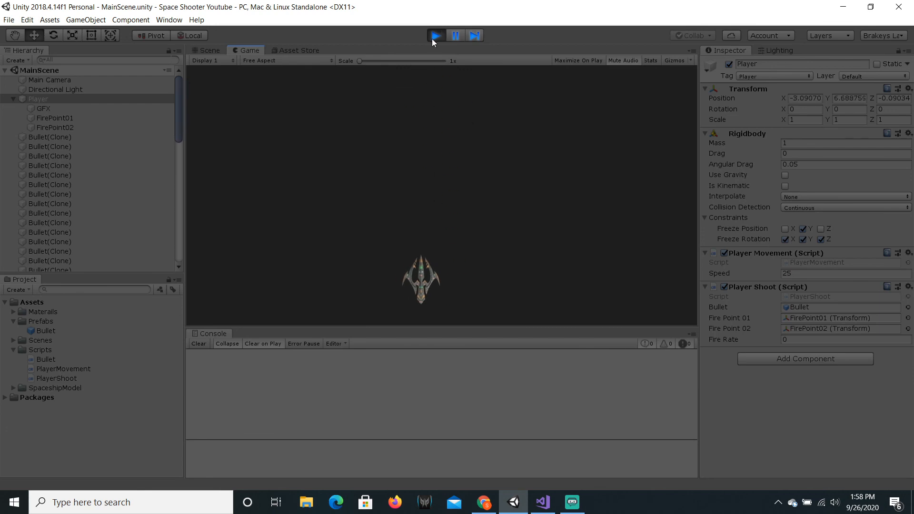
click(434, 35)
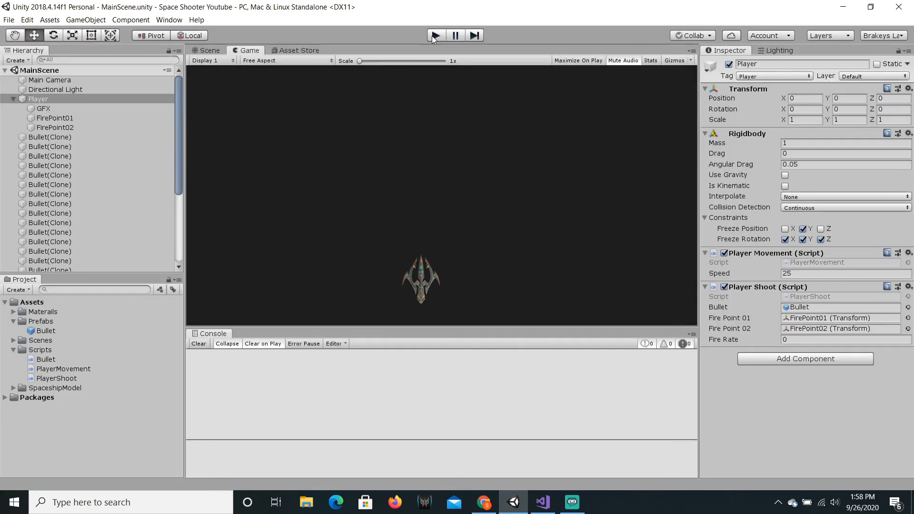
click(208, 50)
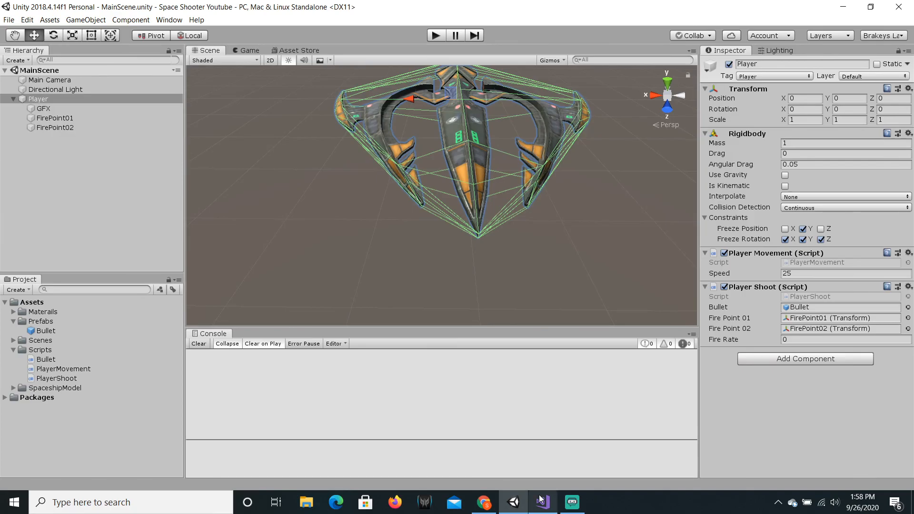
click(542, 502)
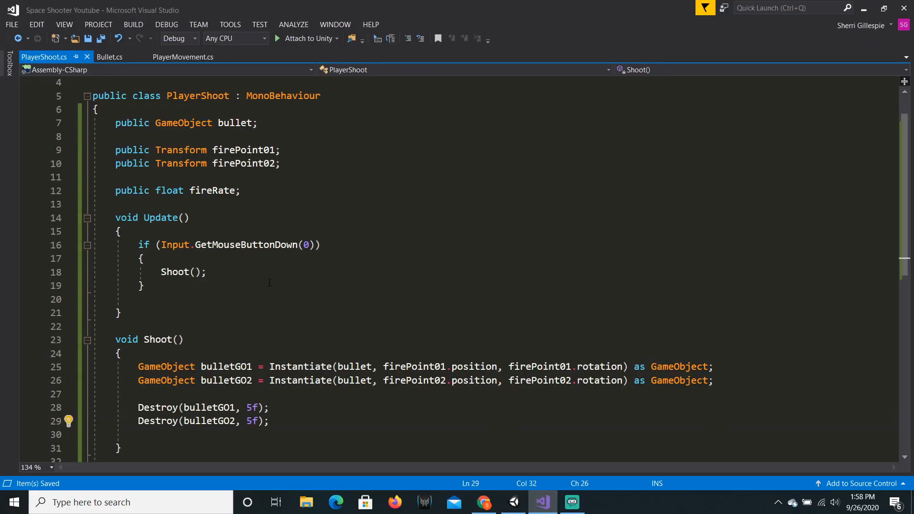
mouse_move(750, 385)
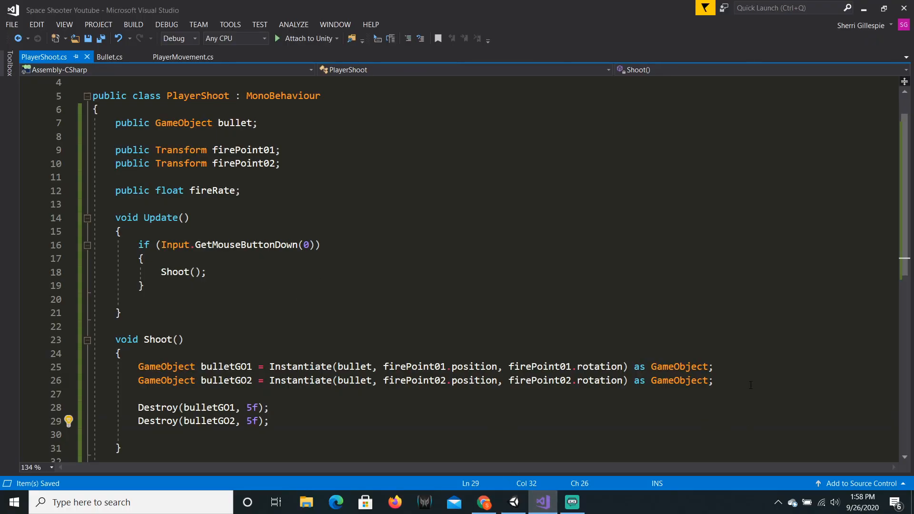
click(226, 366)
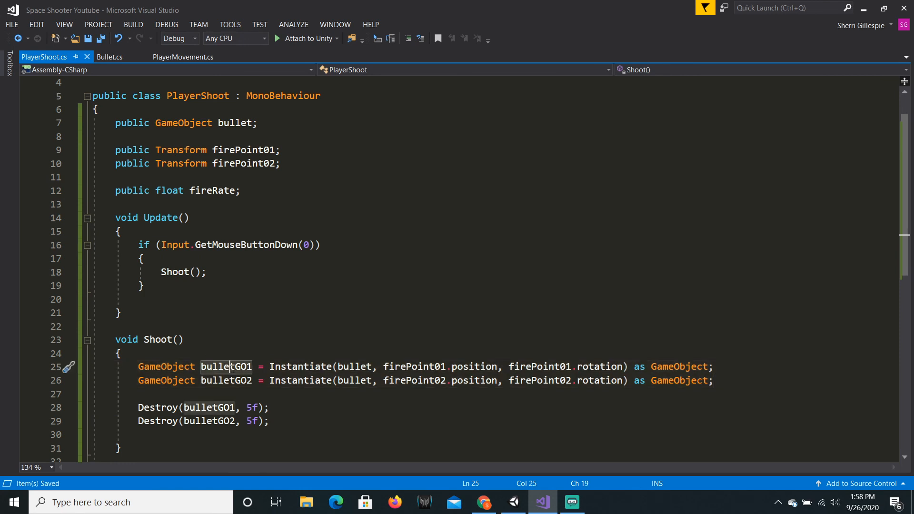
click(512, 501)
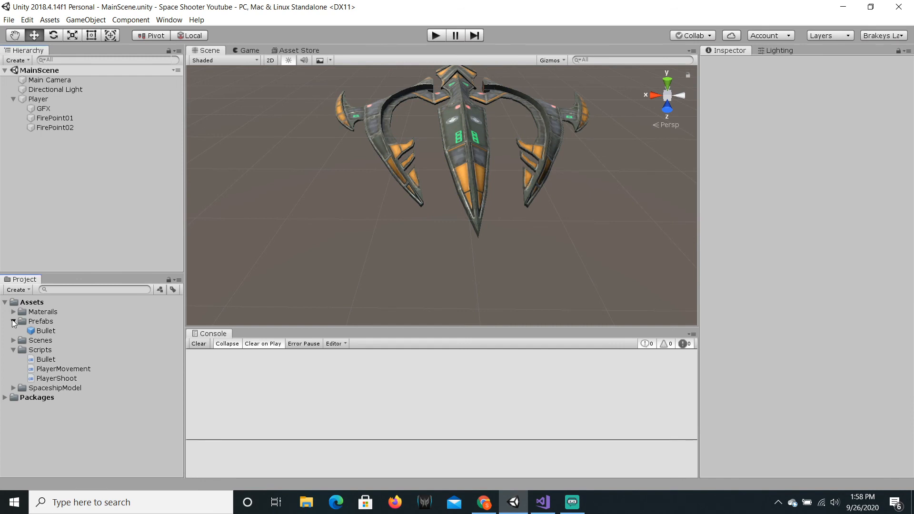
Step: Collapse the Project asset folders and the Player object's children in the Hierarchy
click(14, 350)
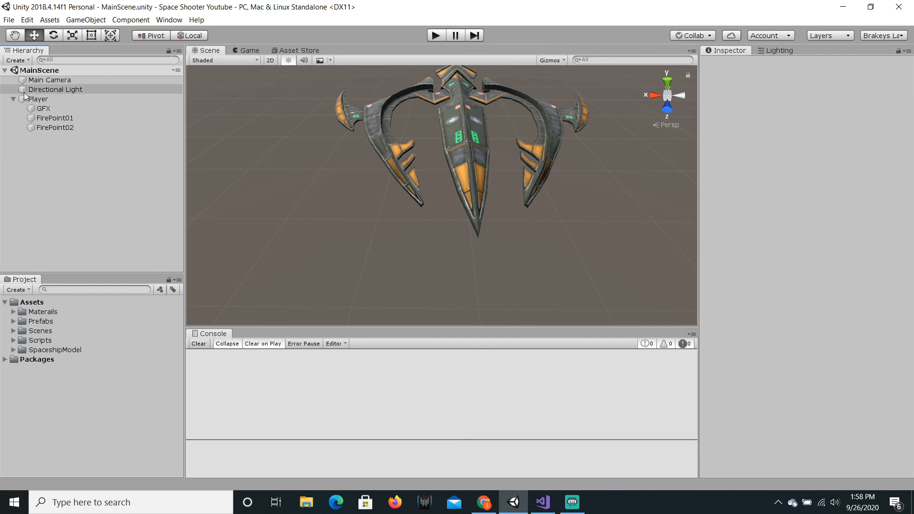
click(13, 99)
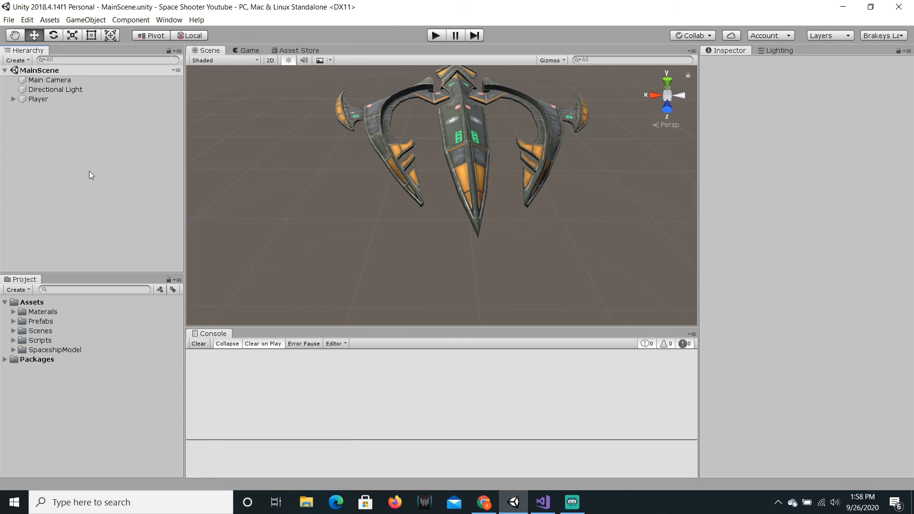
mouse_move(236, 135)
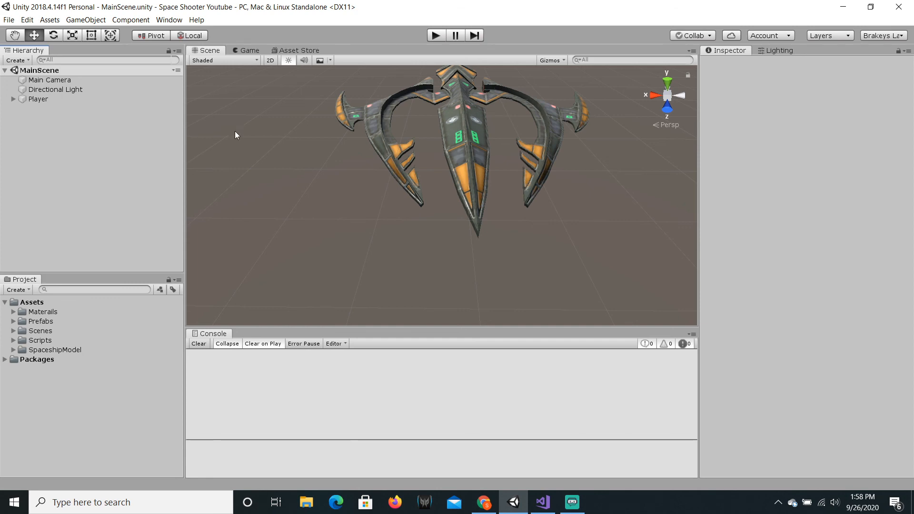